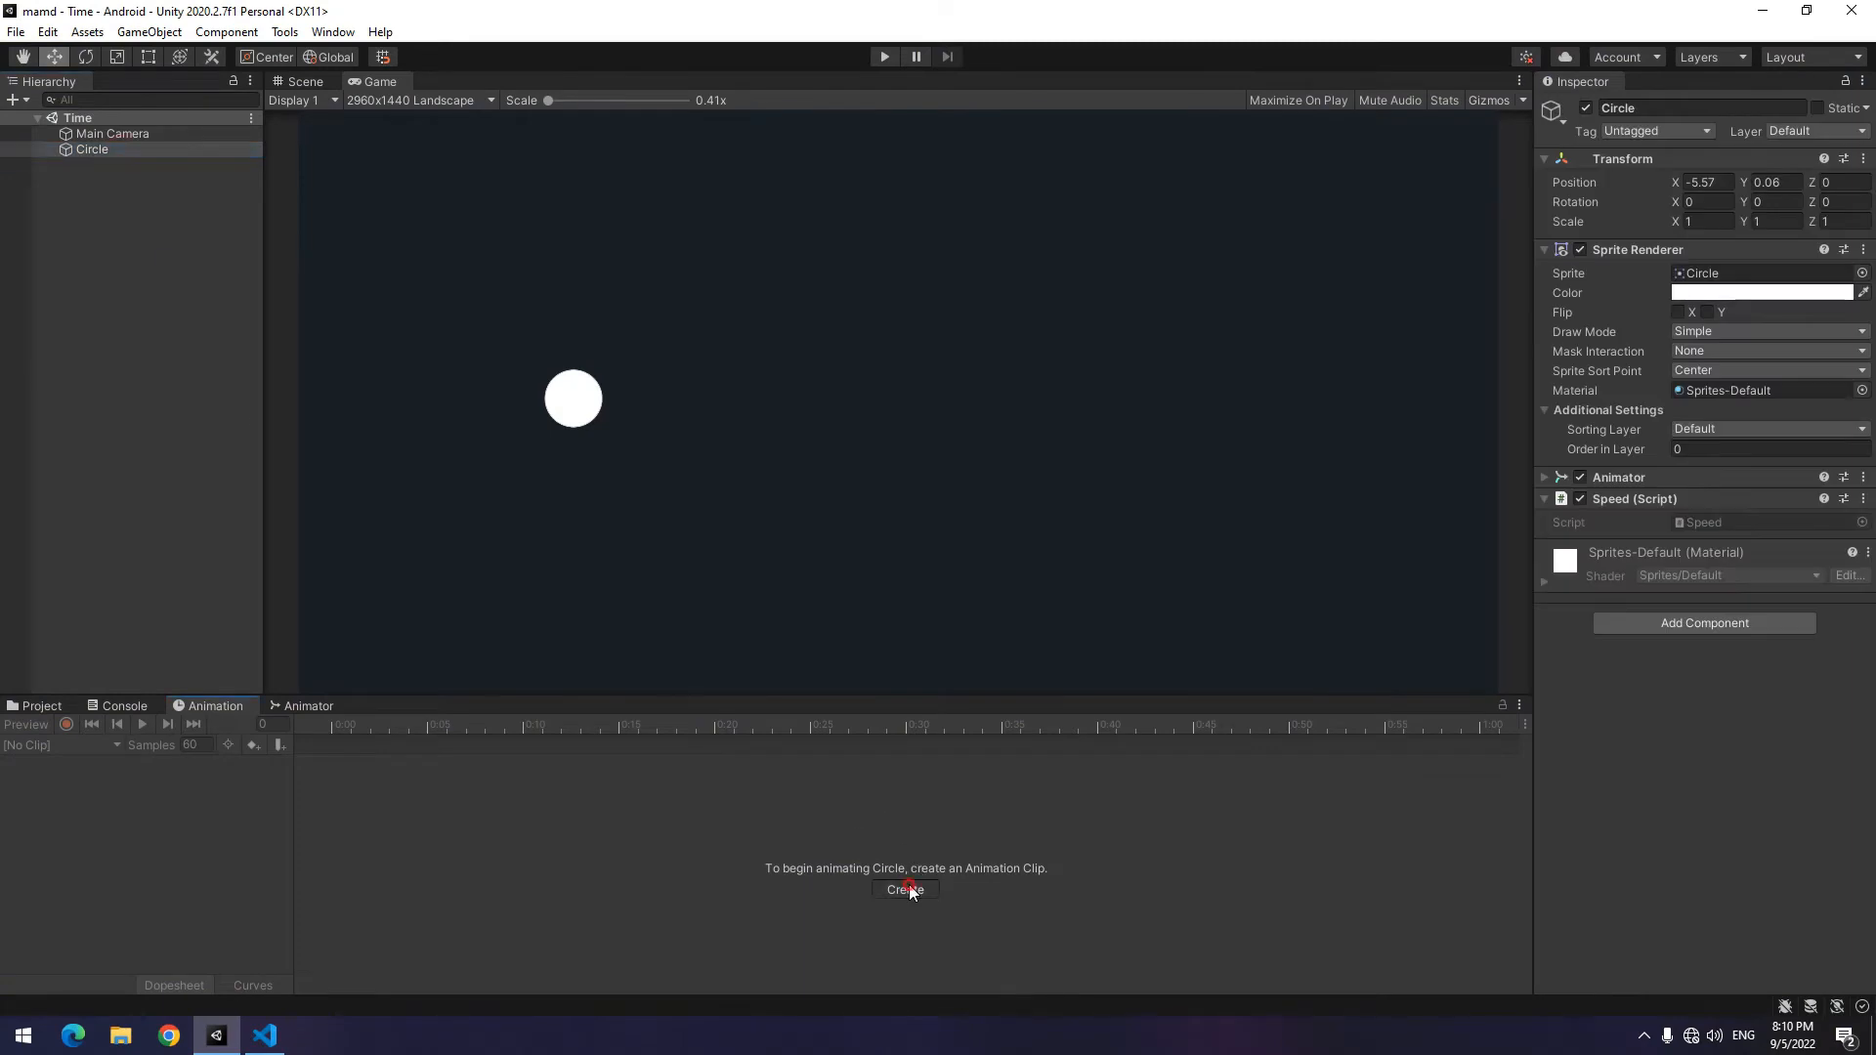
- Create and save a new animation clip for the selected Circle
{"action": "left_click", "coordinate": [905, 890]}
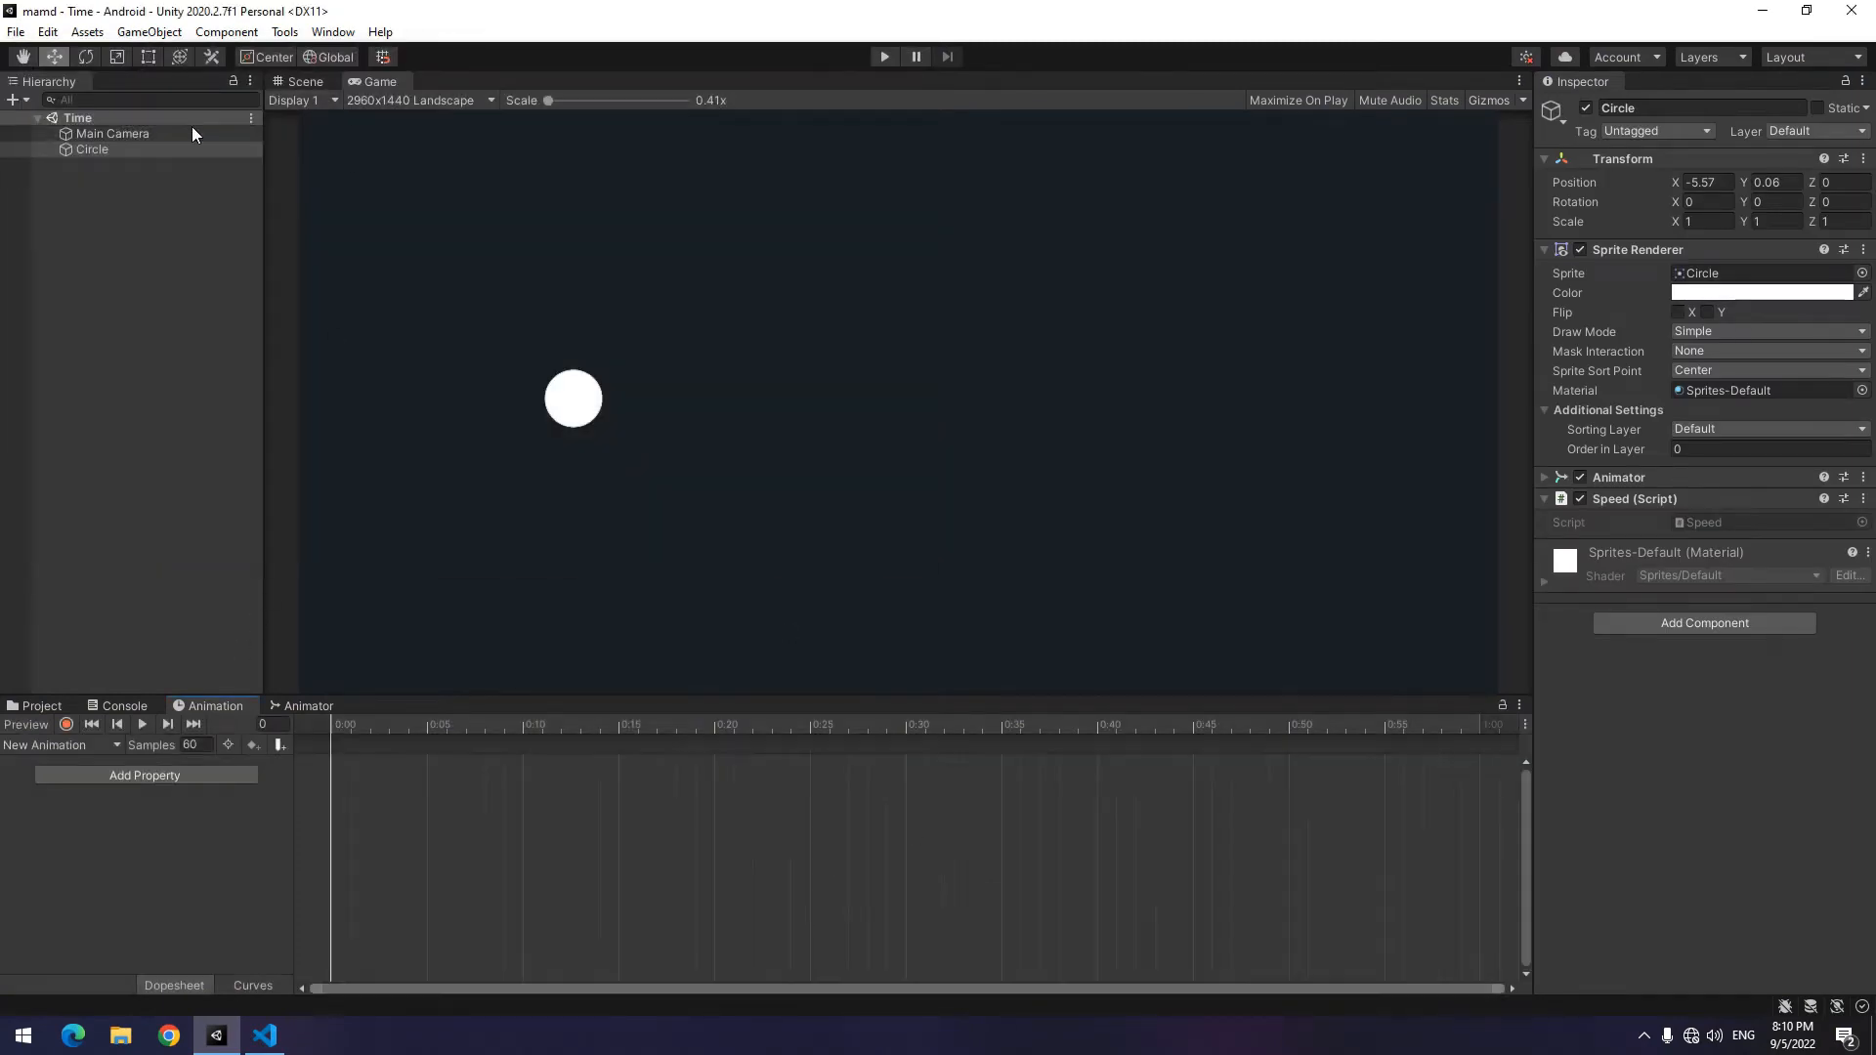
{"action": "left_click", "coordinate": [302, 81]}
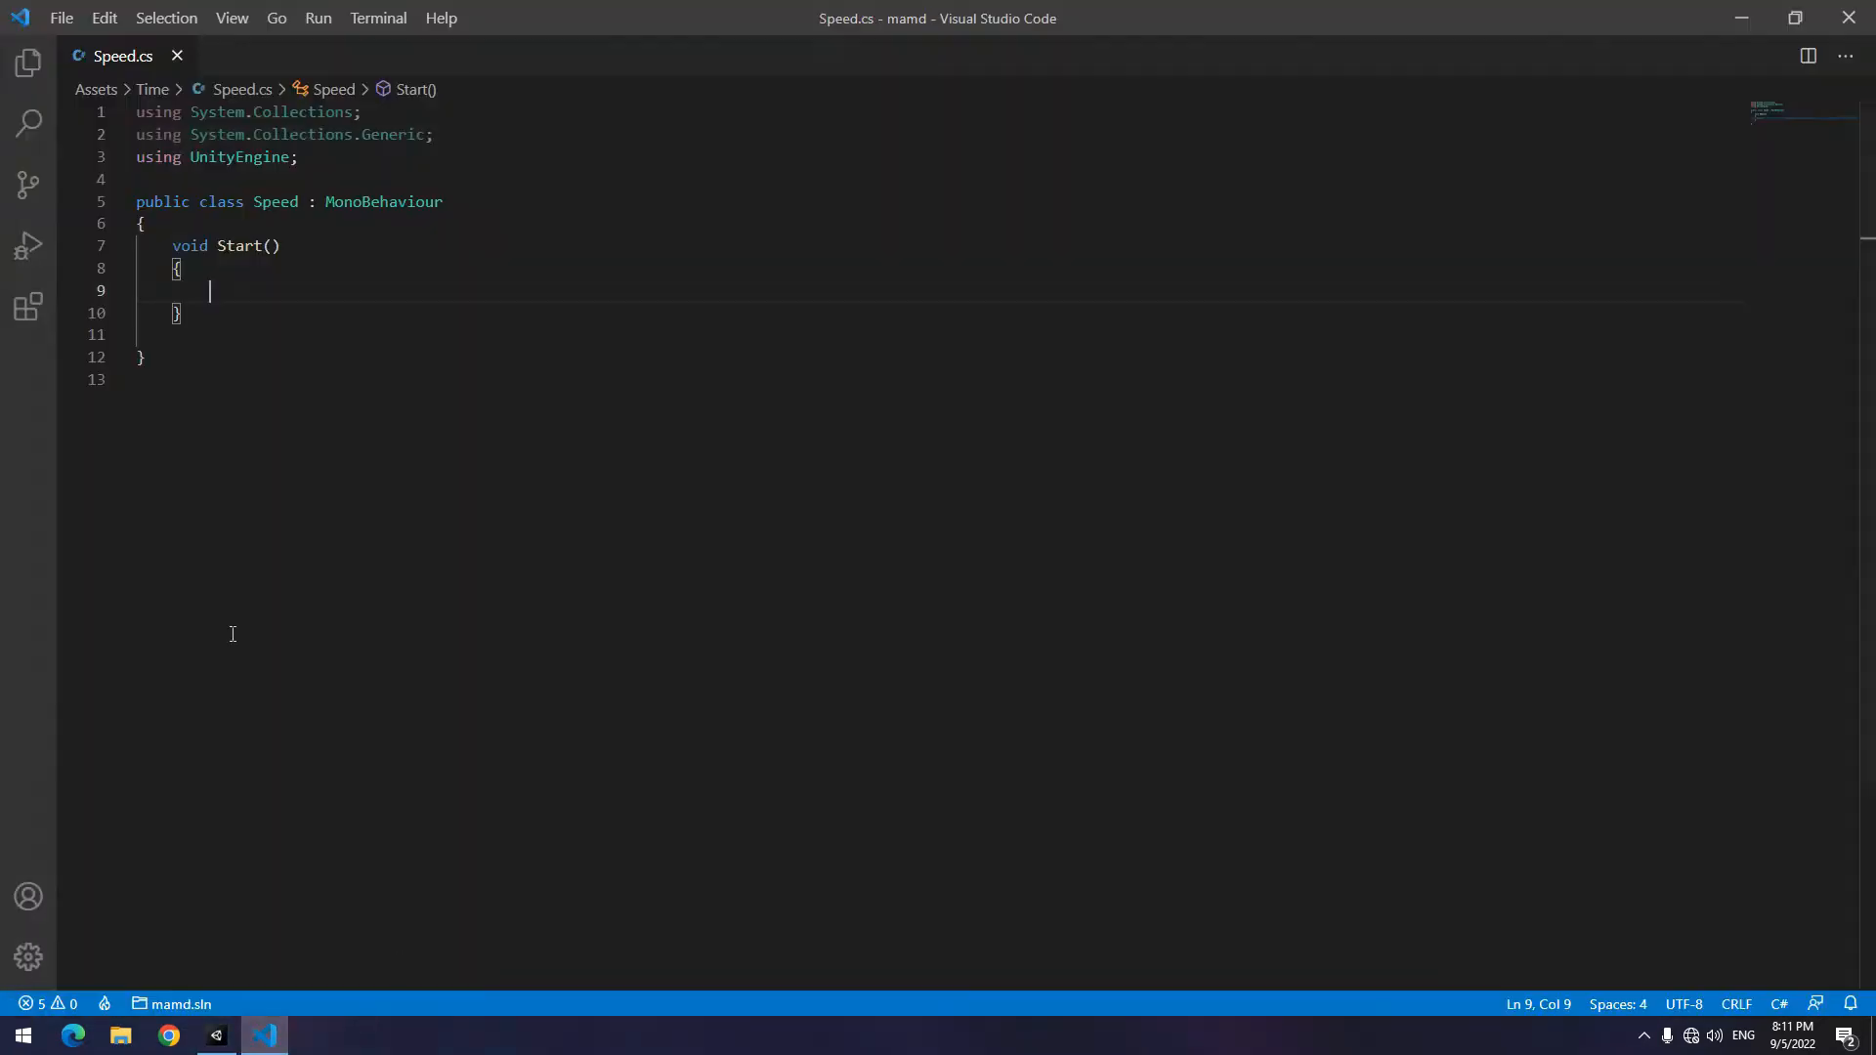
- In Start(), set Time.timeScale to 1
{"action": "type", "text": "Time.timeScale"}
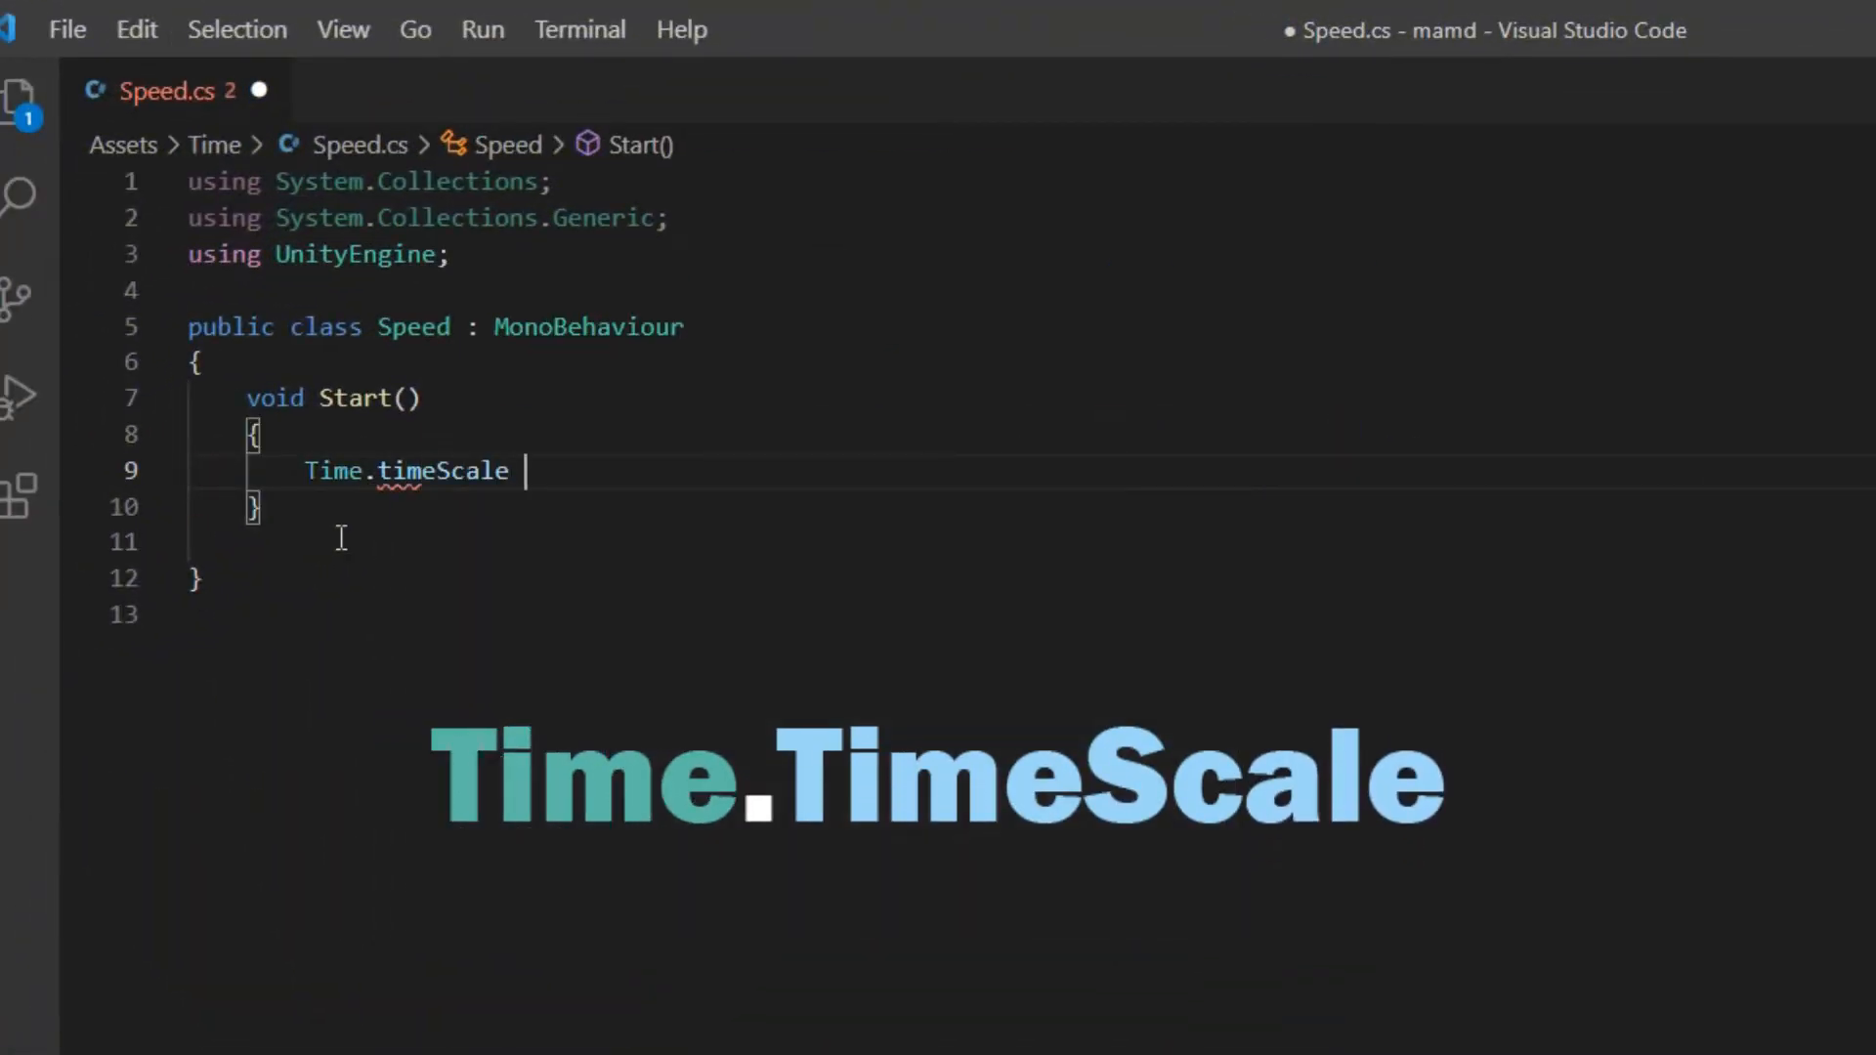
{"action": "type", "text": "=1;"}
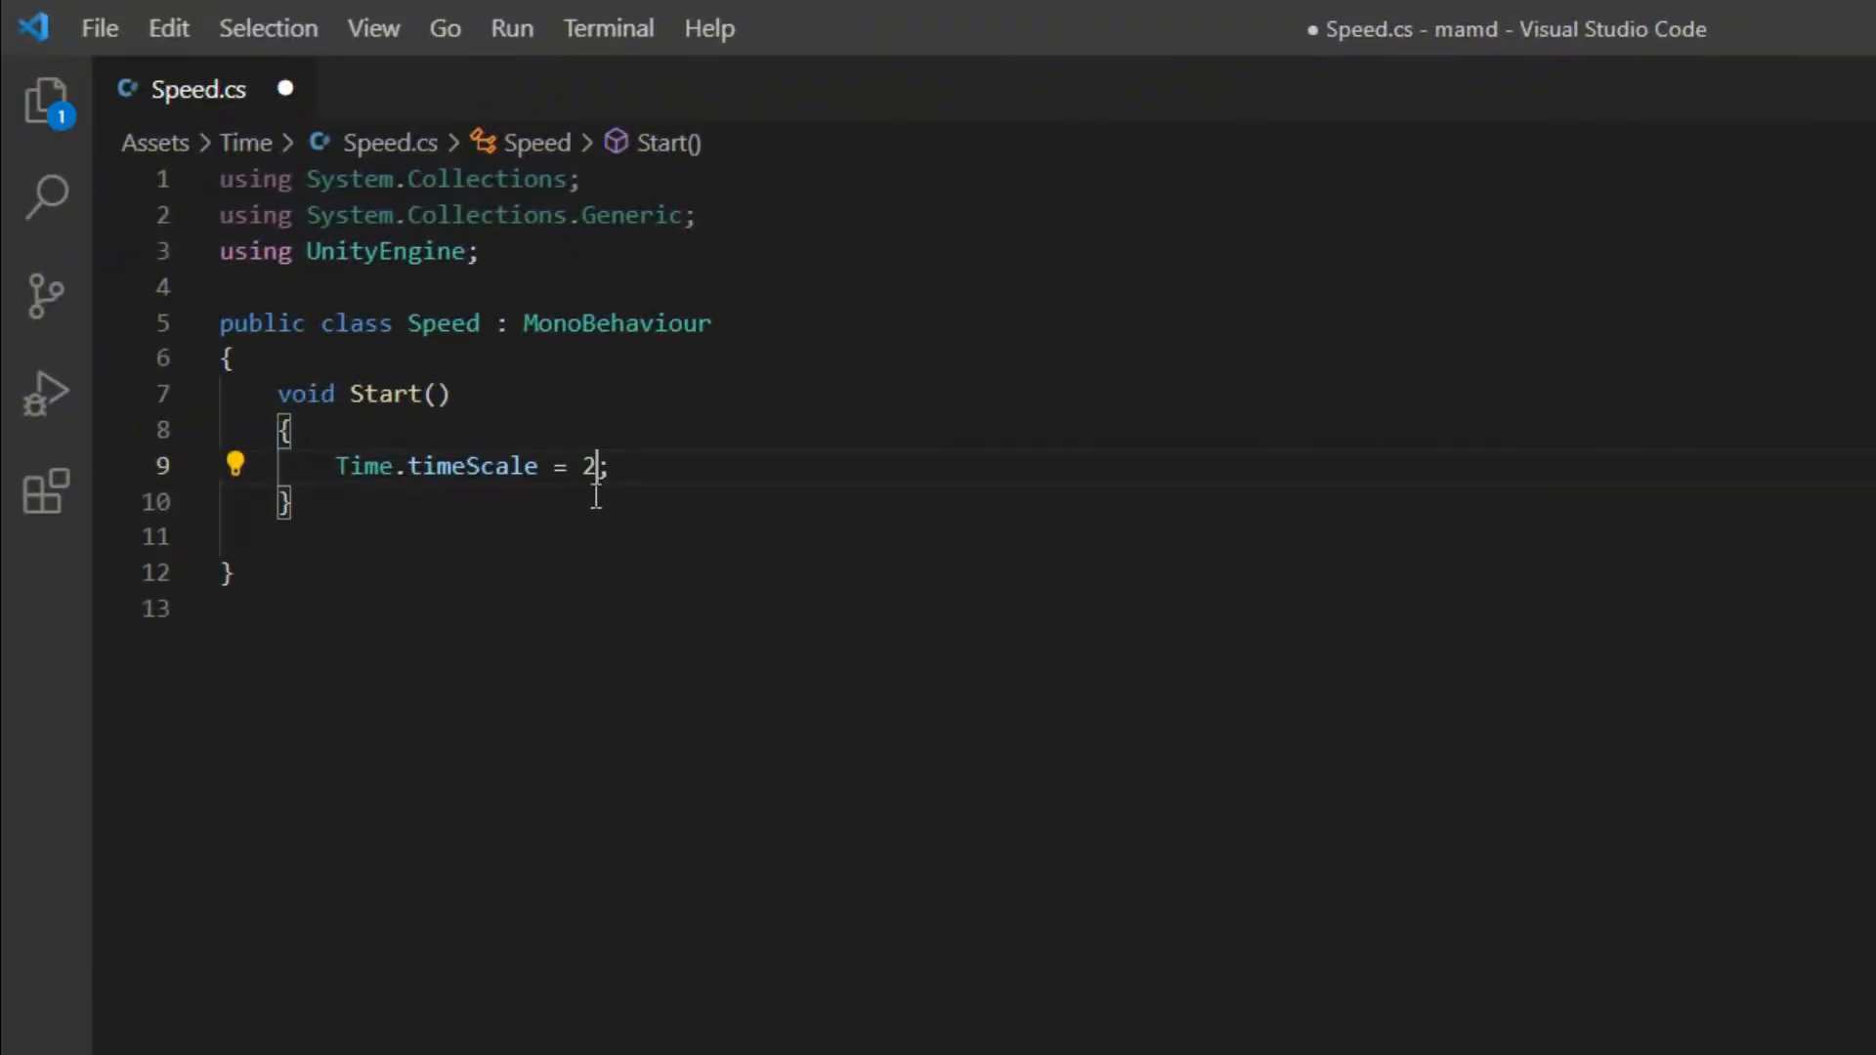
{"action": "left_click", "coordinate": [902, 12]}
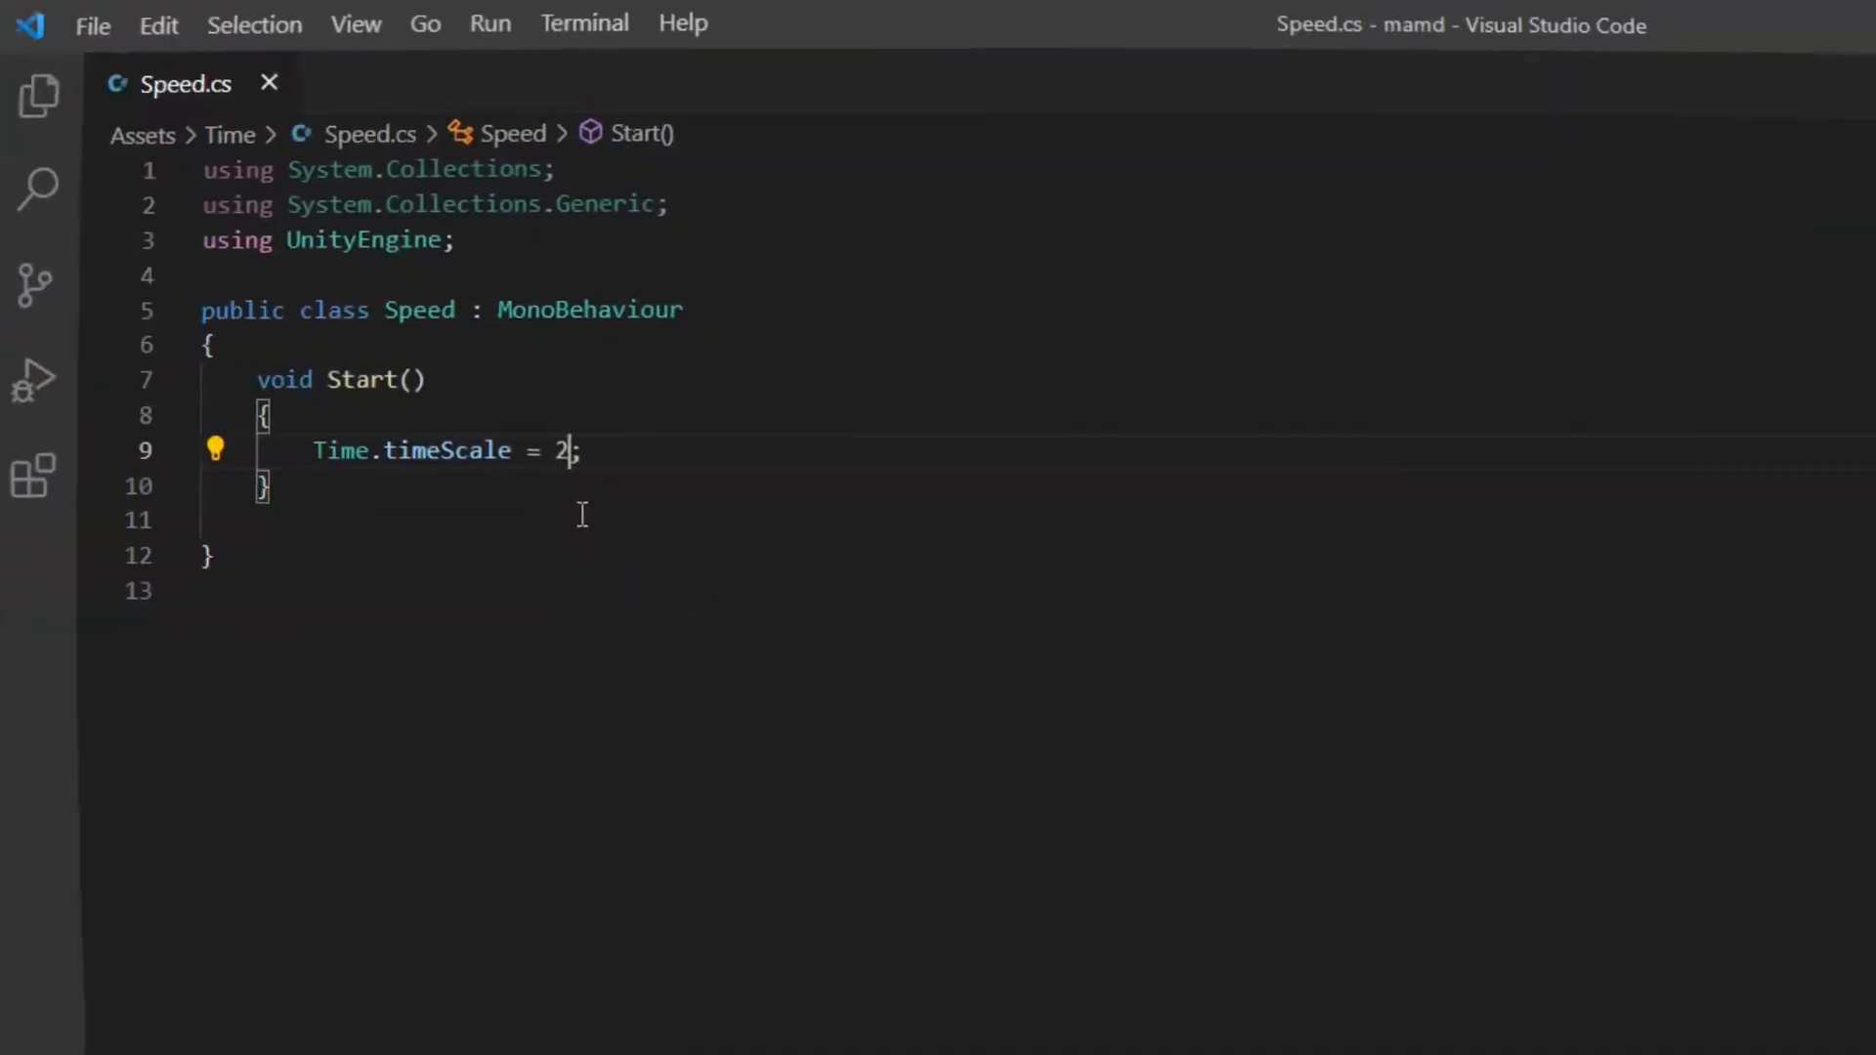
{"action": "type", "text": "0."}
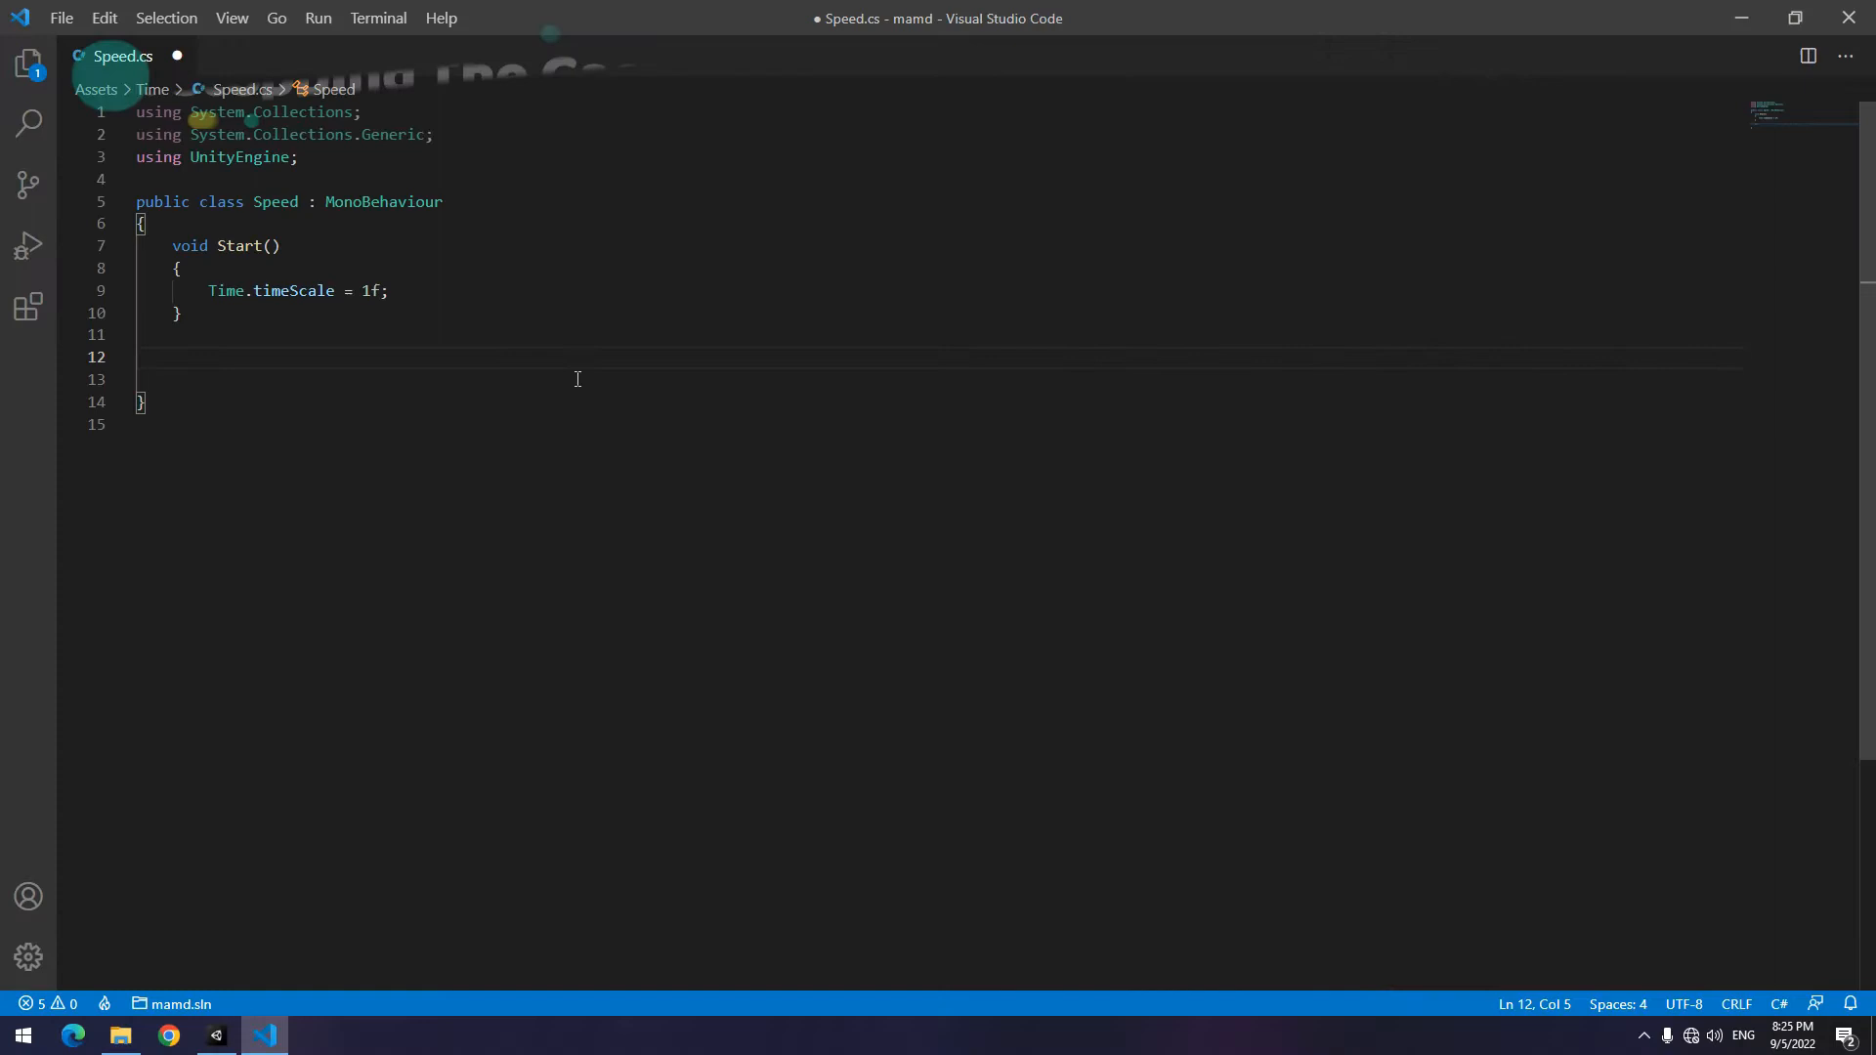
- Add a public void Stop() method that begins assigning Time.timeScale
{"action": "type", "text": "public void Stop("}
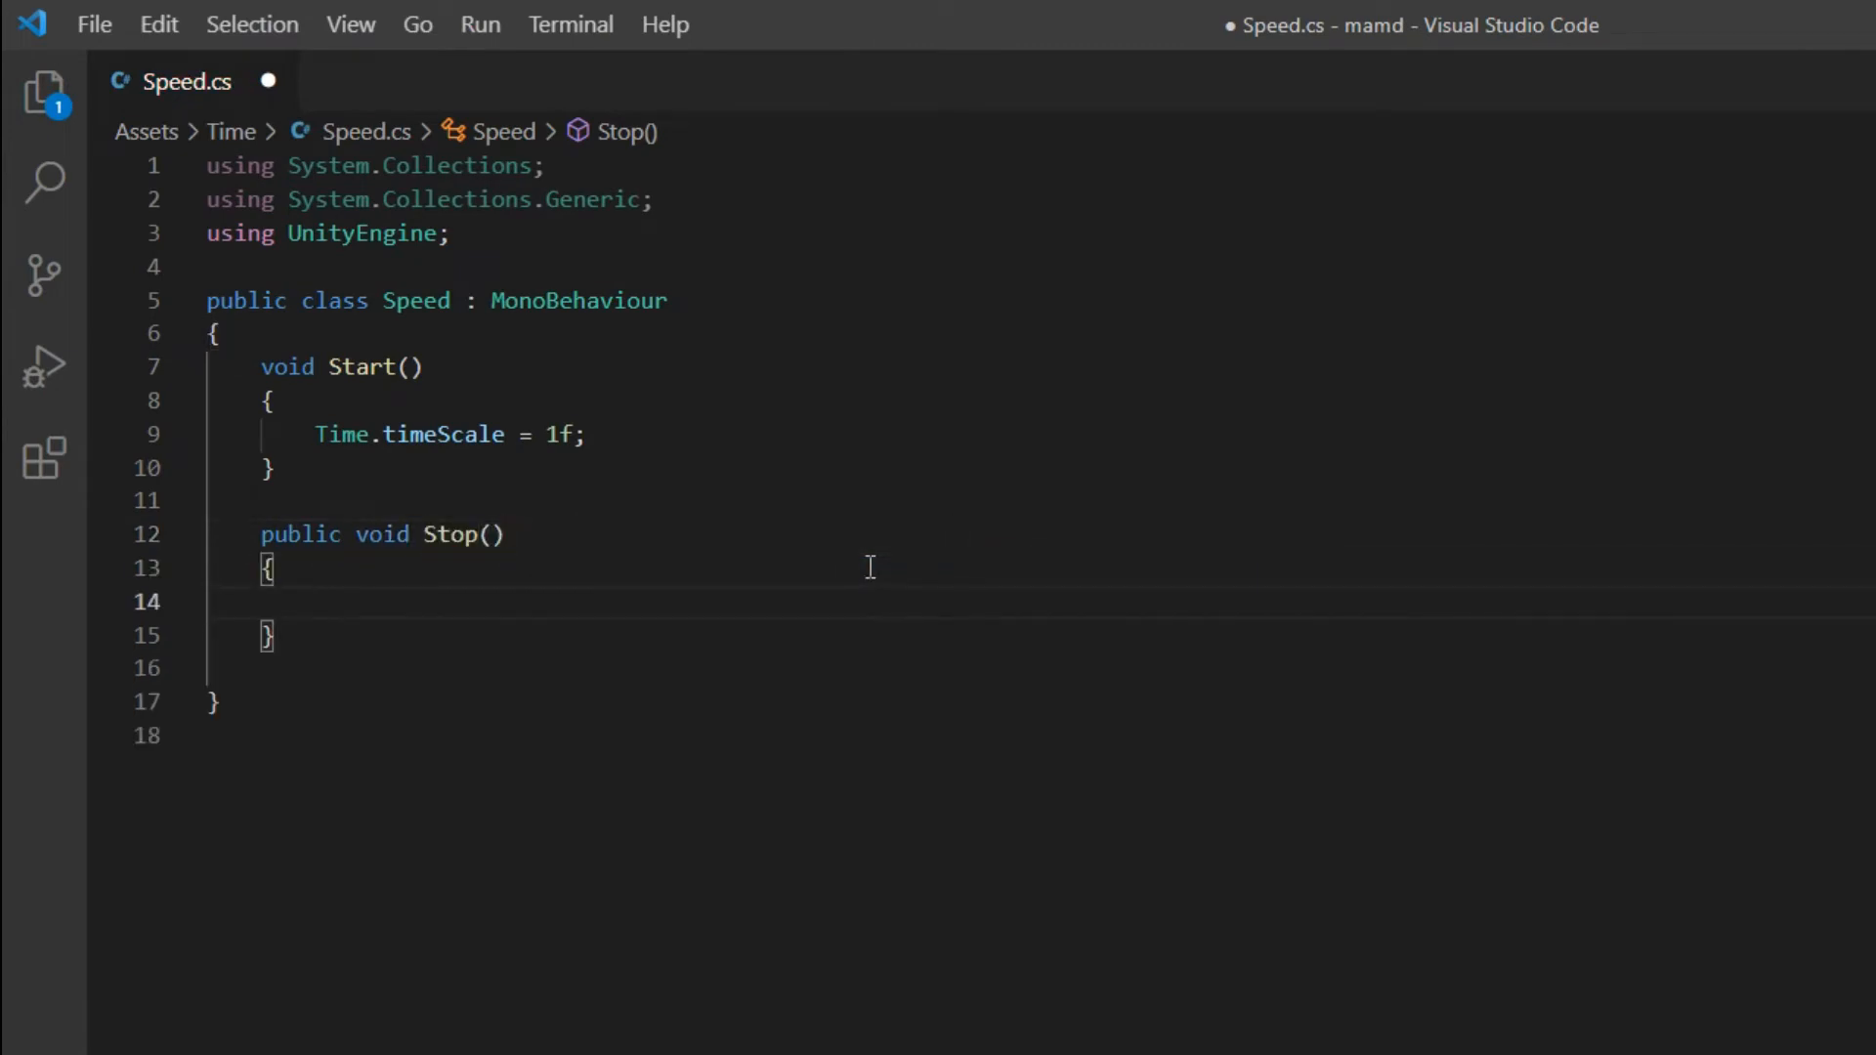
{"action": "type", "text": "Time"}
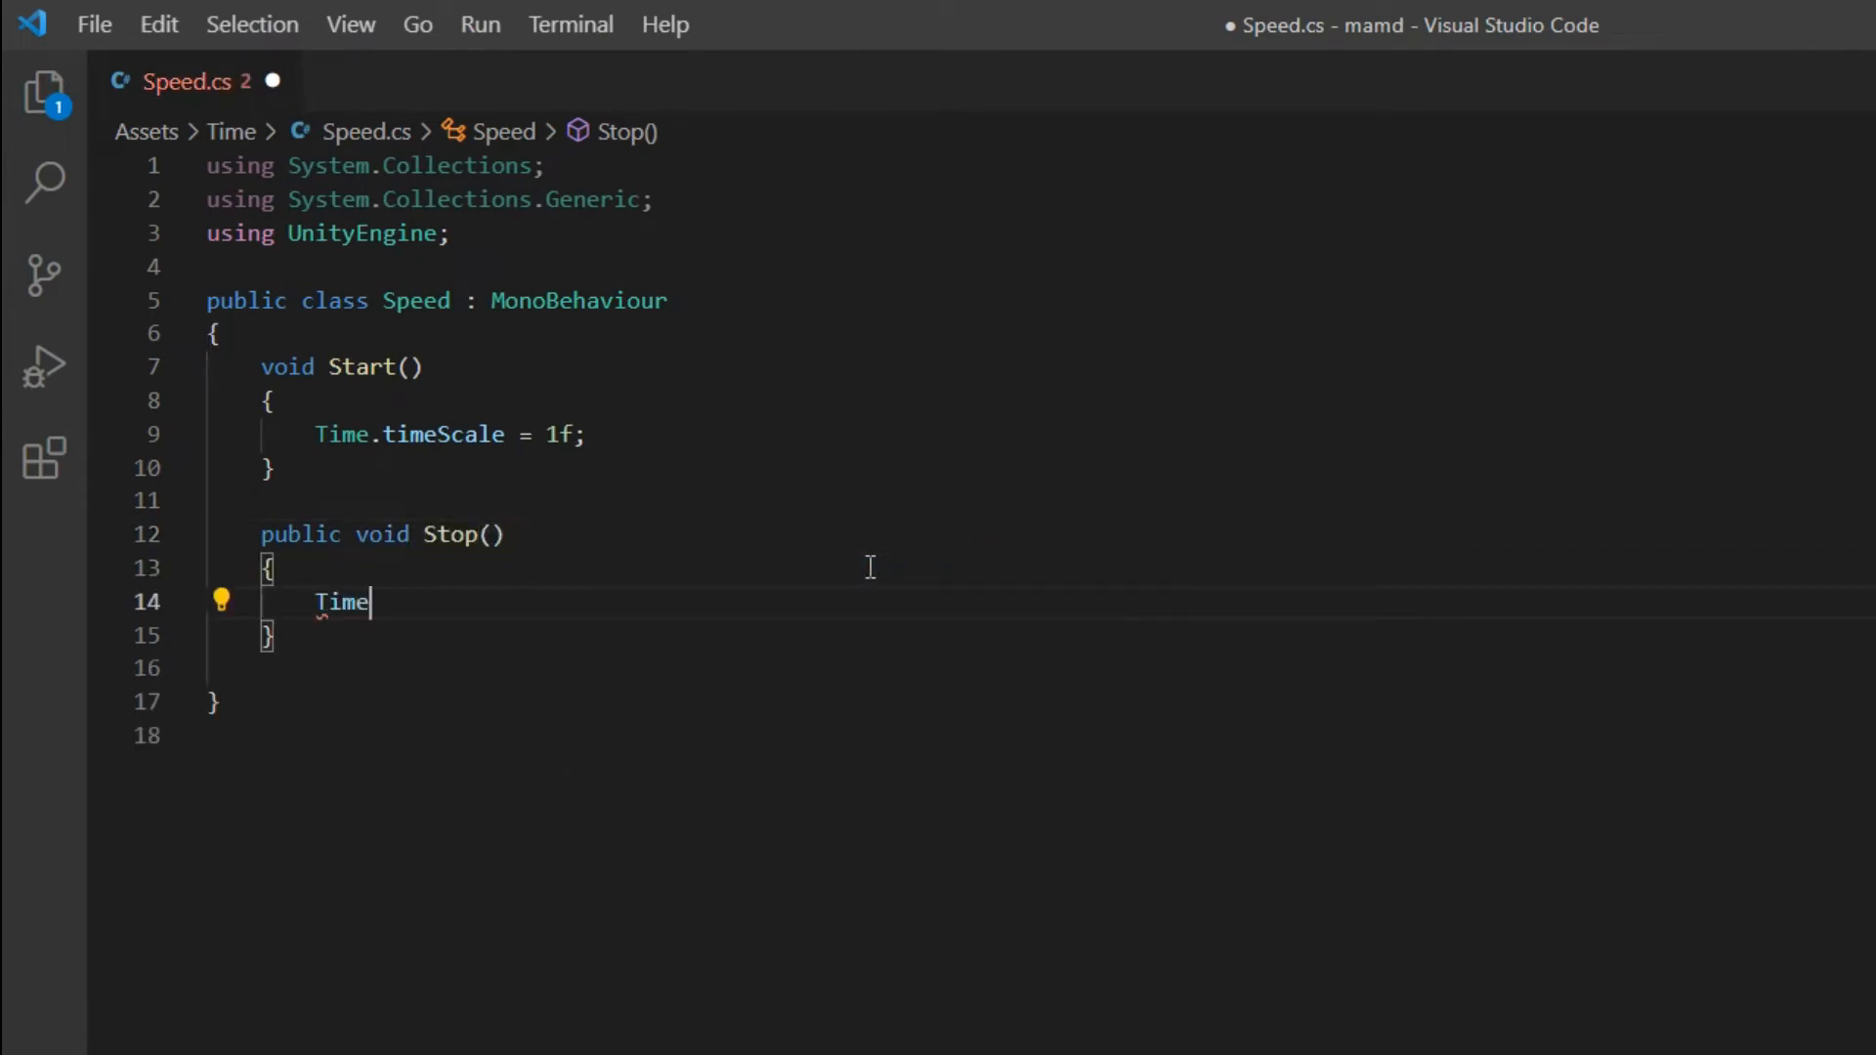
{"action": "type", "text": ".timeScale ="}
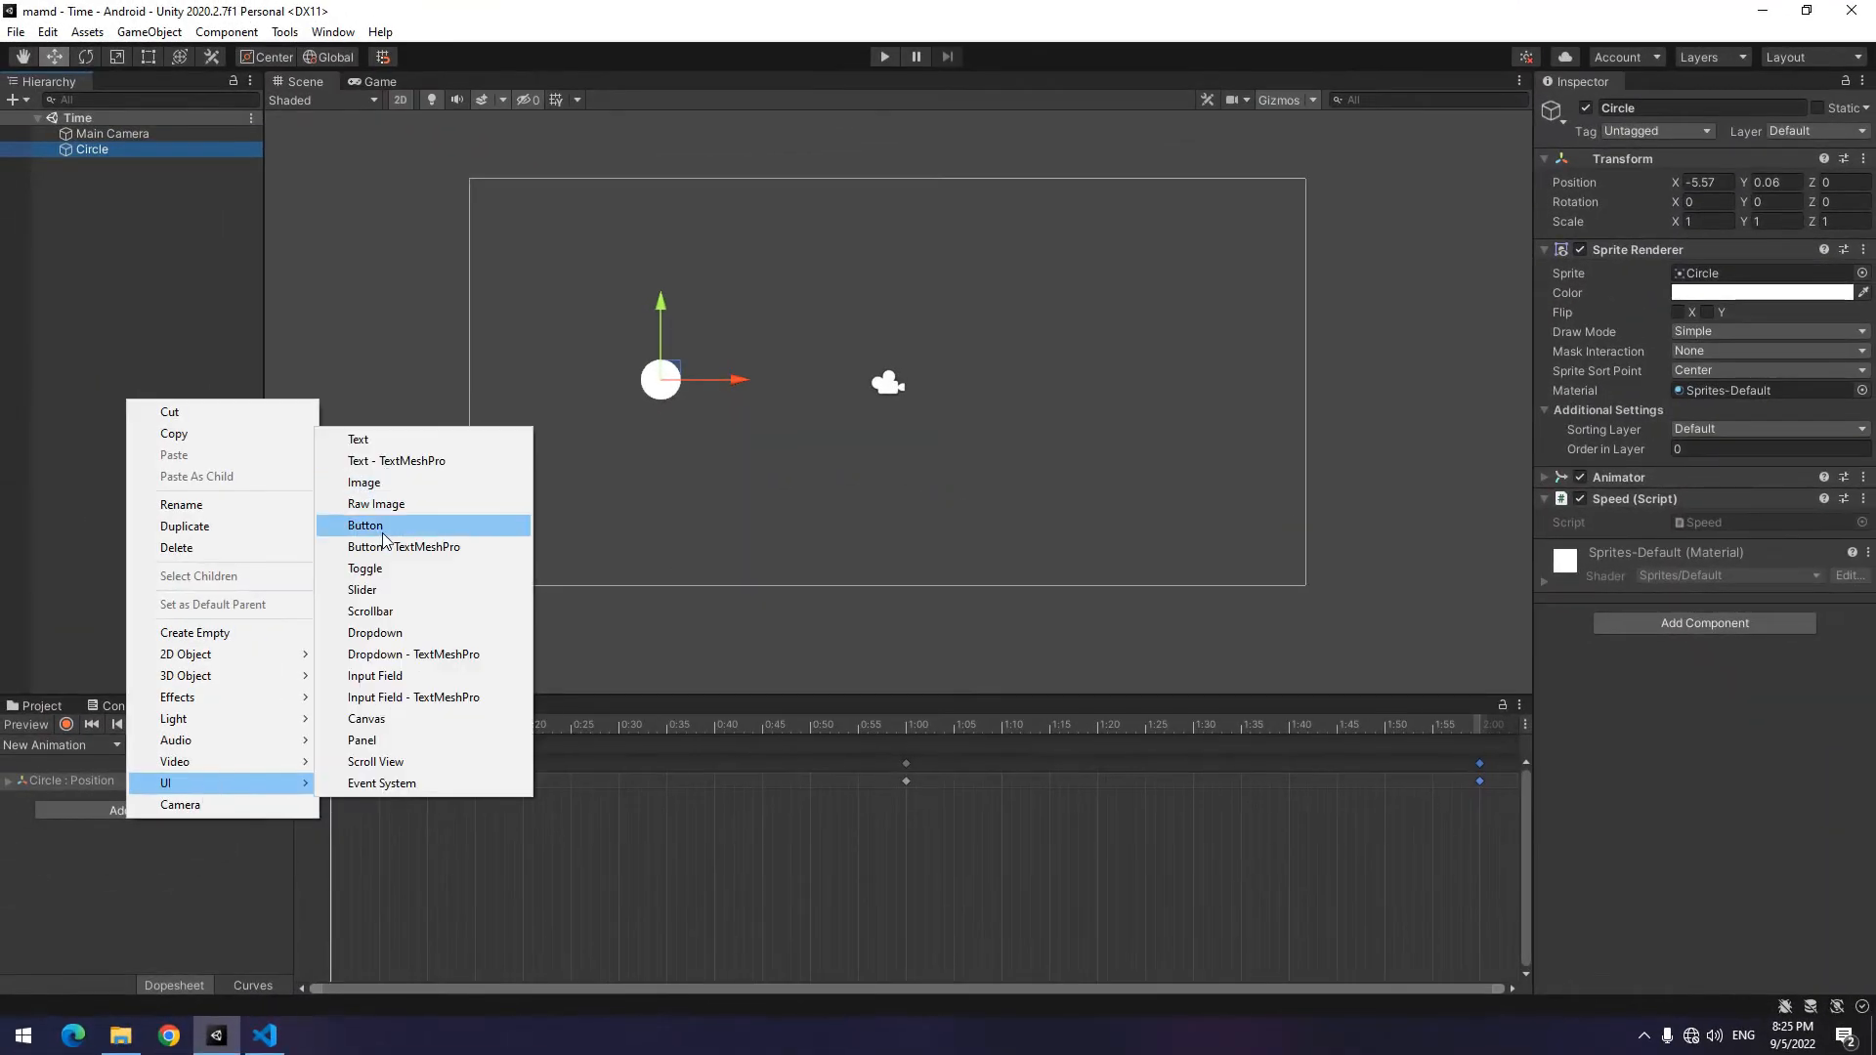
- Add a UI Button labelled Stop with Best Fit text and an On Click calling Speed.Stop
{"action": "left_click", "coordinate": [364, 523]}
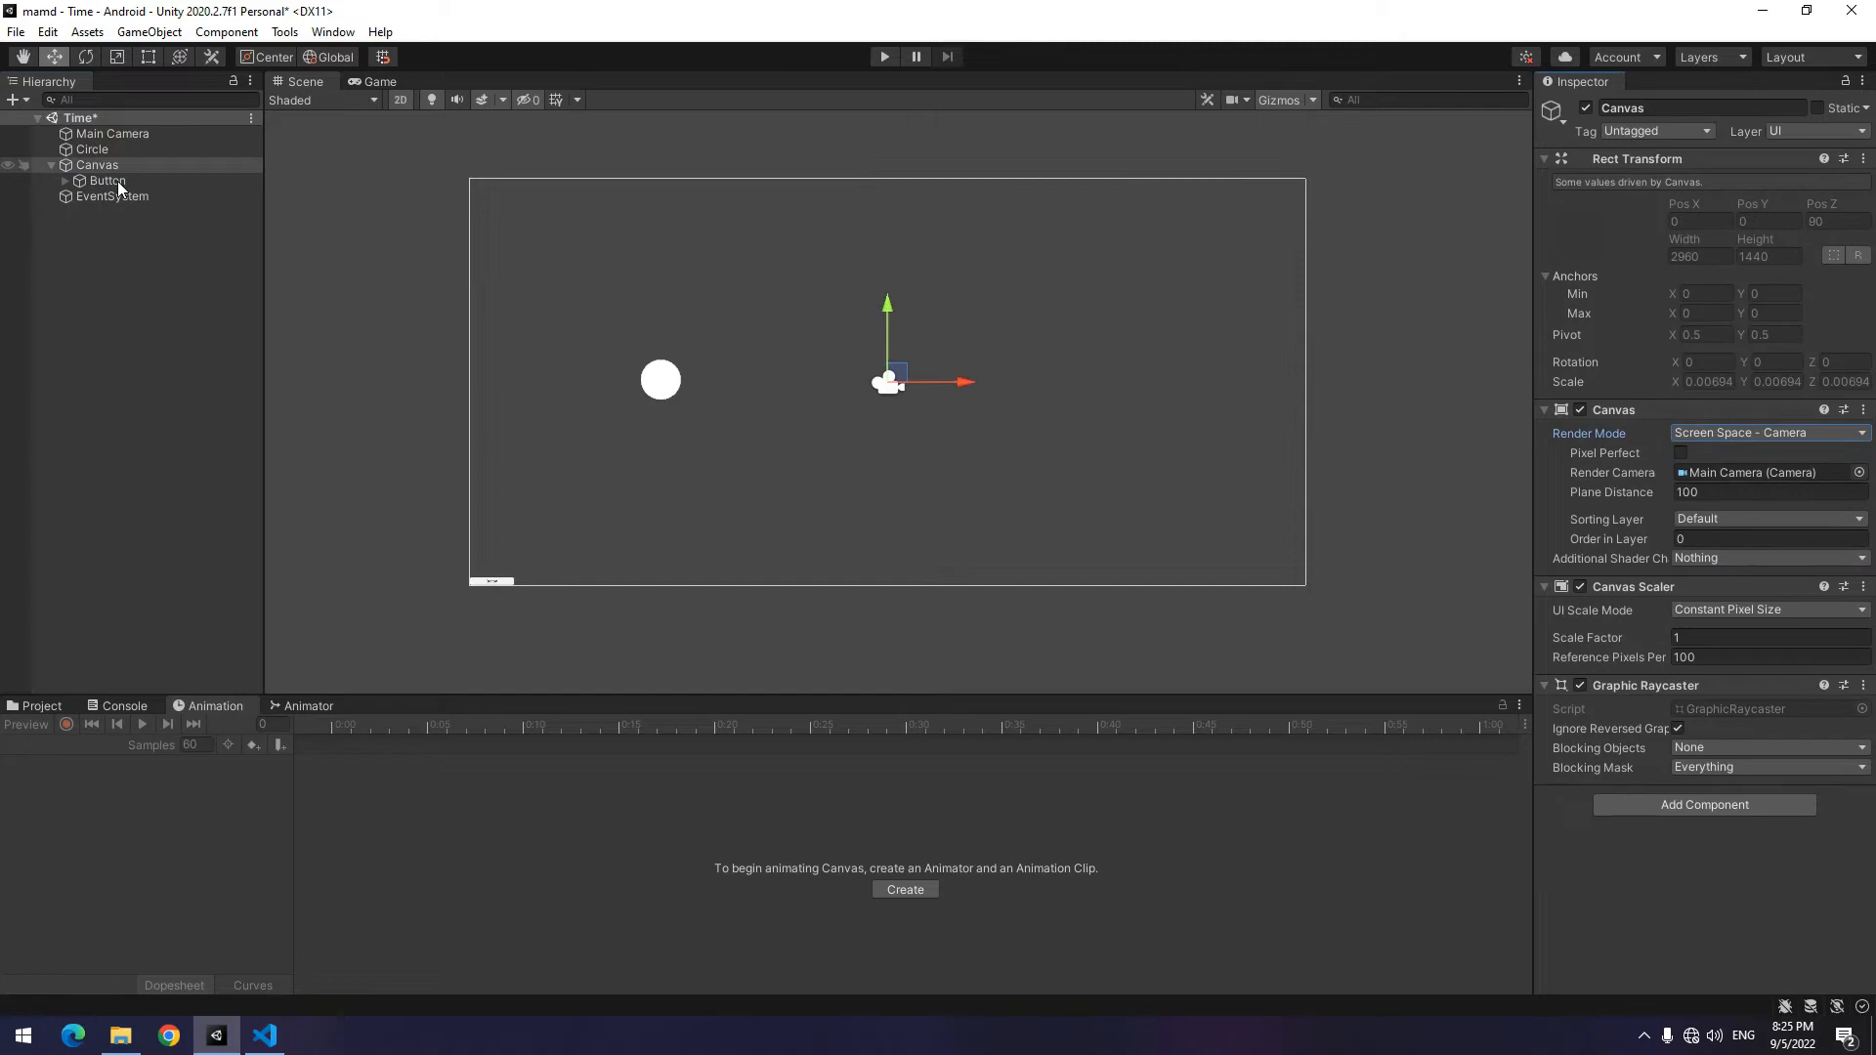
{"action": "left_click", "coordinate": [106, 181]}
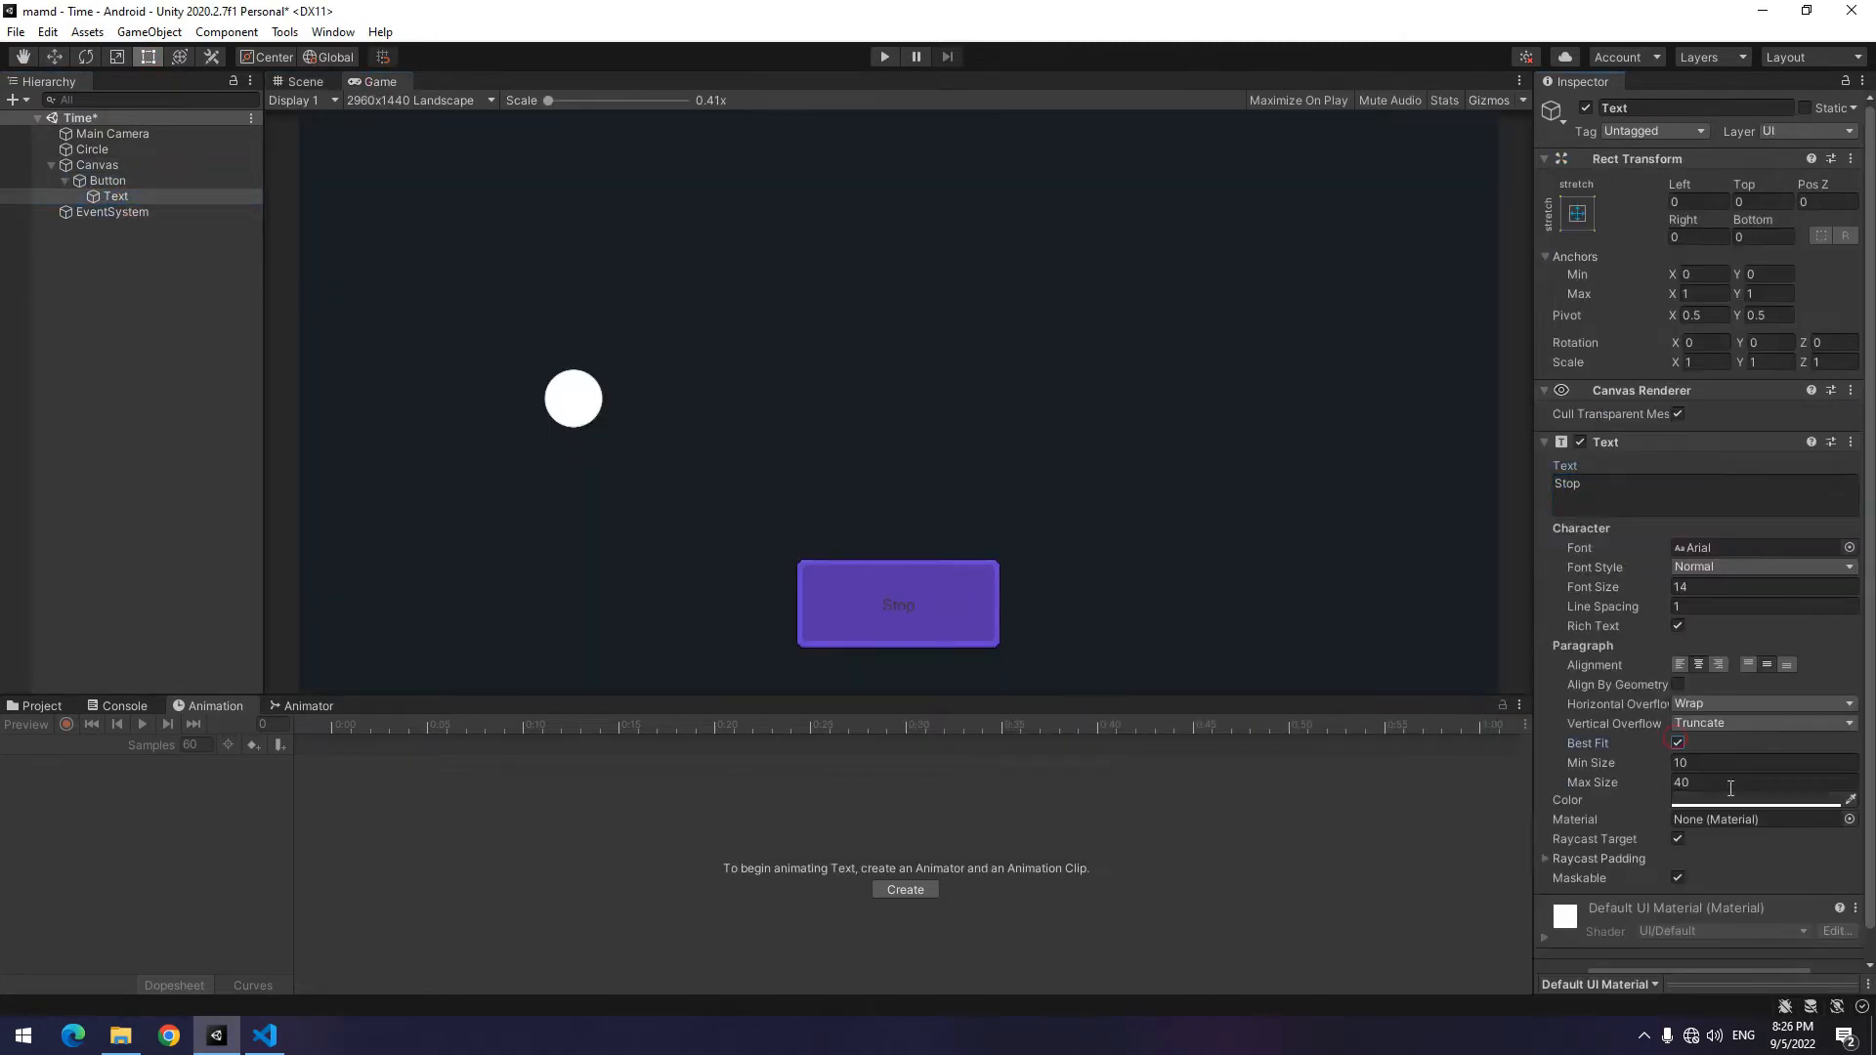
{"action": "left_click", "coordinate": [626, 890]}
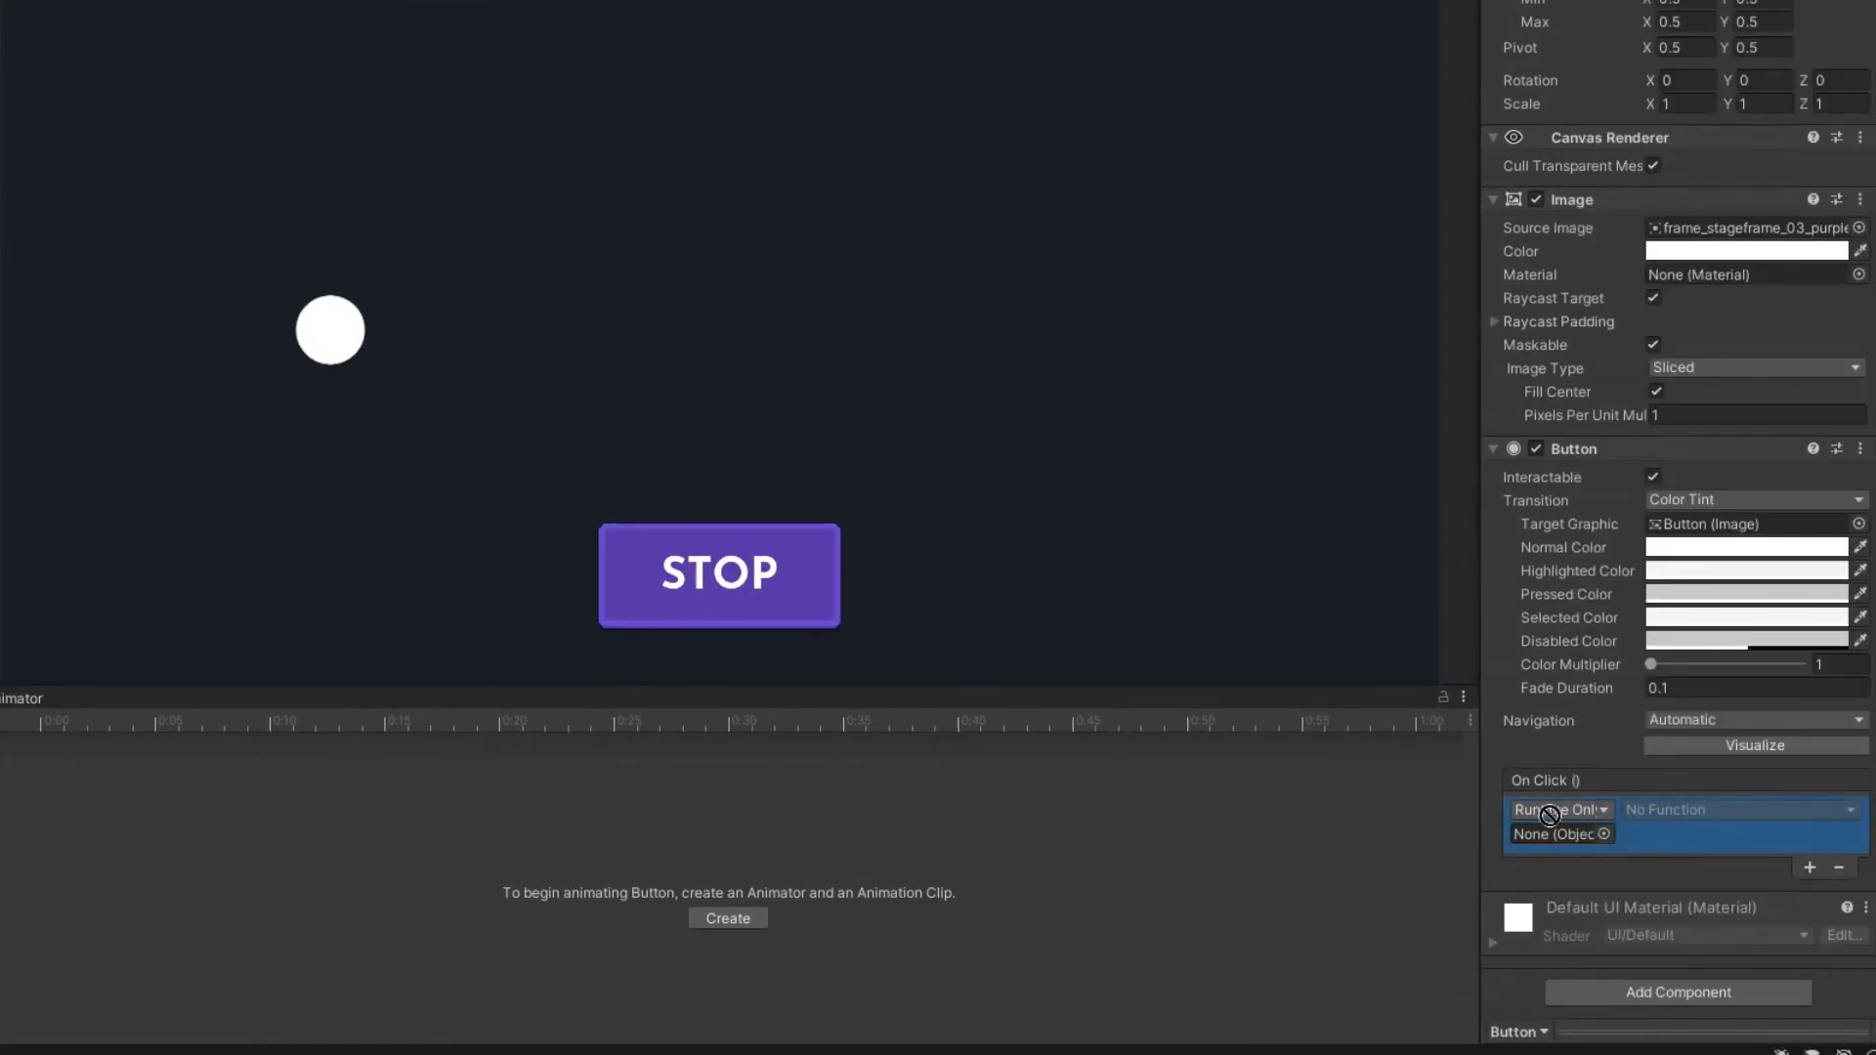
{"action": "left_click", "coordinate": [1738, 809]}
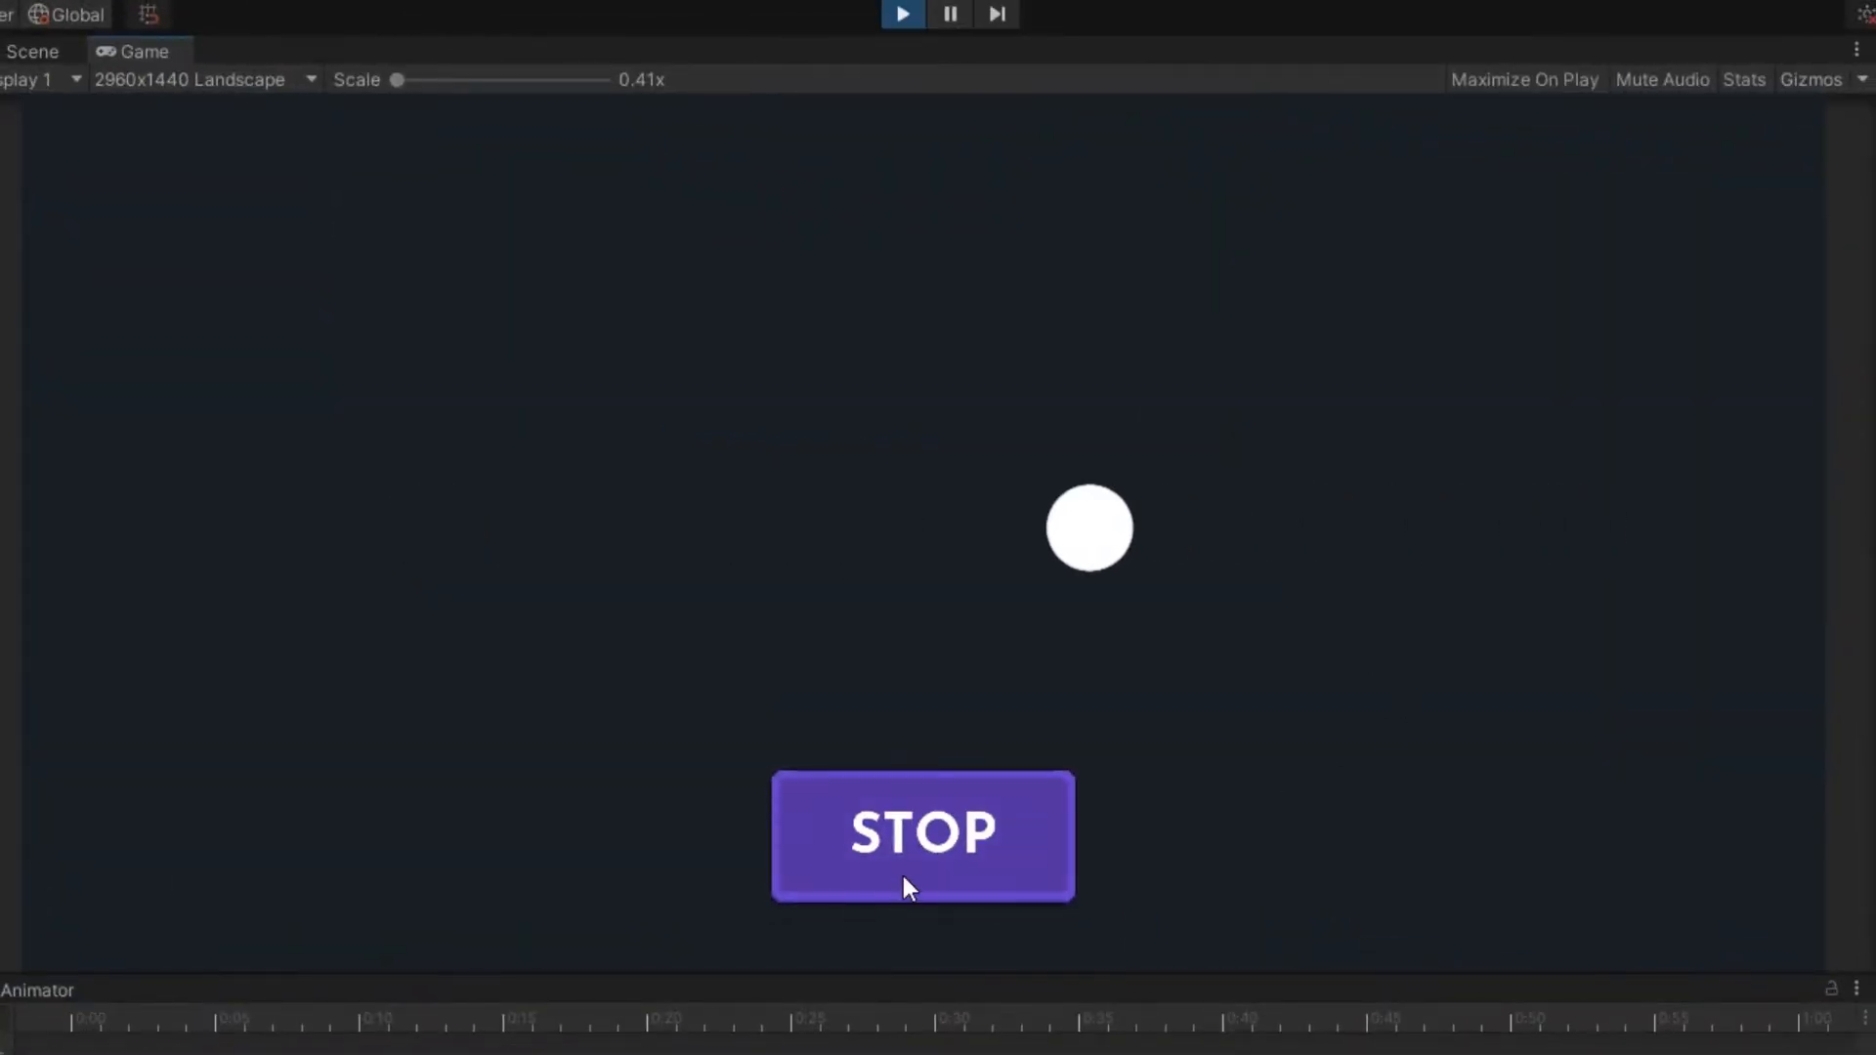
- Press STOP in Play mode to test that time freezes
{"action": "left_click", "coordinate": [922, 835]}
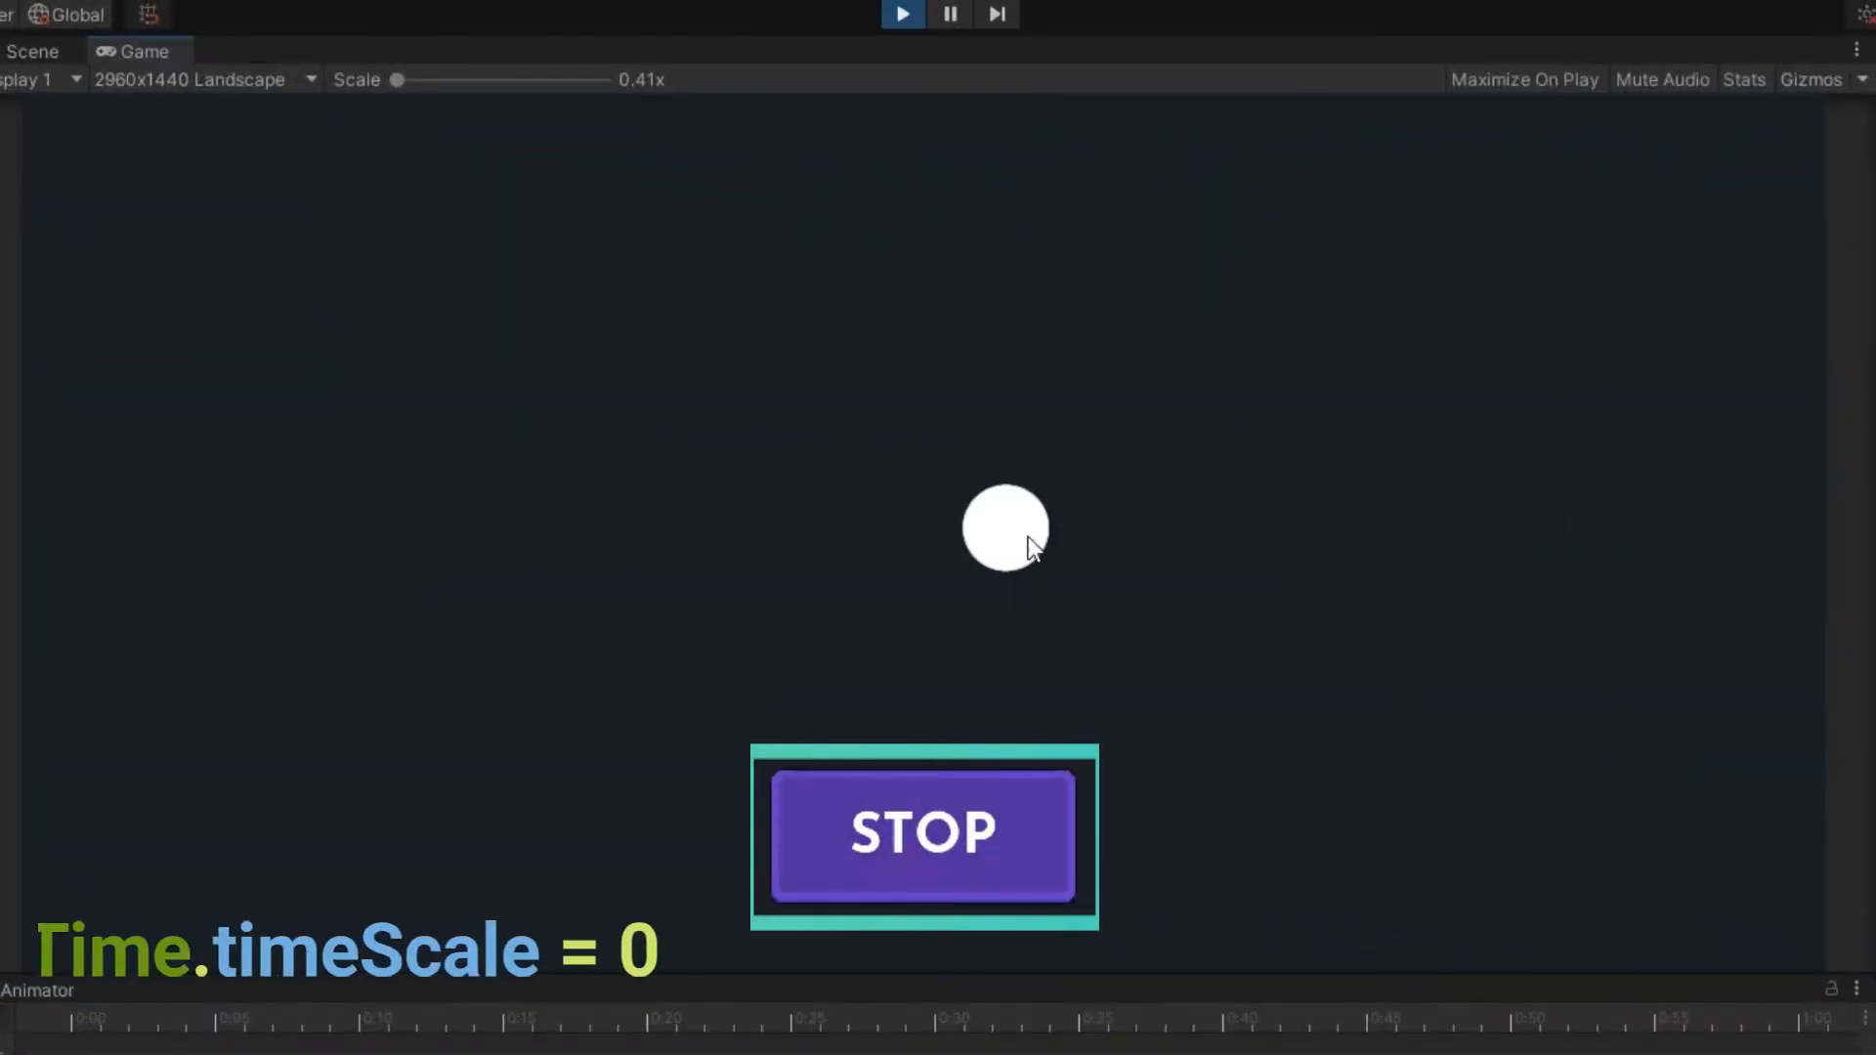
{"action": "left_click", "coordinate": [901, 14]}
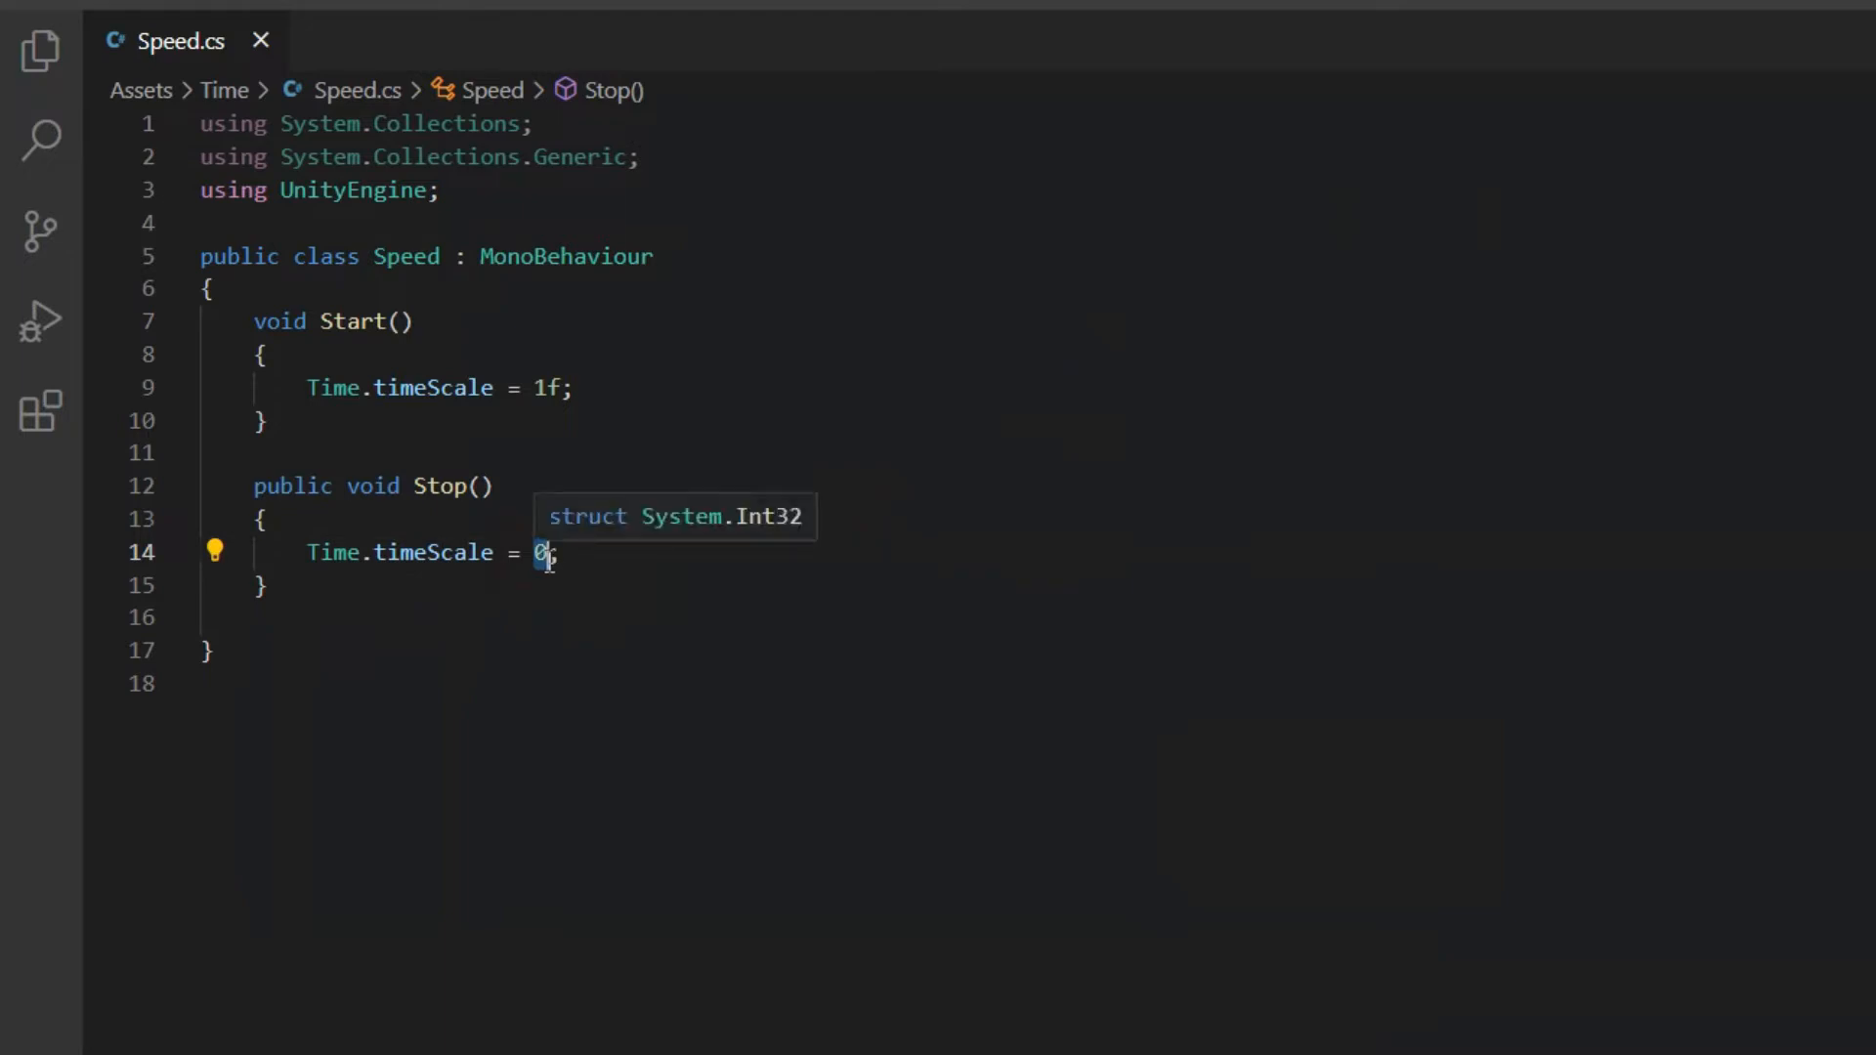
{"action": "type", "text": "1"}
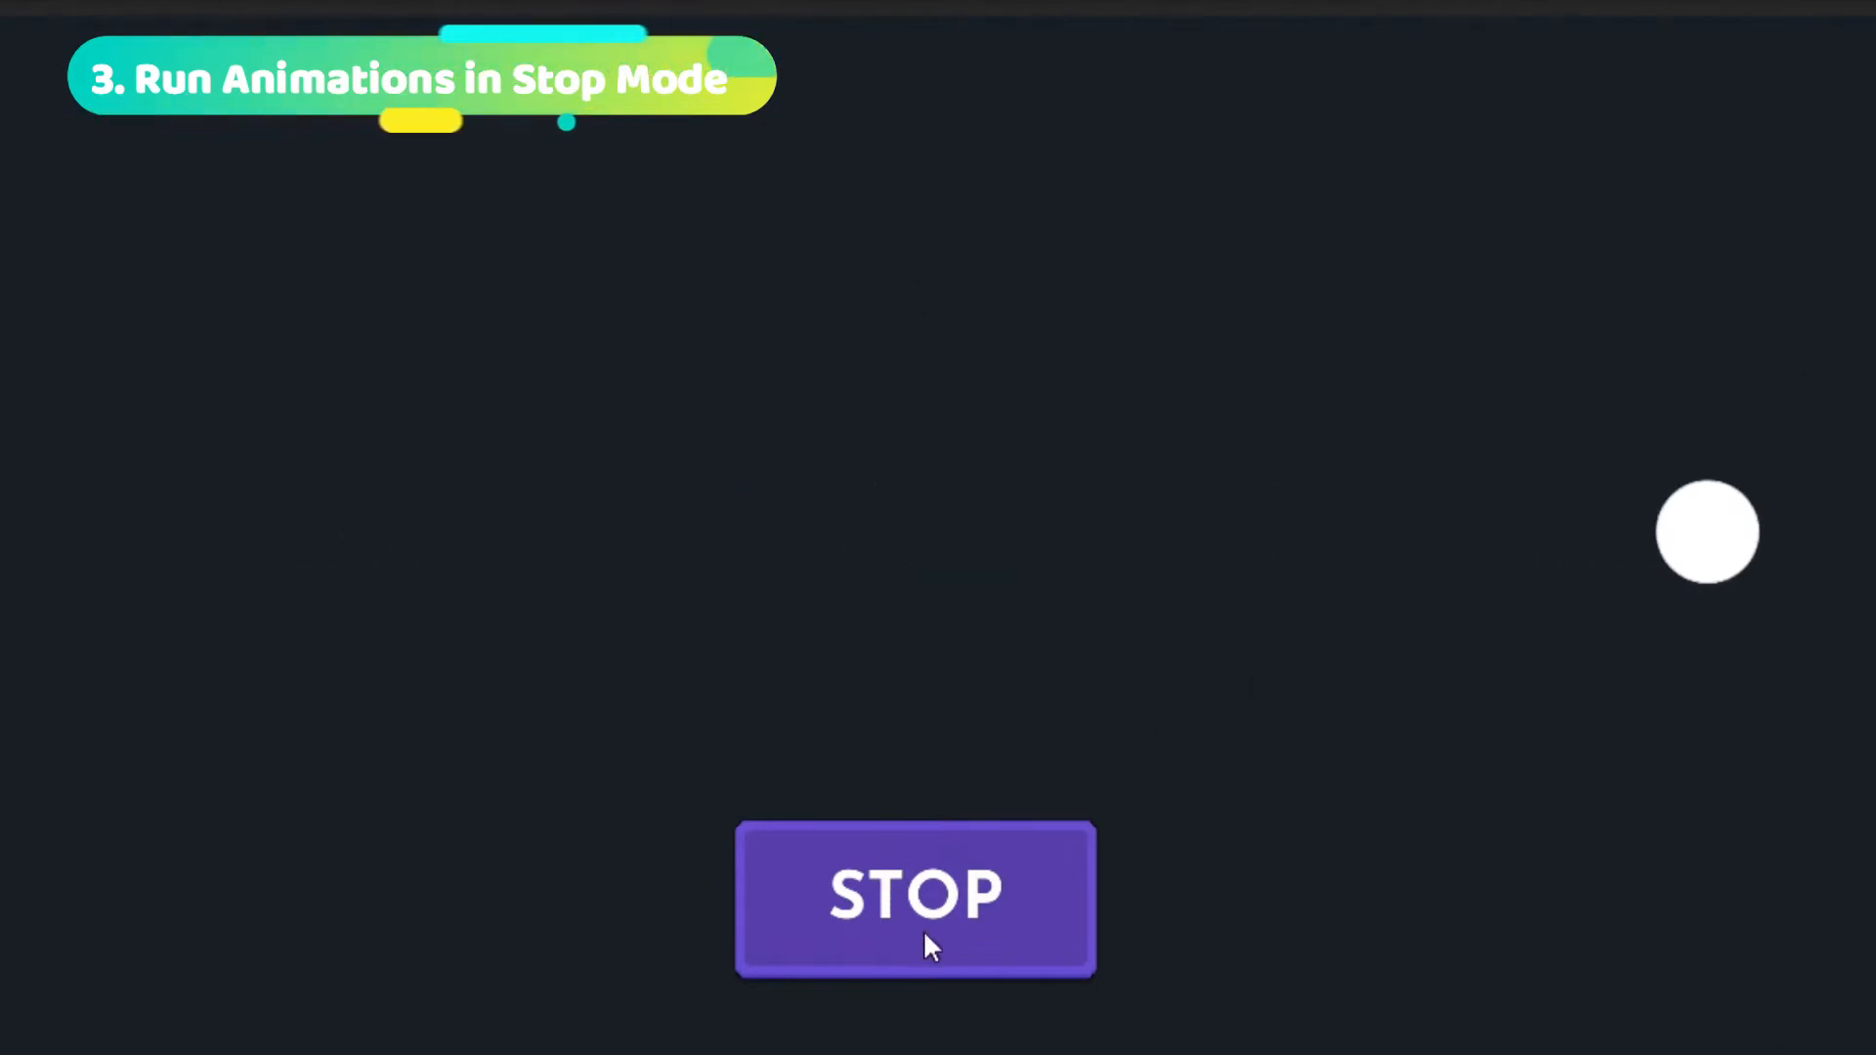
- Deactivate Pause, freeze time with STOP, then enable Pause to show it doesn't animate
{"action": "left_click", "coordinate": [915, 899]}
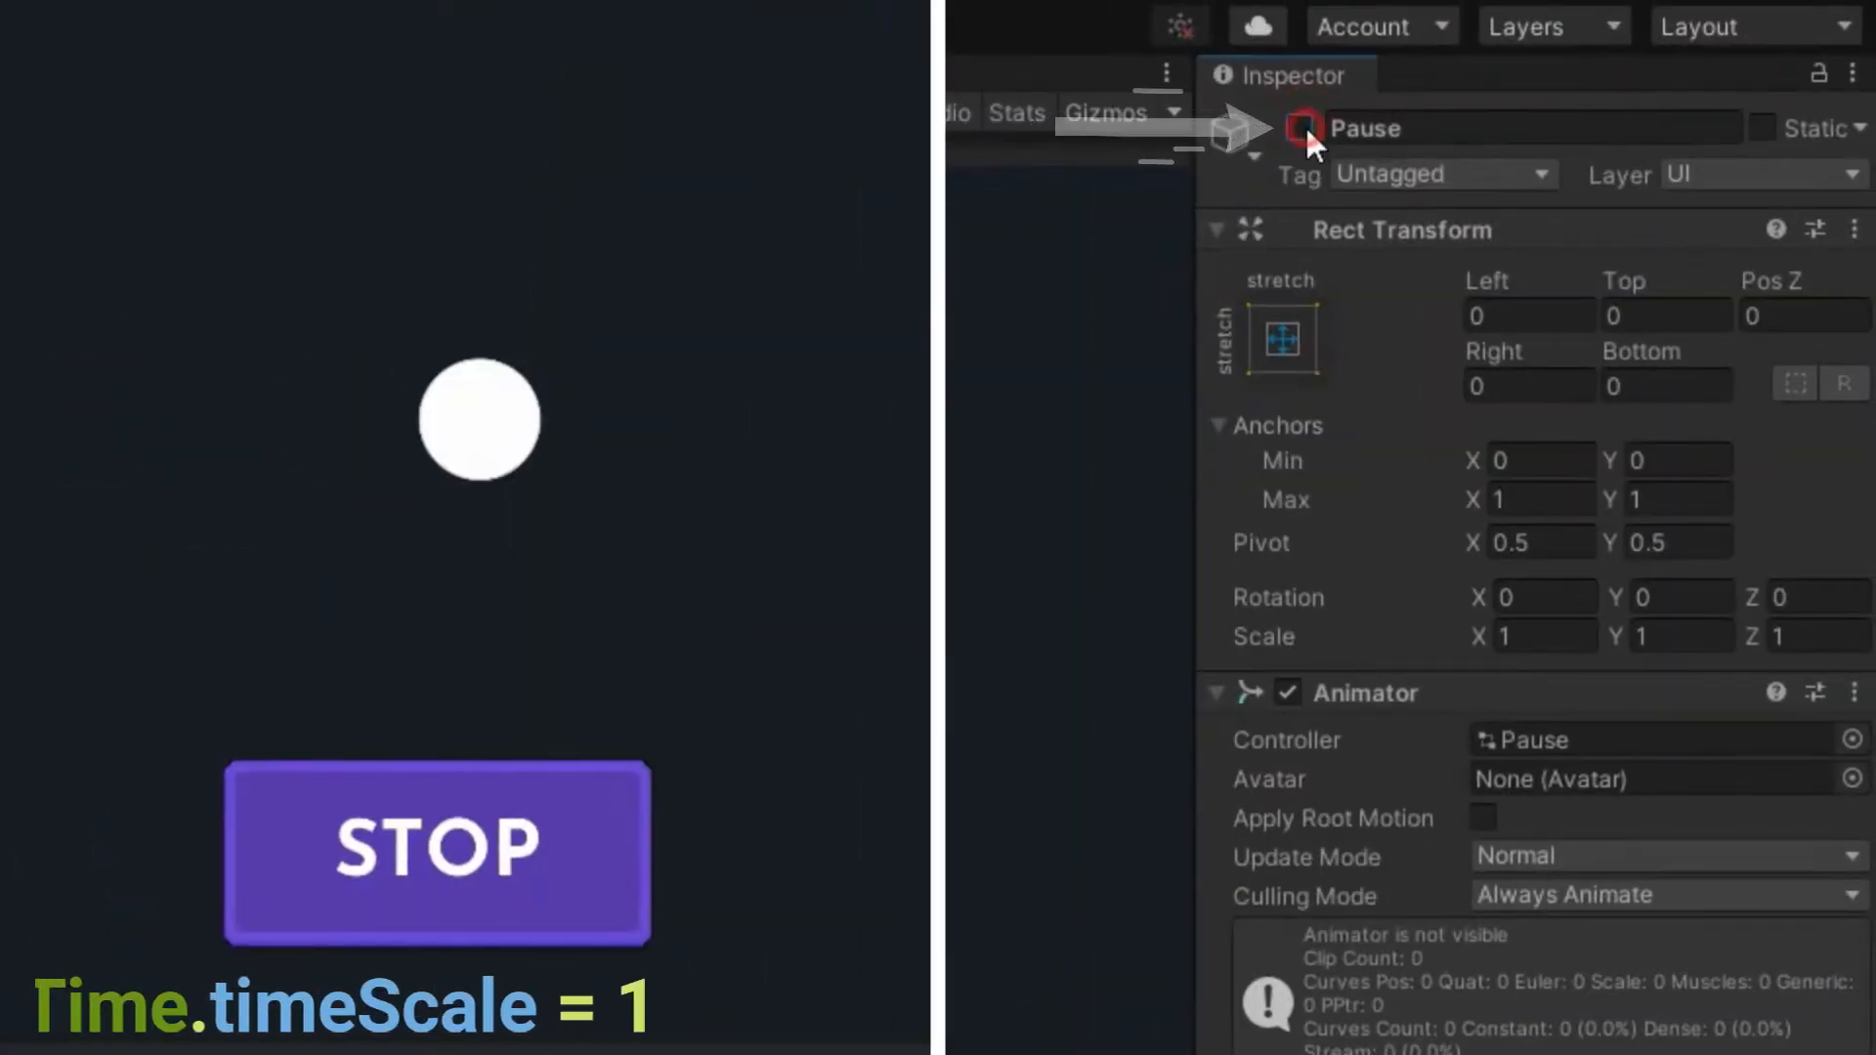
{"action": "left_click", "coordinate": [1299, 128]}
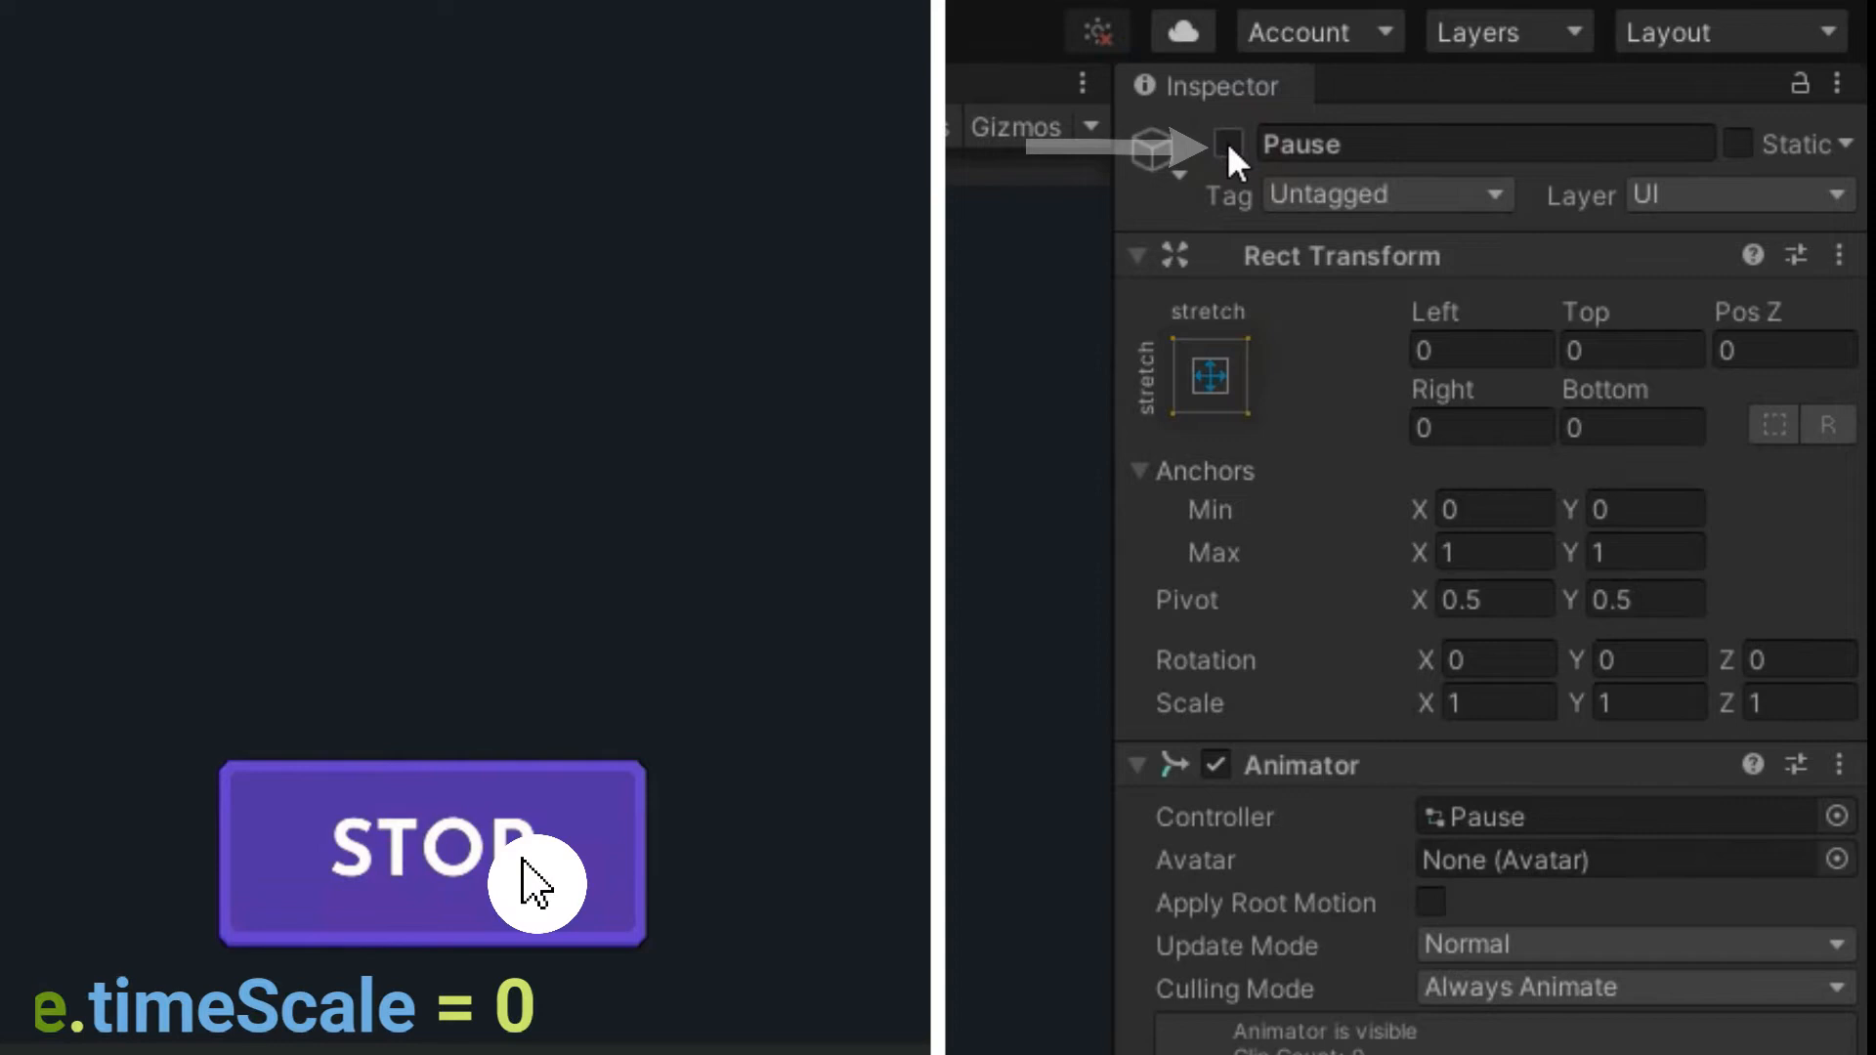
{"action": "left_click", "coordinate": [1225, 143]}
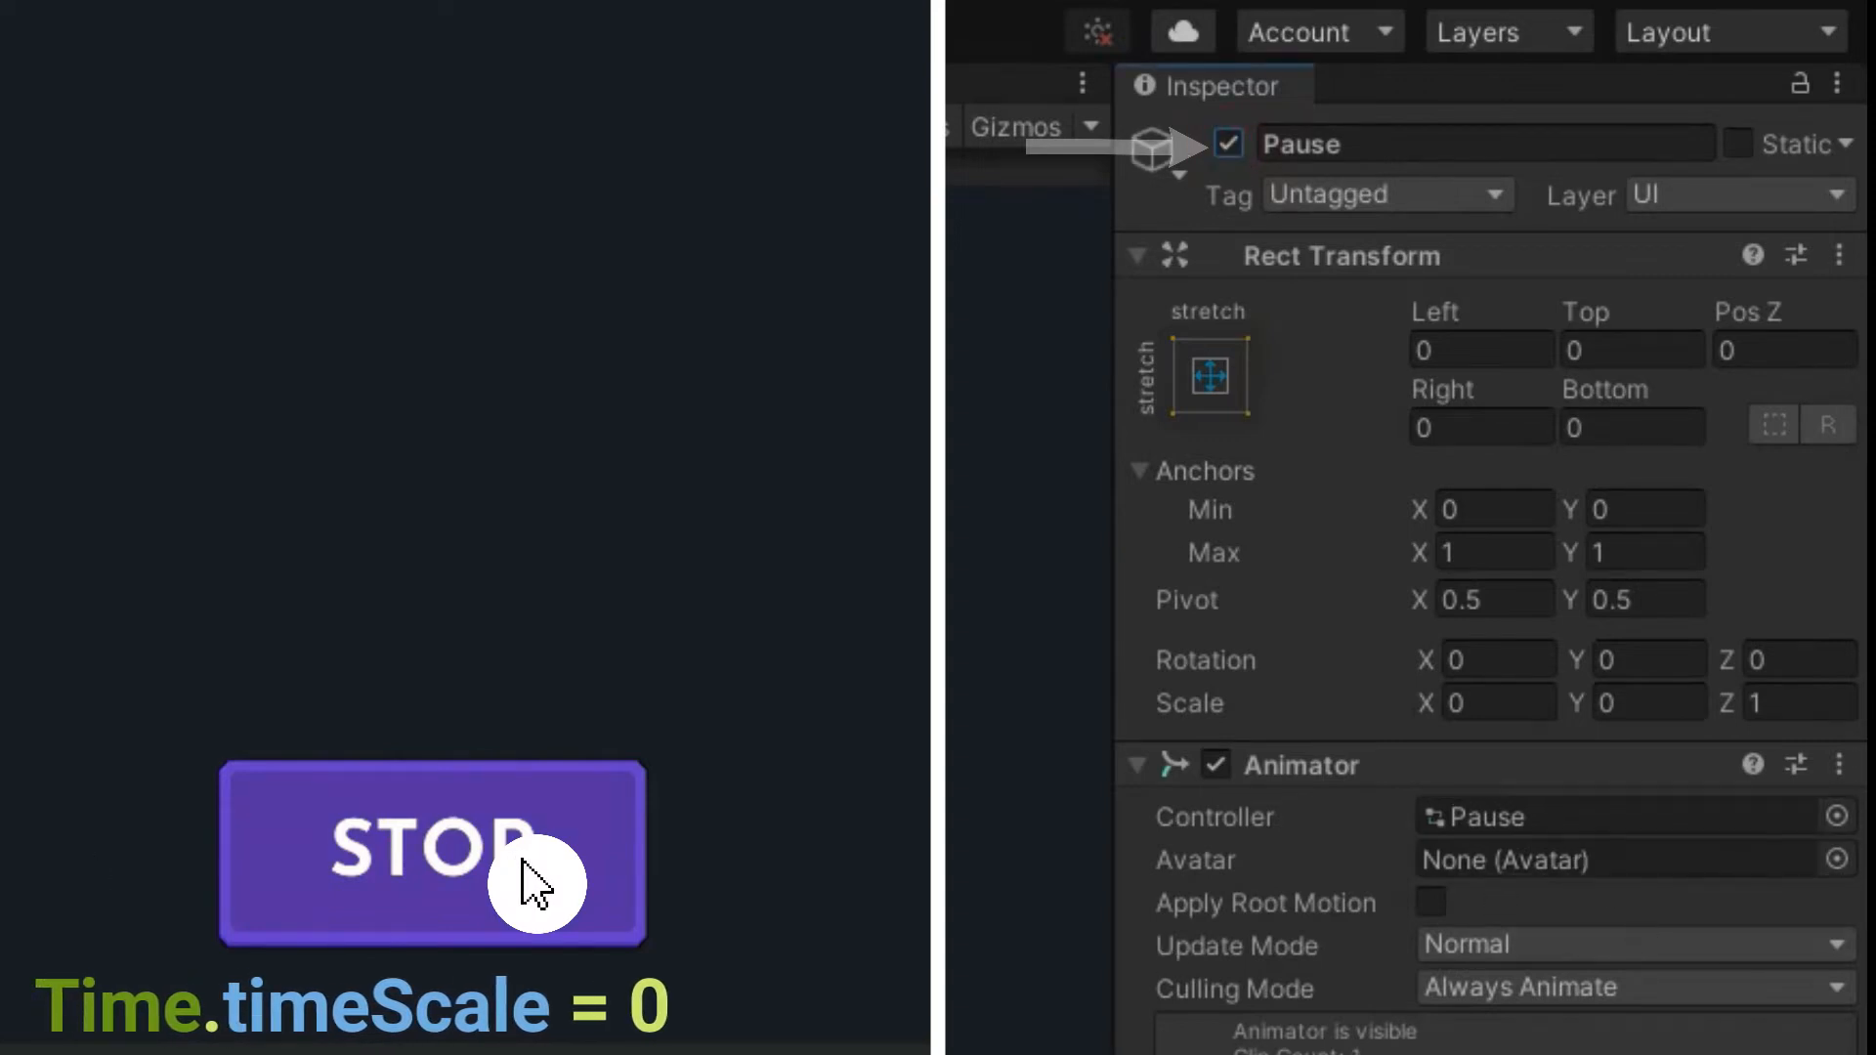
{"action": "left_click", "coordinate": [433, 852]}
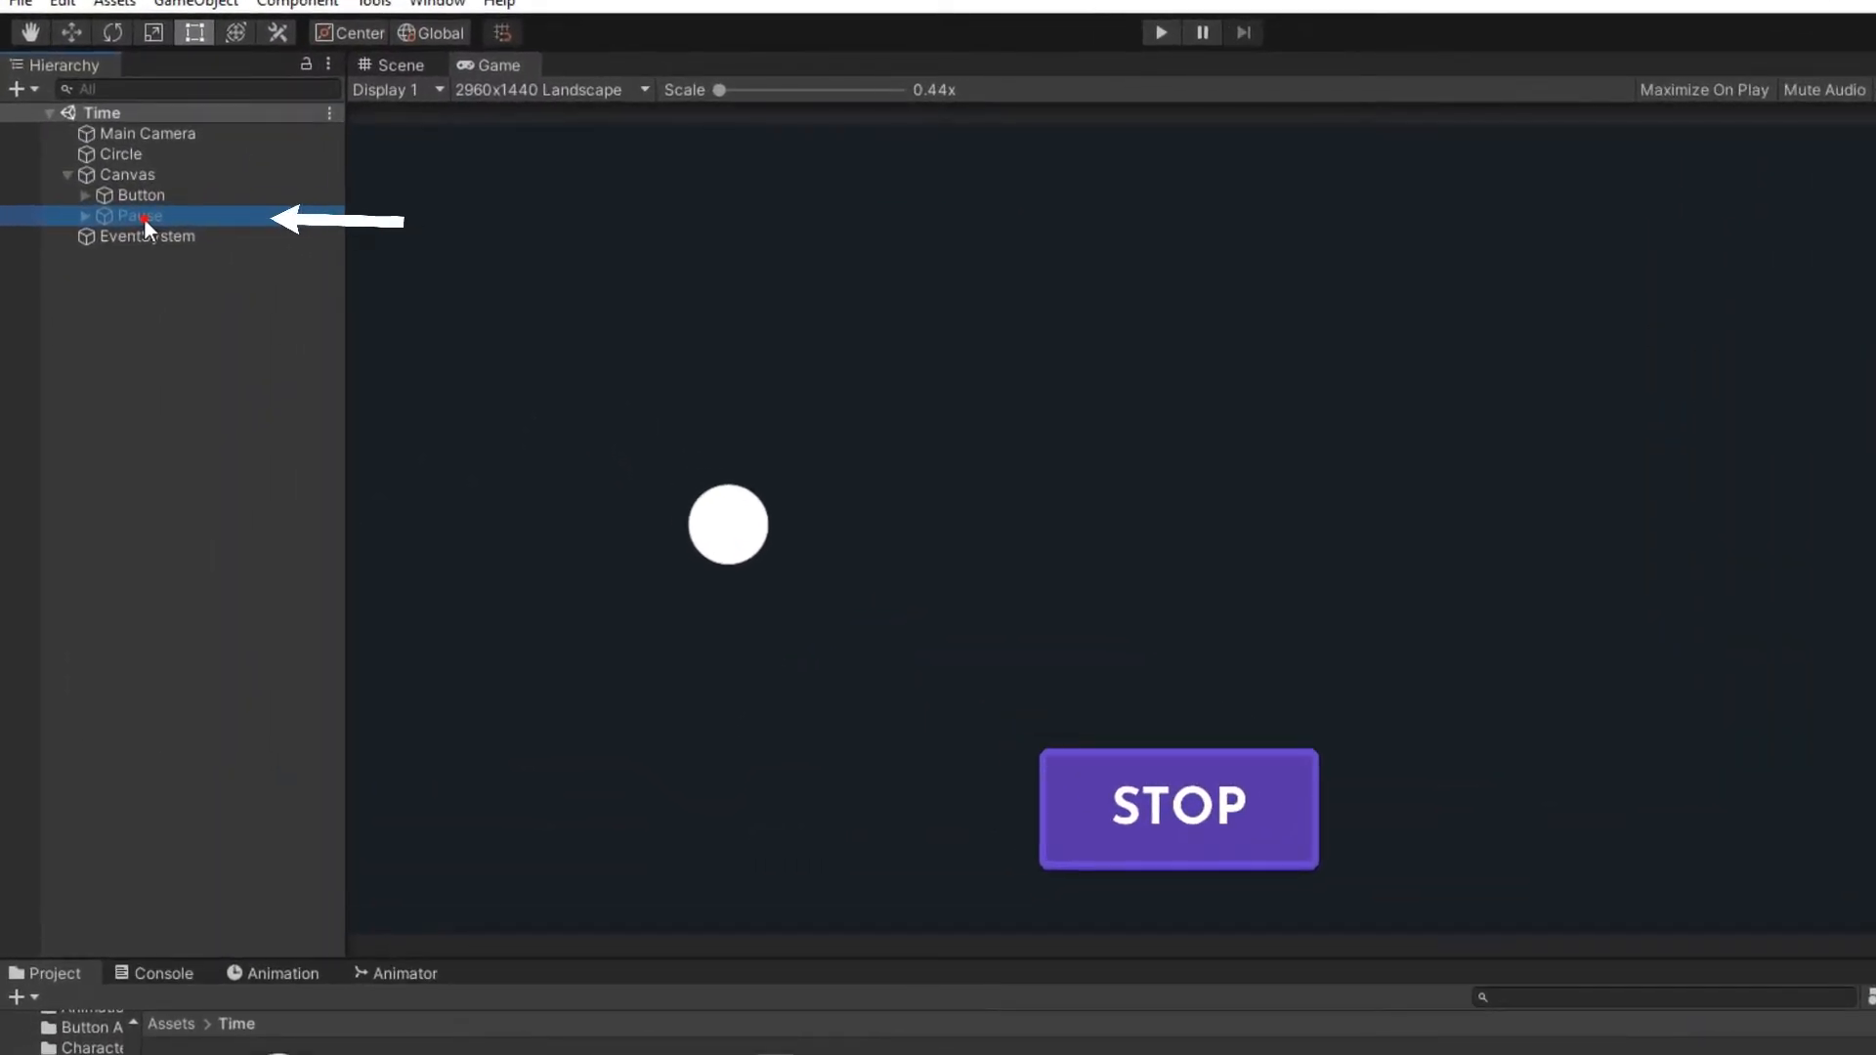
- Set the Pause Animator's Update Mode to Unscaled Time, then retest with STOP and Pause enabled
{"action": "left_click", "coordinate": [134, 217]}
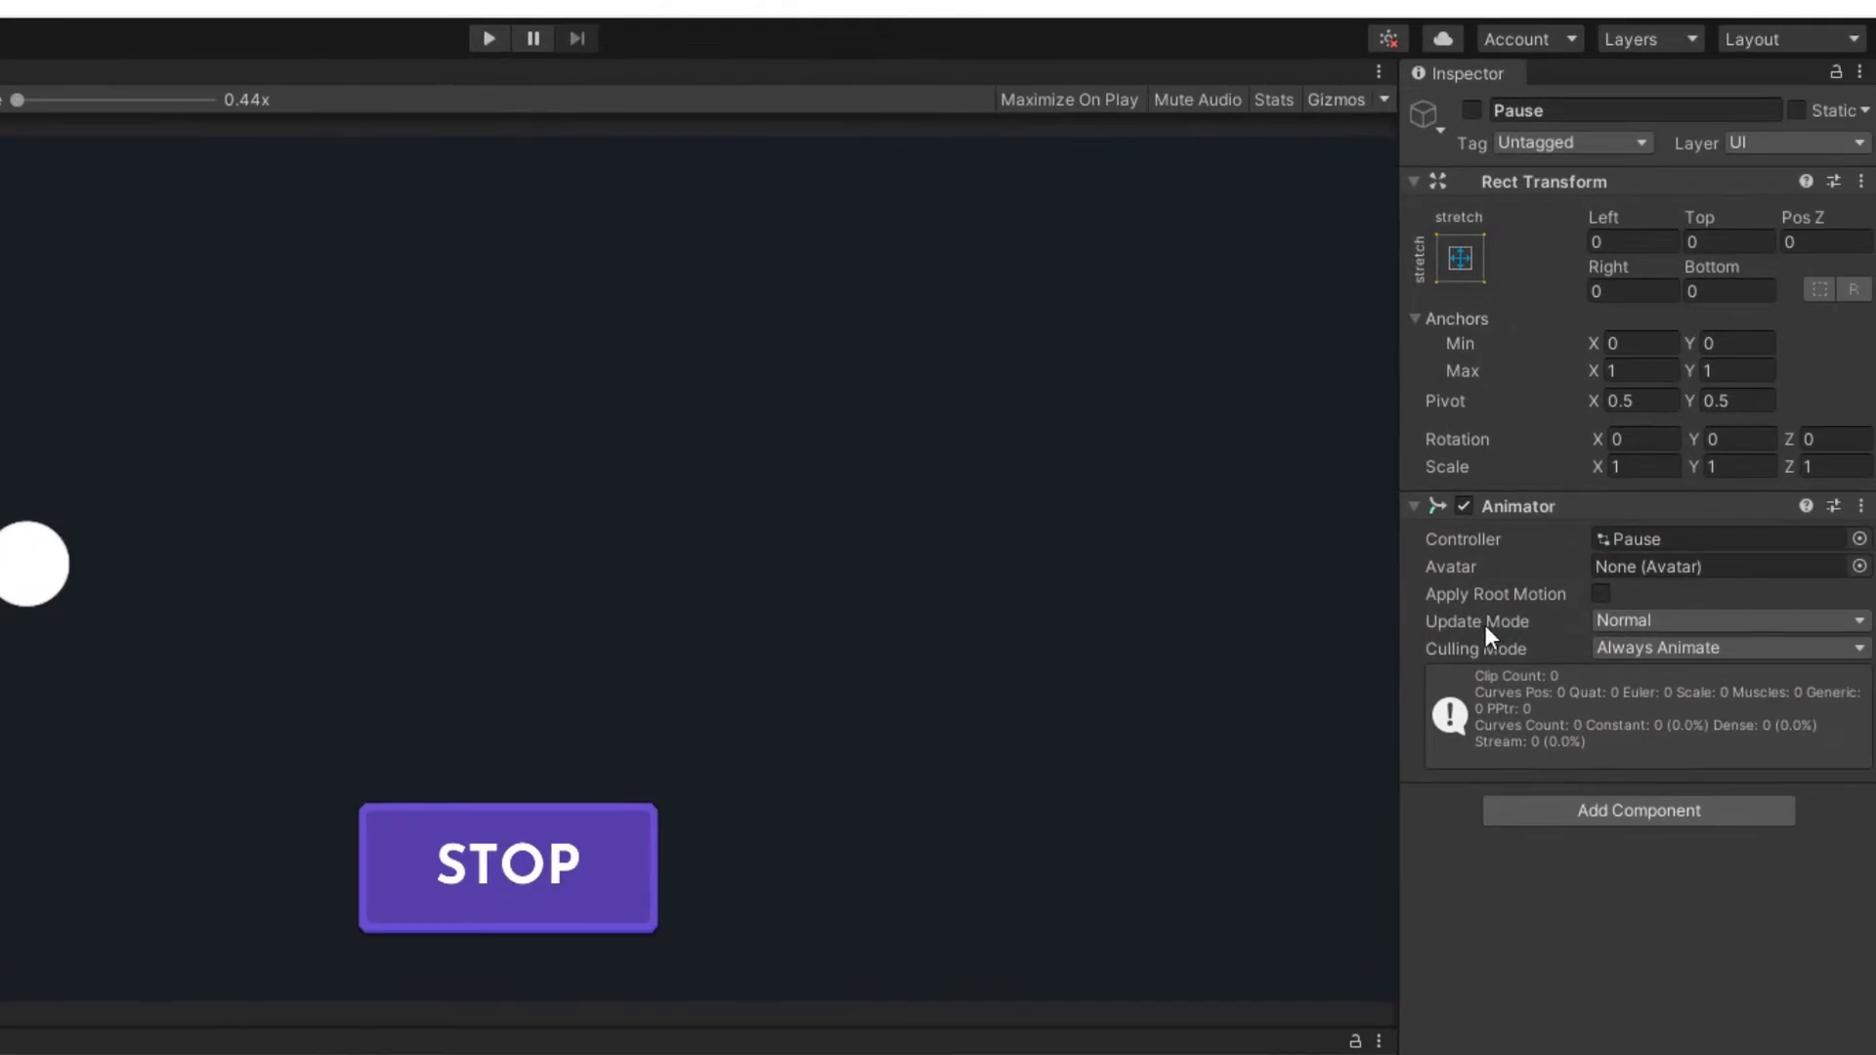
{"action": "left_click", "coordinate": [1727, 619]}
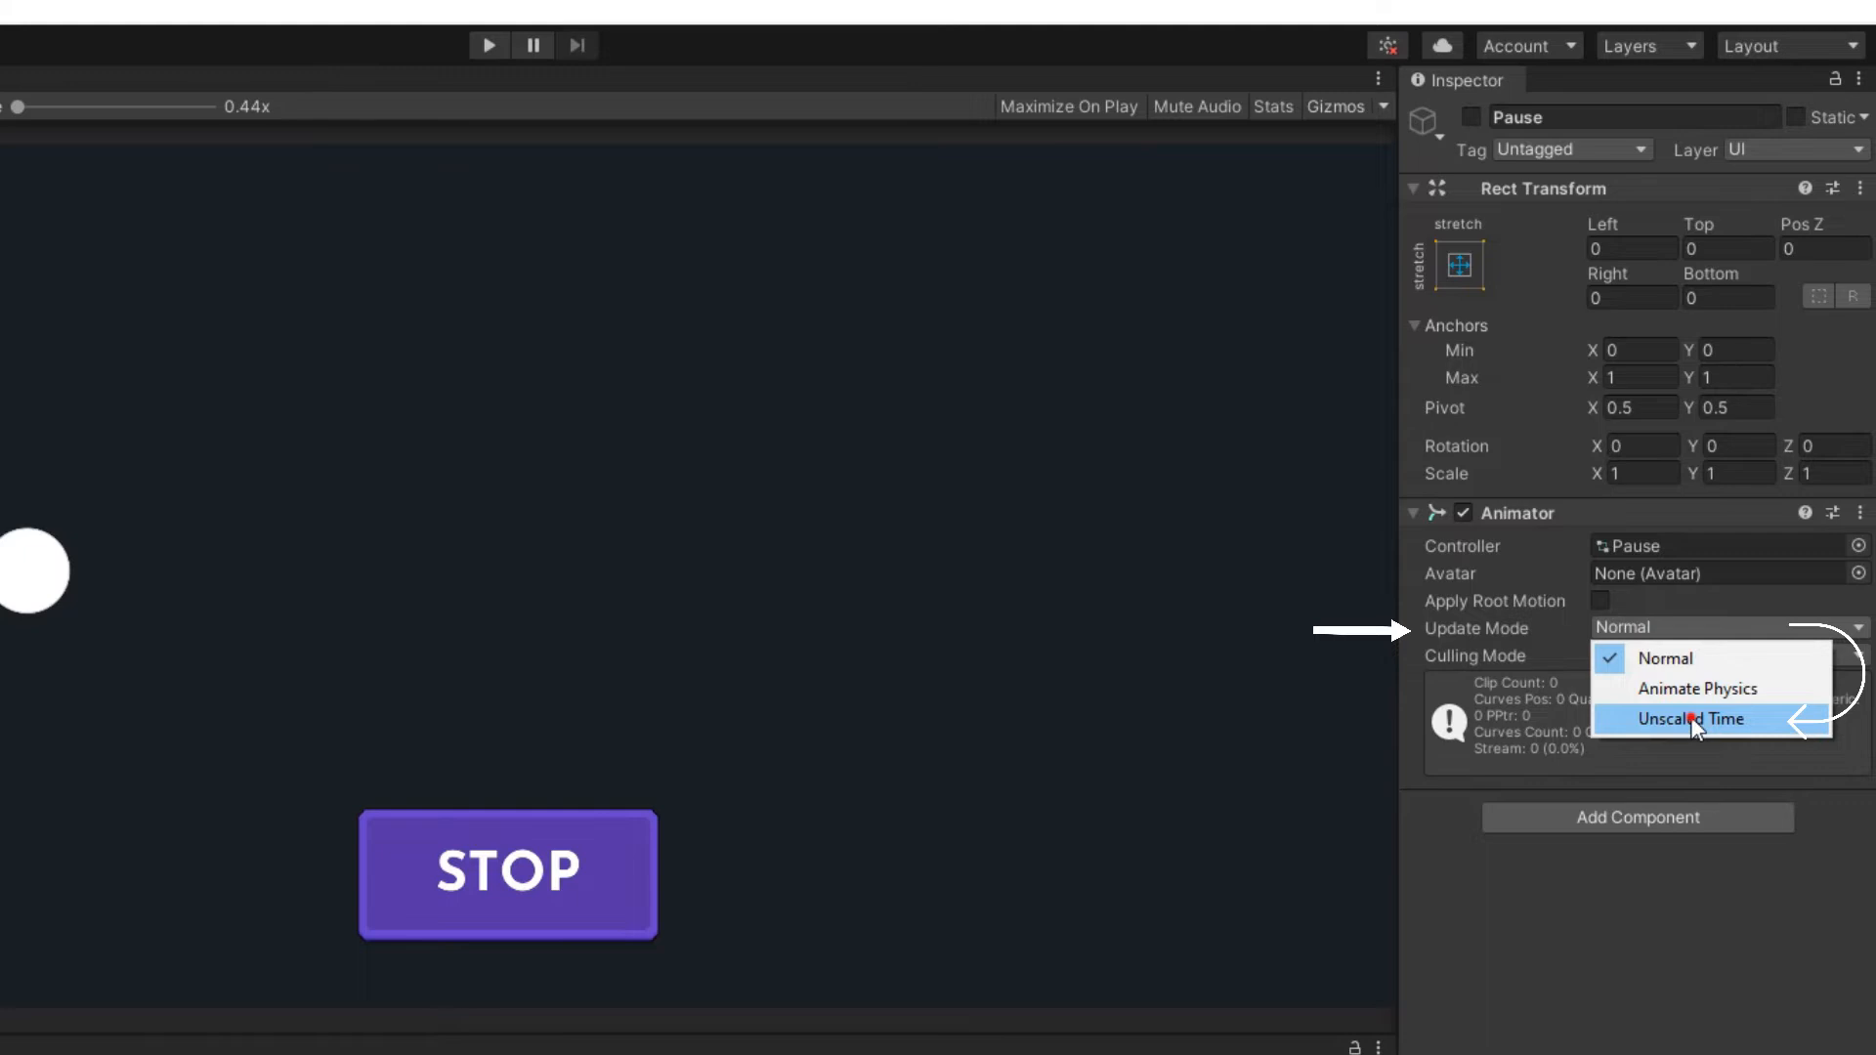
{"action": "left_click", "coordinate": [1690, 718]}
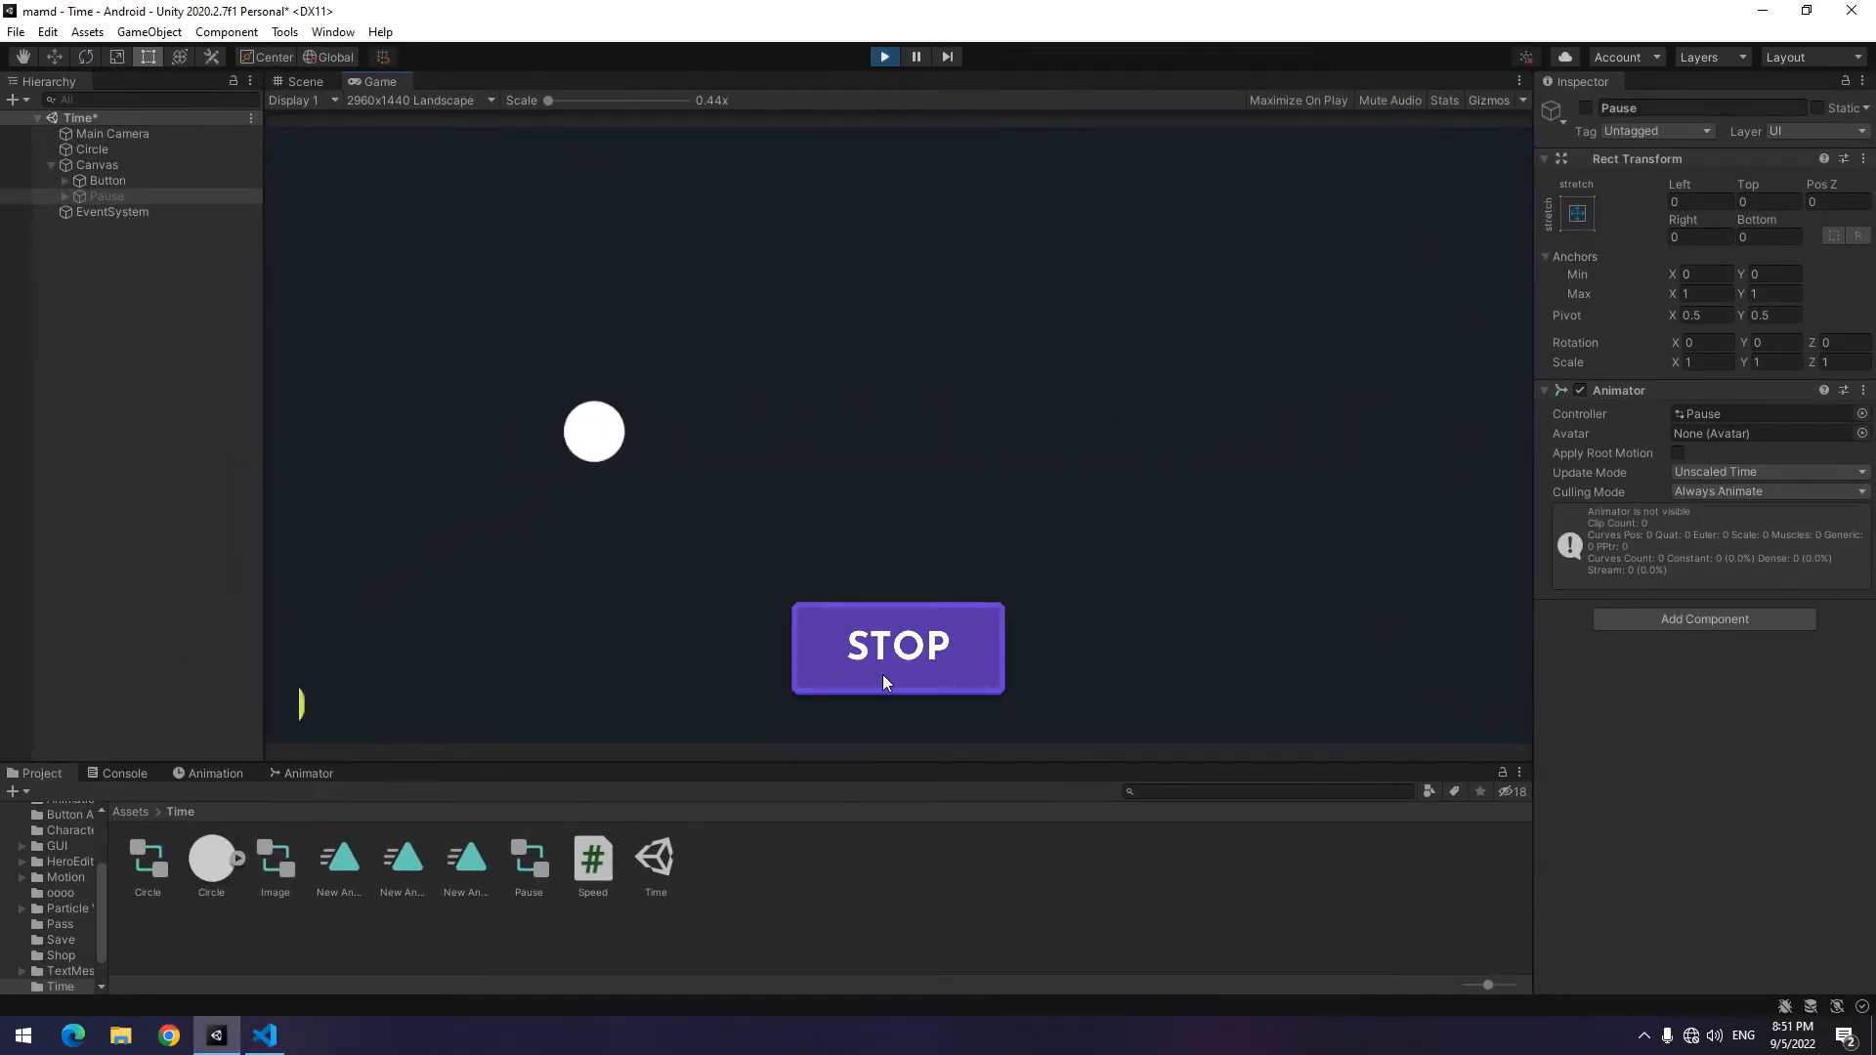
{"action": "left_click", "coordinate": [897, 647]}
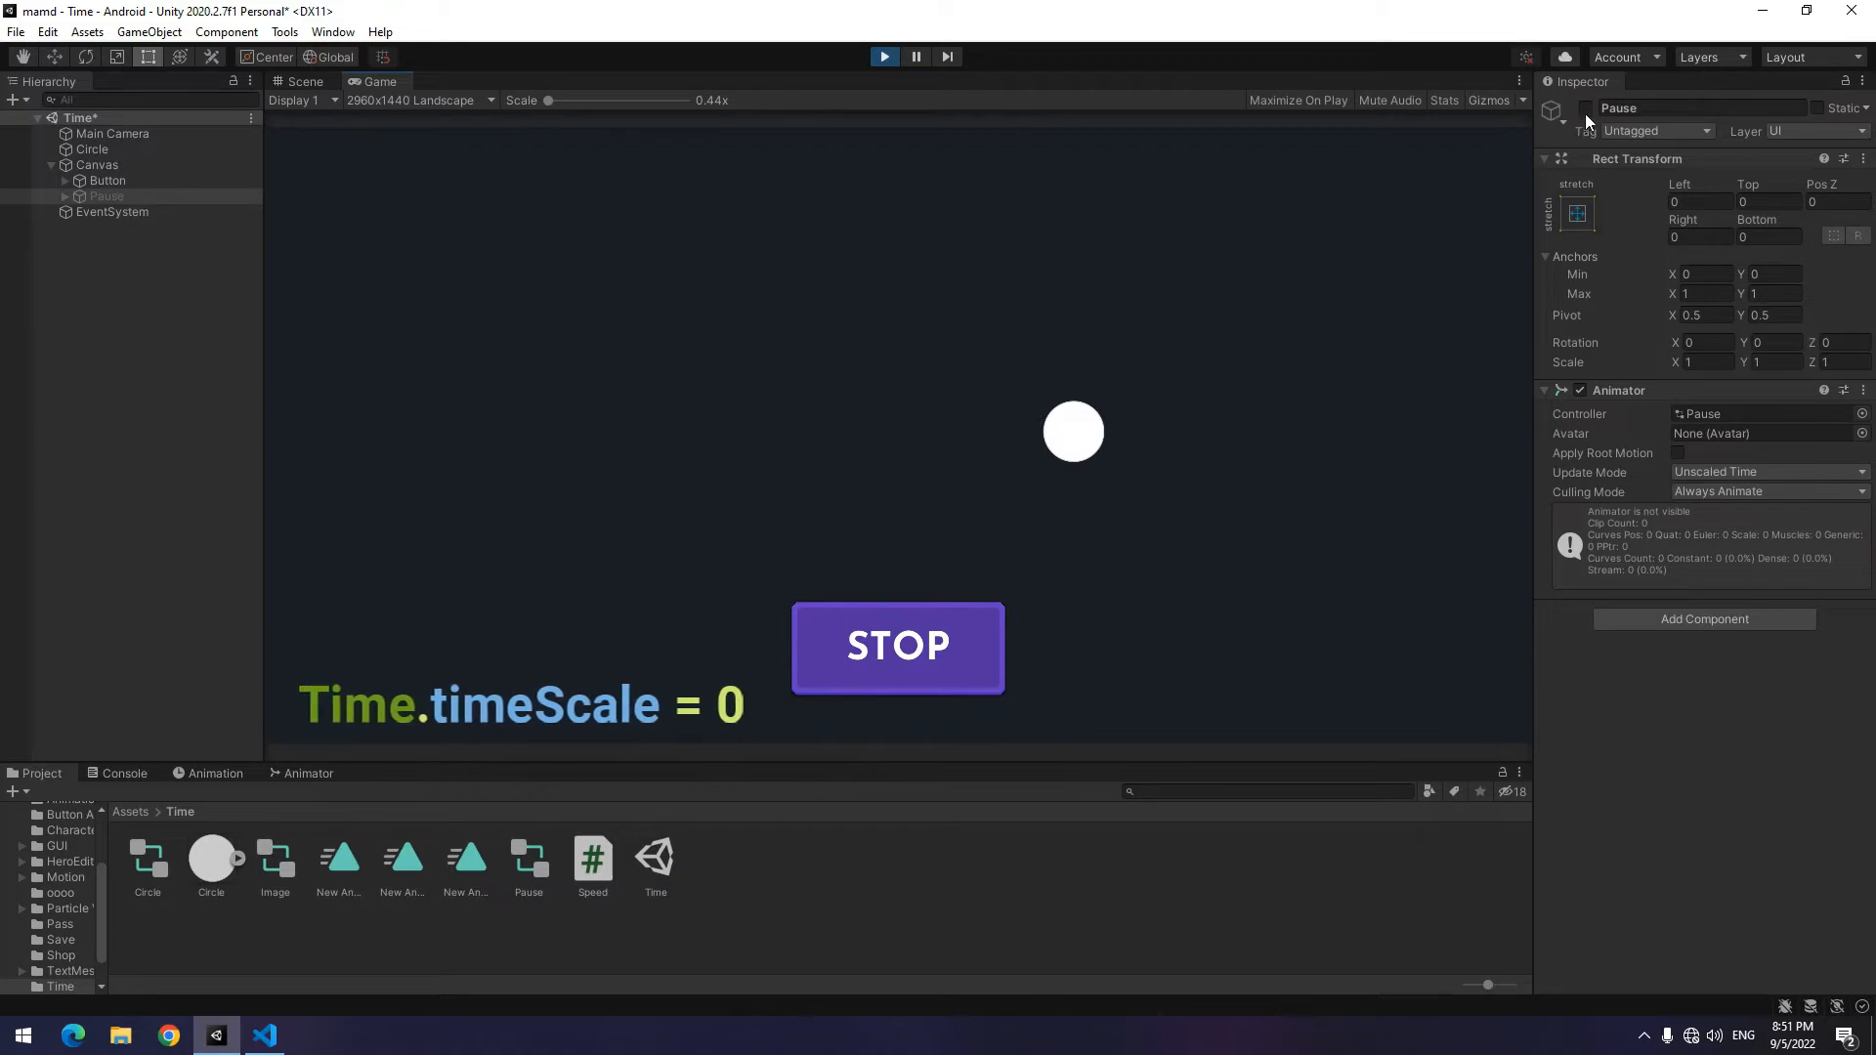
{"action": "left_click", "coordinate": [1582, 111]}
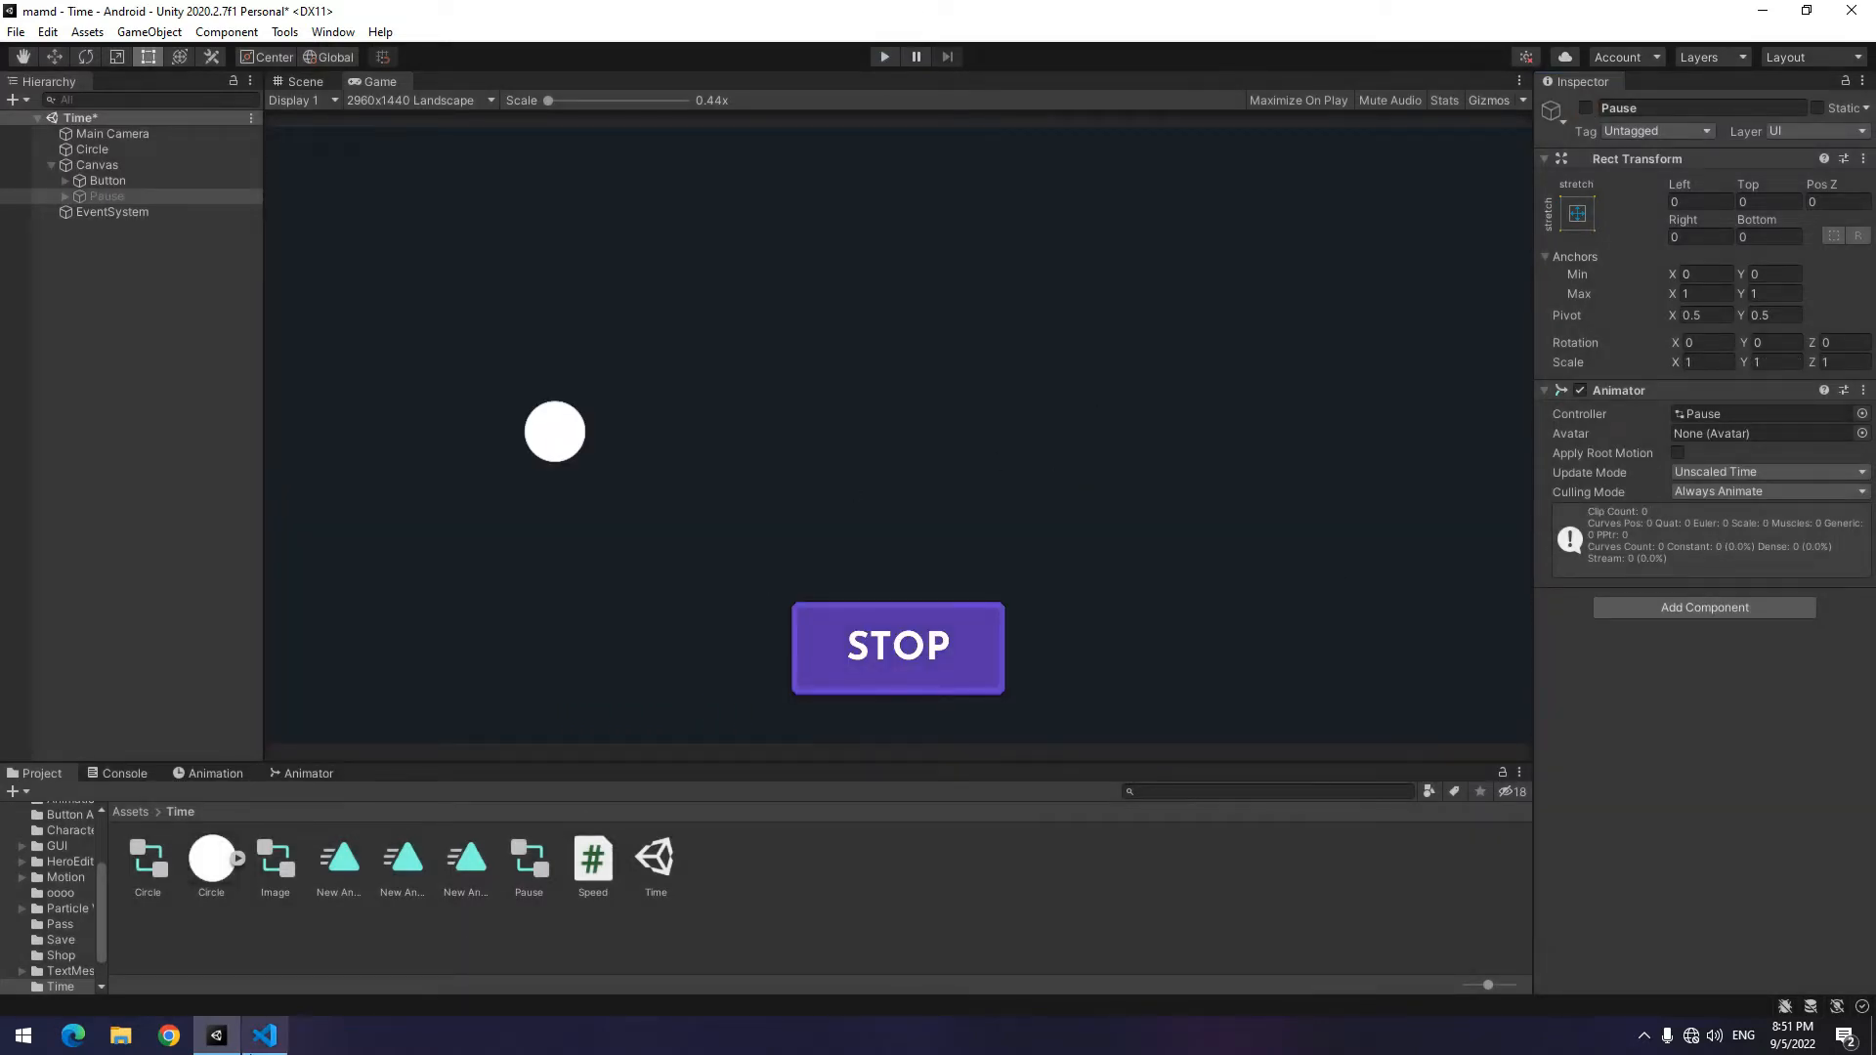
- Declare public GameObject Pause and call Pause.SetActive(true) inside Stop()
{"action": "type", "text": "GameObject Pause;"}
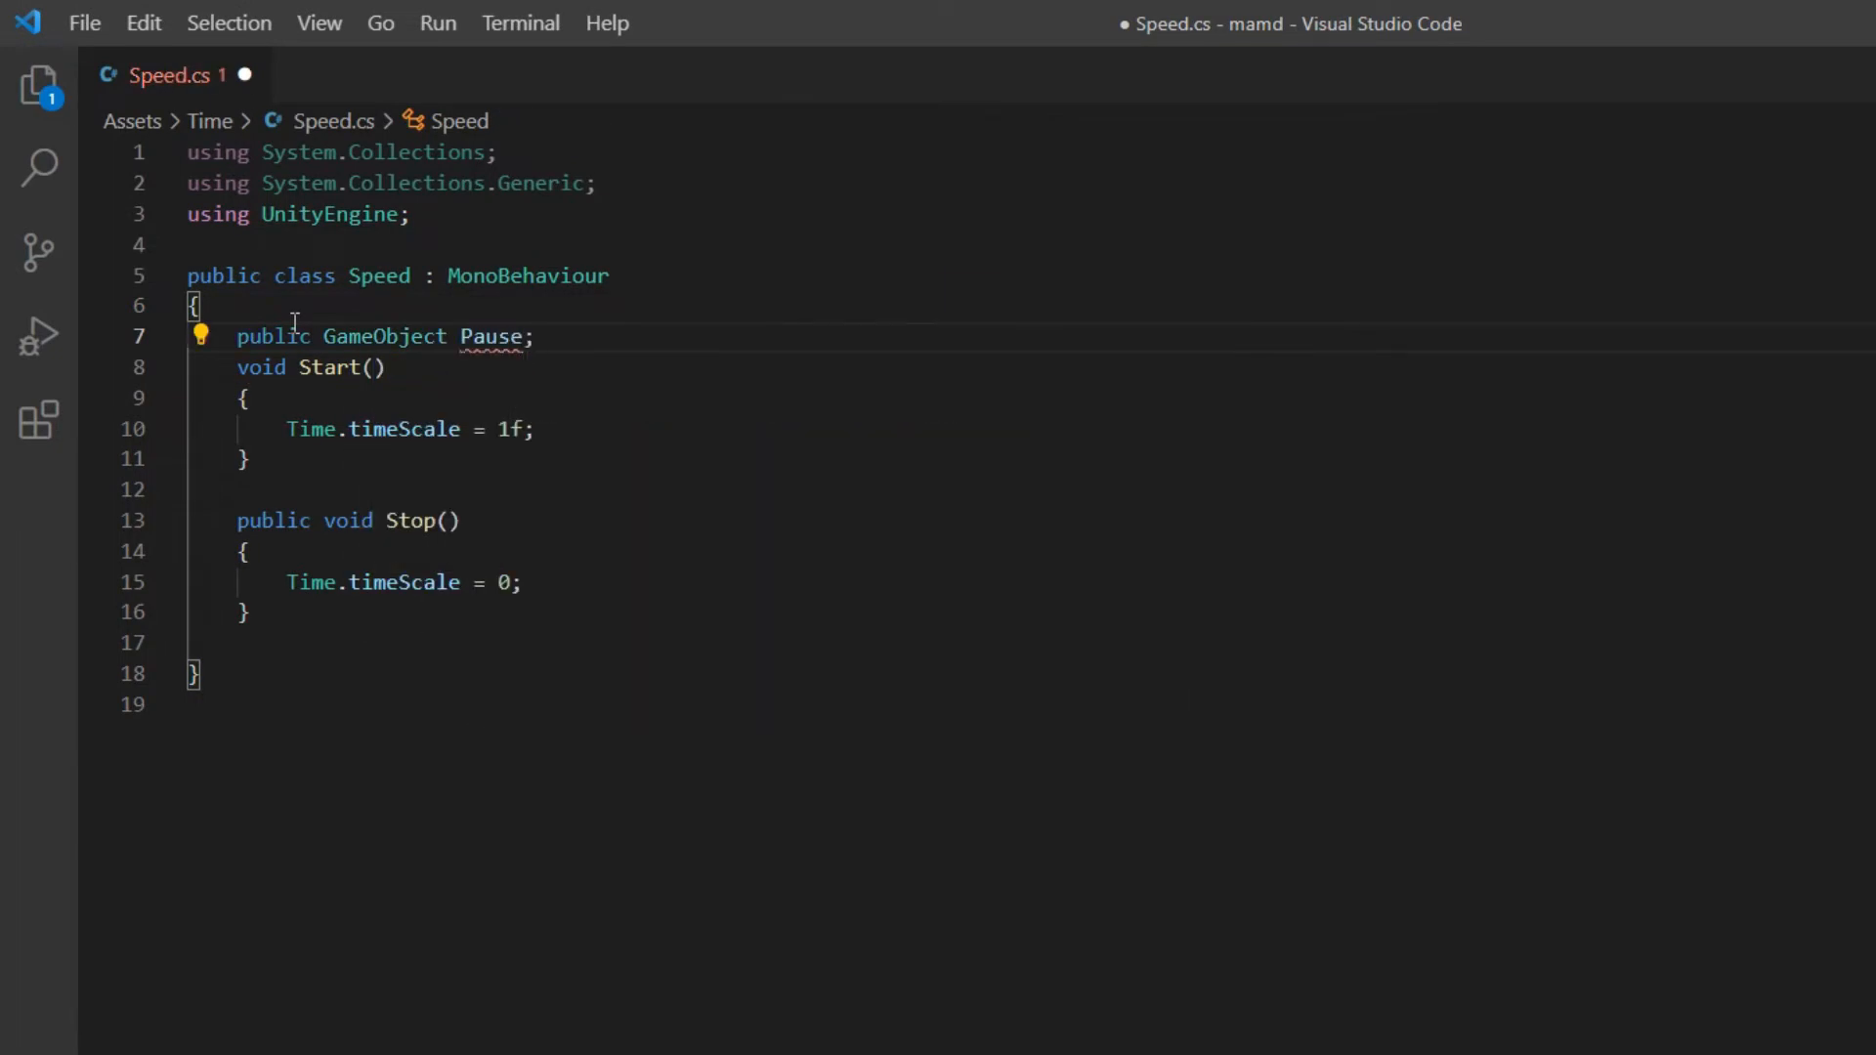
{"action": "type", "text": "Pause.set"}
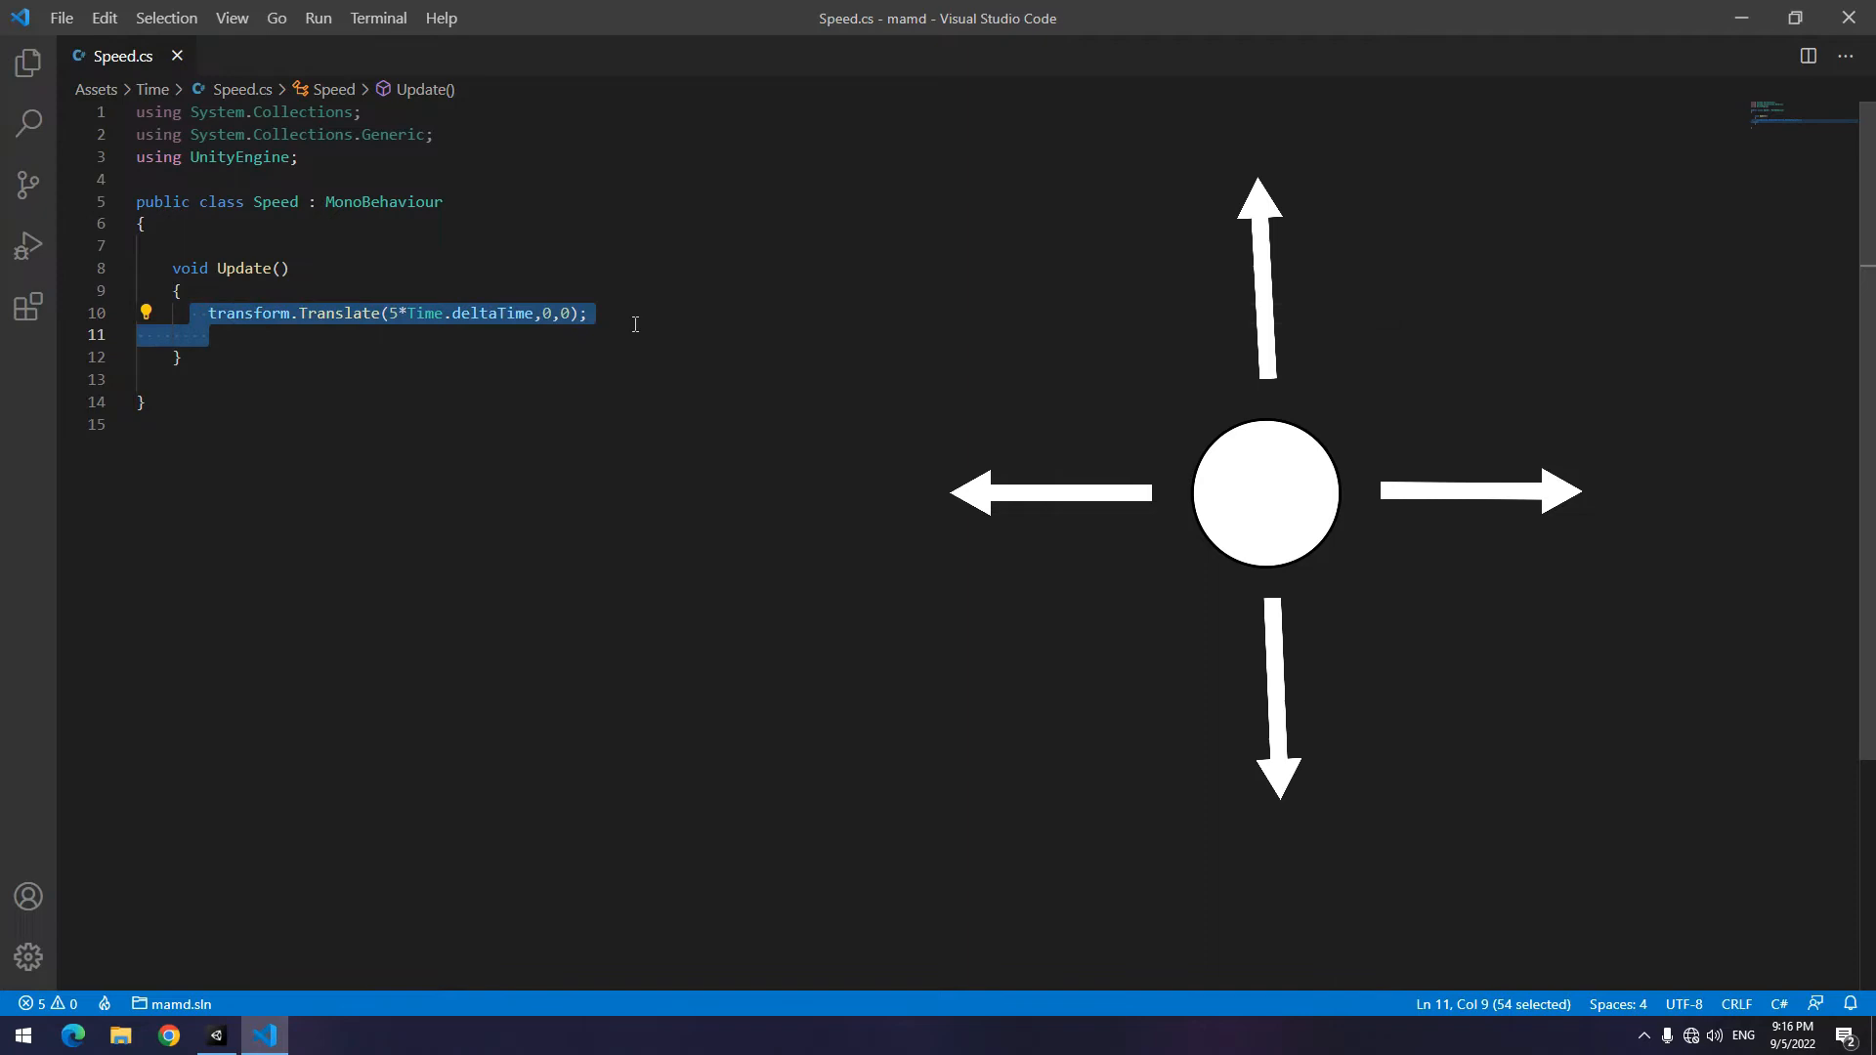
- Below the Translate line, add transform.position += new Vector3(5*Time.deltaTime,0,0);
{"action": "left_click", "coordinate": [532, 313]}
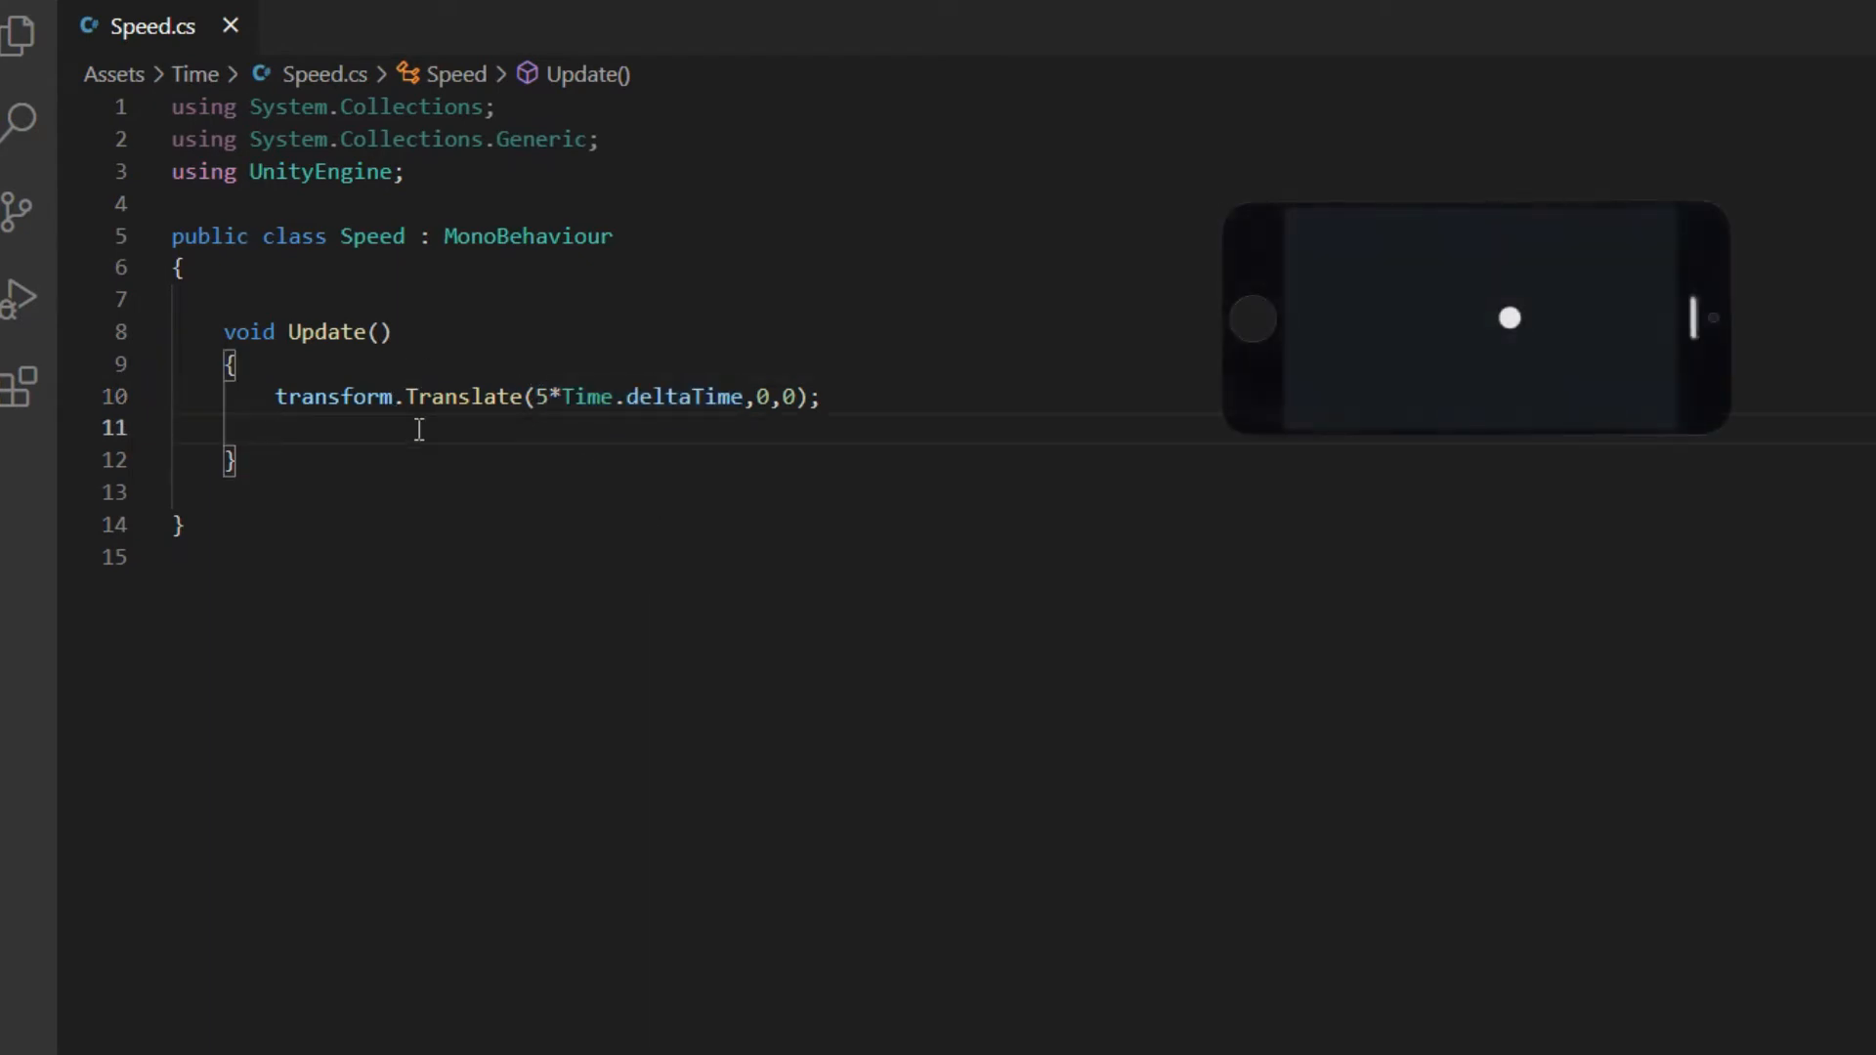
{"action": "type", "text": "transform.position +="}
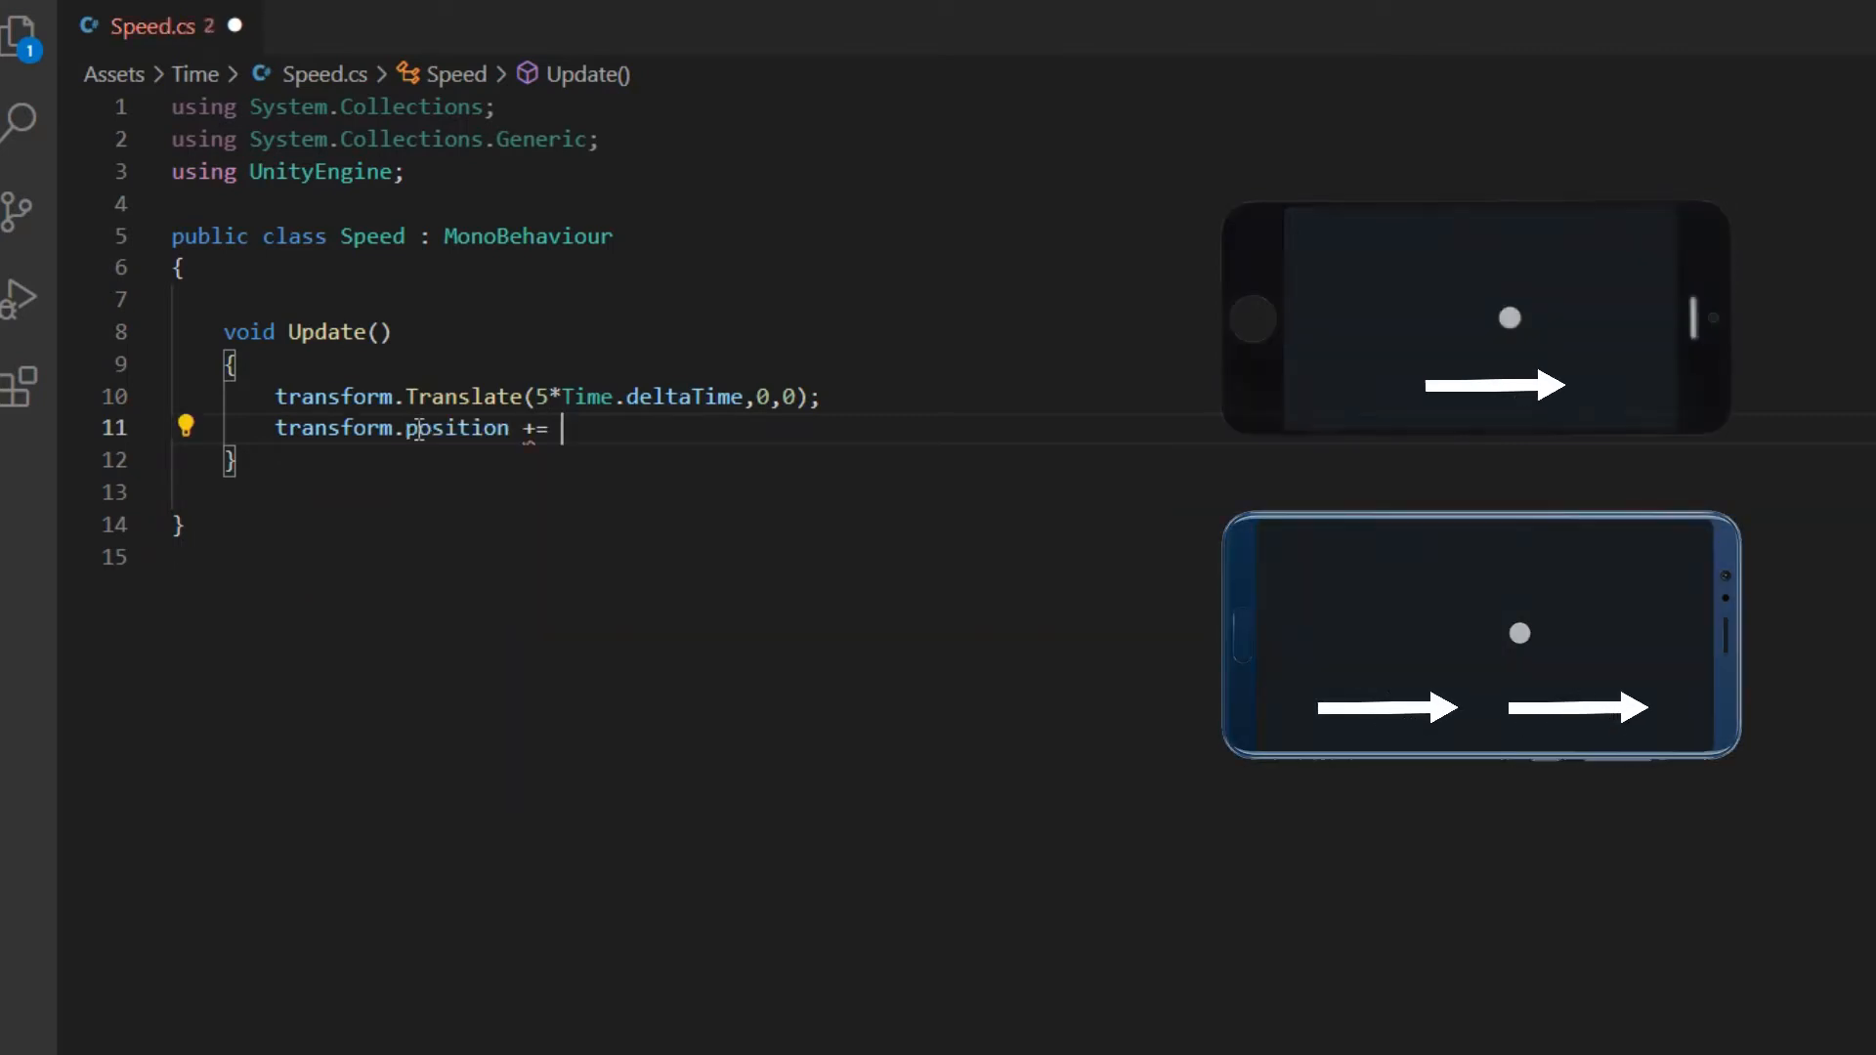
{"action": "type", "text": "new Vector3("}
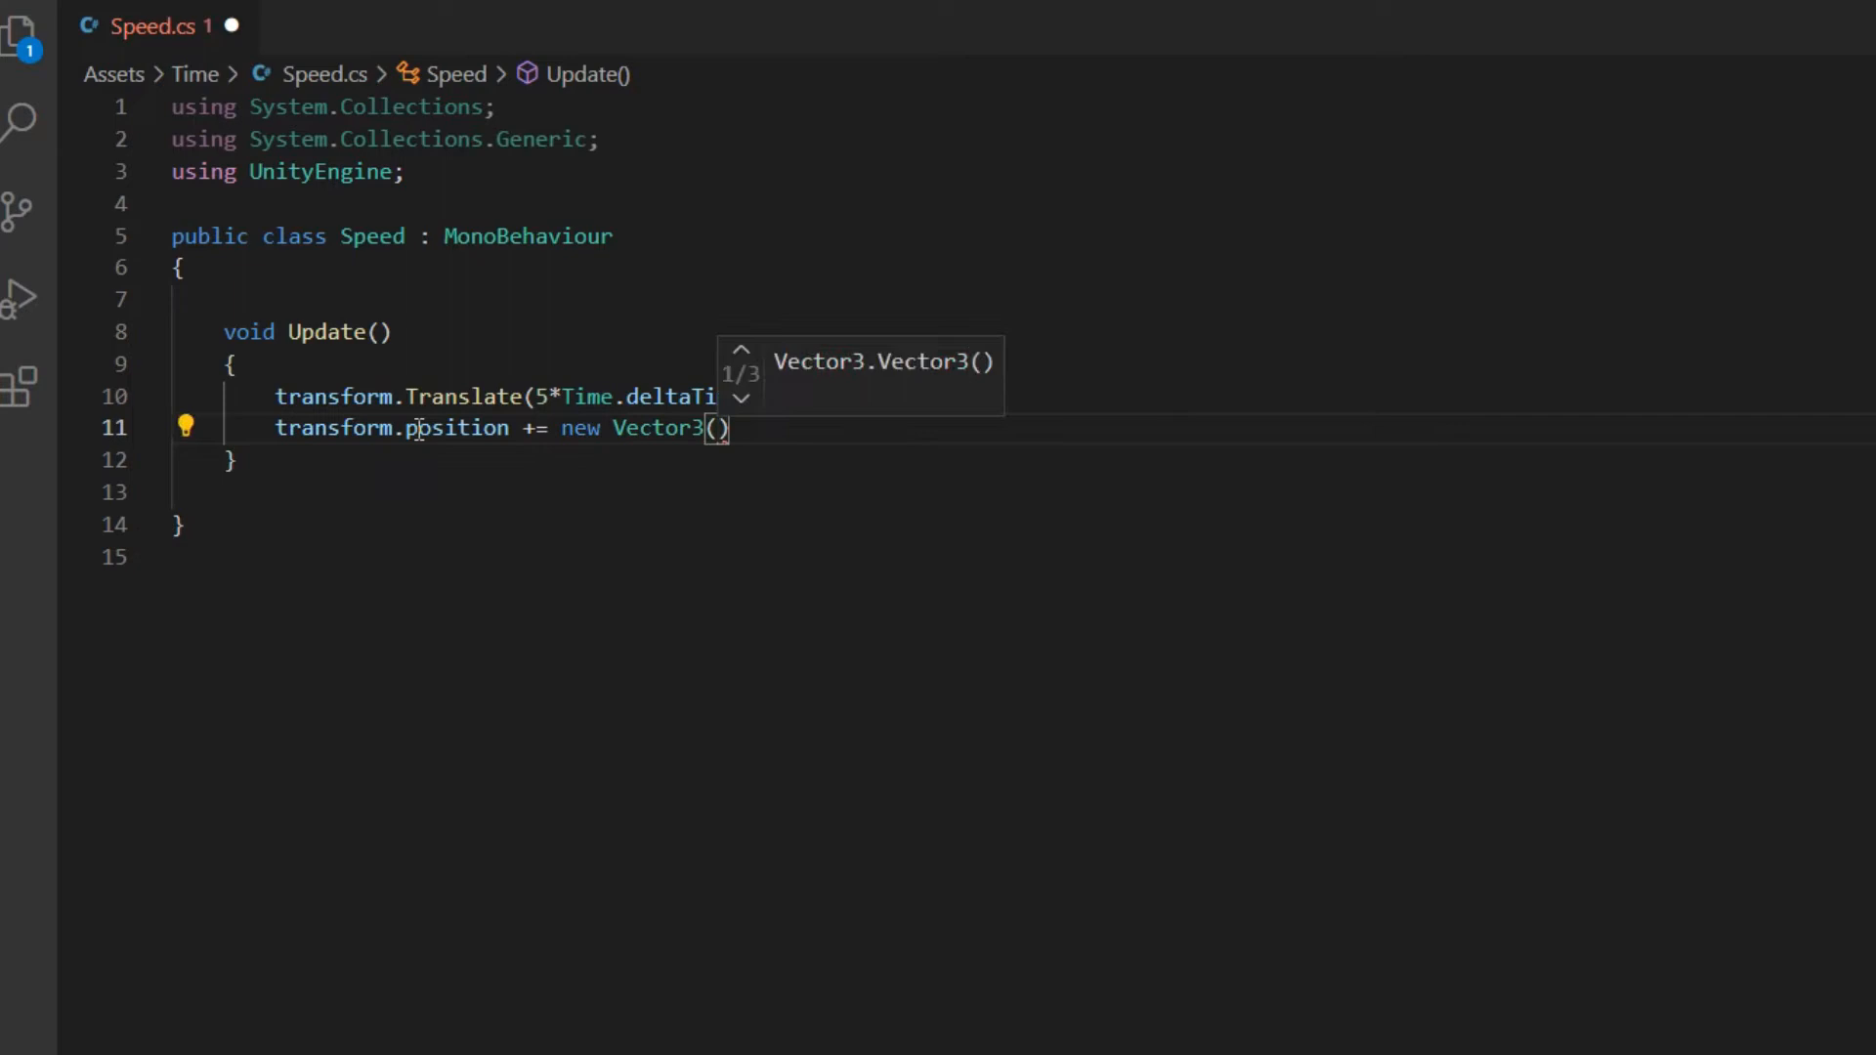
{"action": "type", "text": "5*Time.d"}
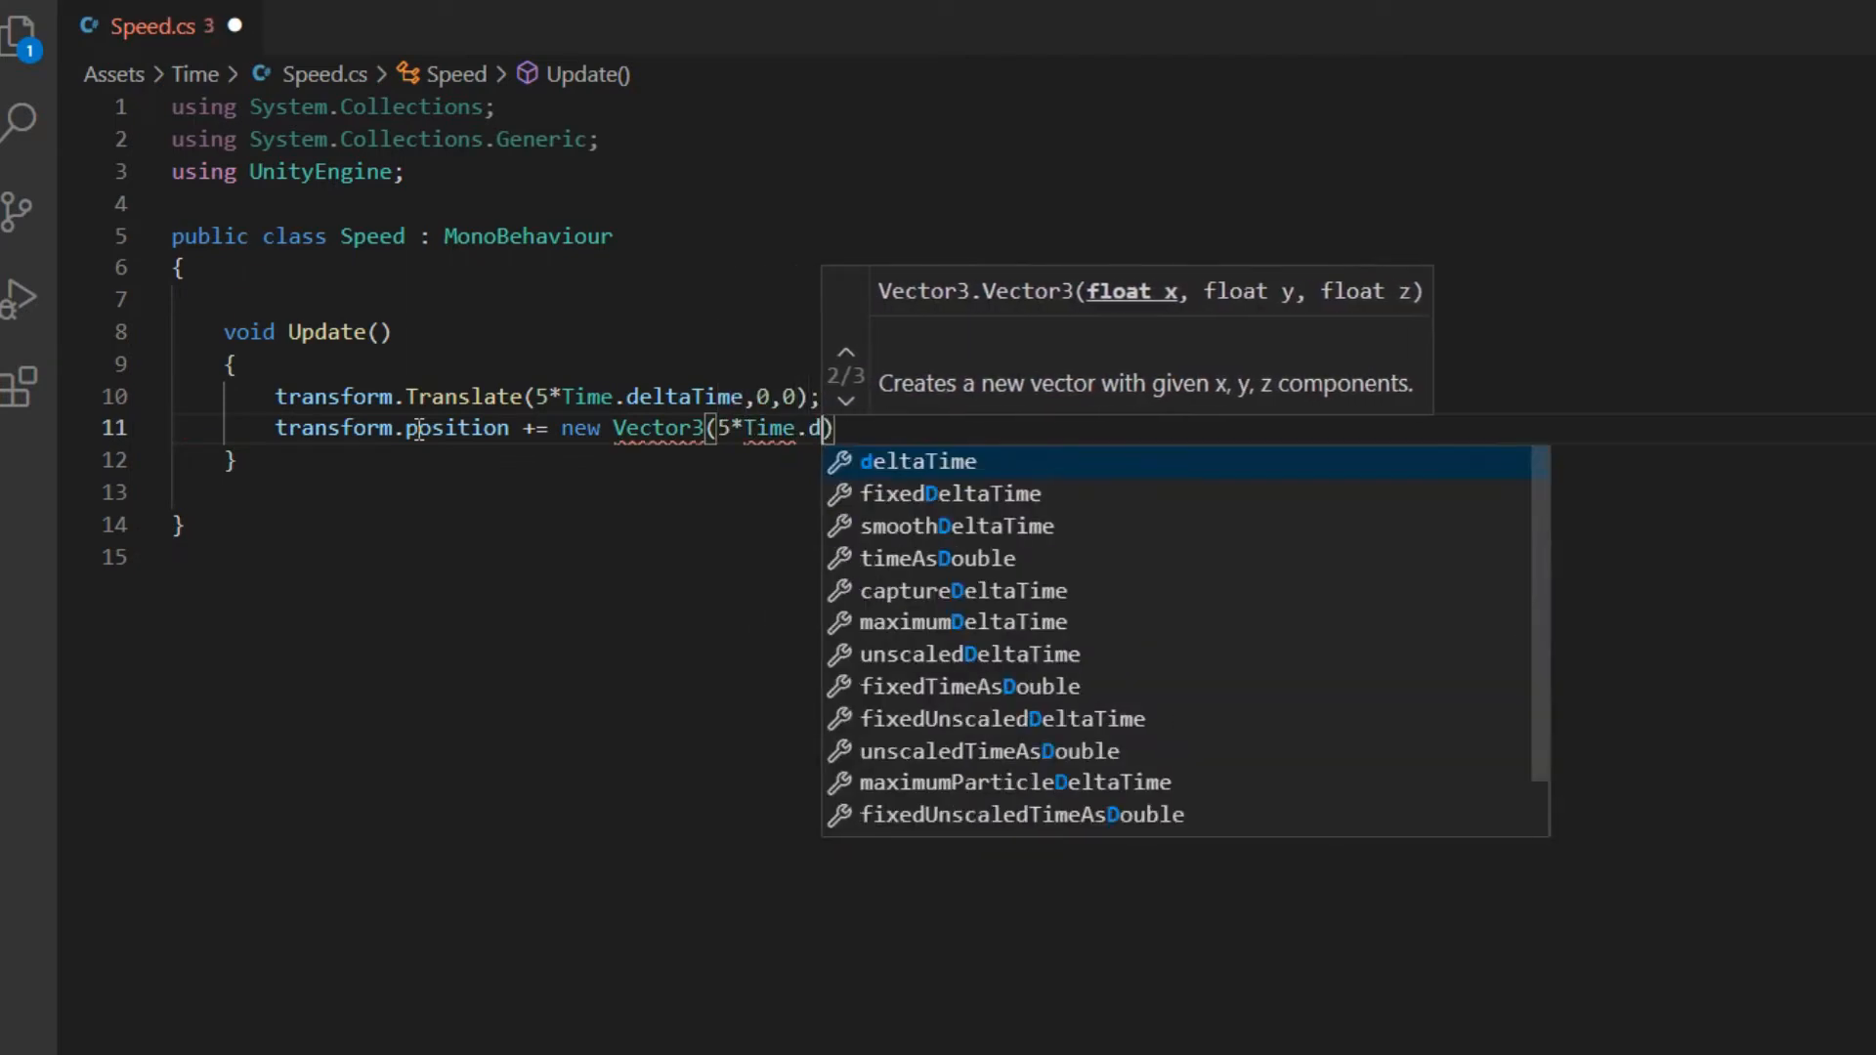
{"action": "type", "text": "eltaTime,0,0);"}
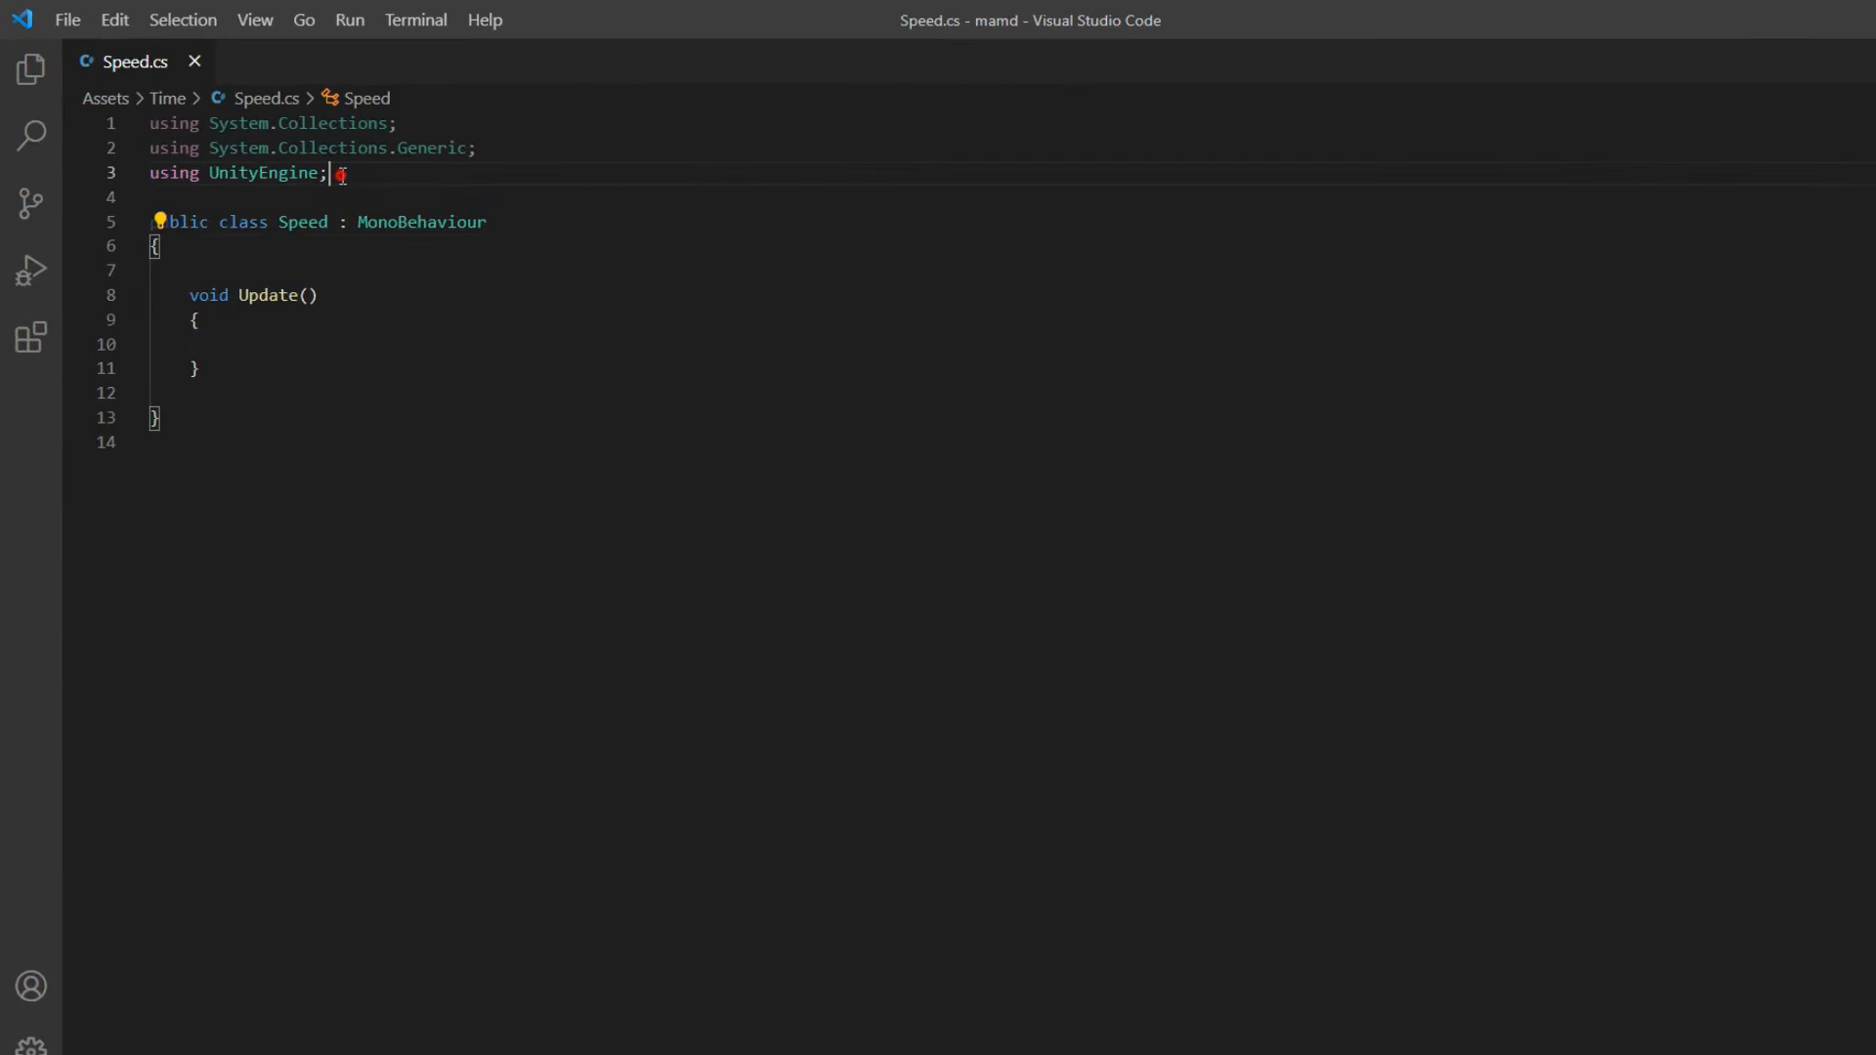
- Add using UnityEngine.UI and declare public Text MyText and float Number
{"action": "type", "text": "using UnityEngine;"}
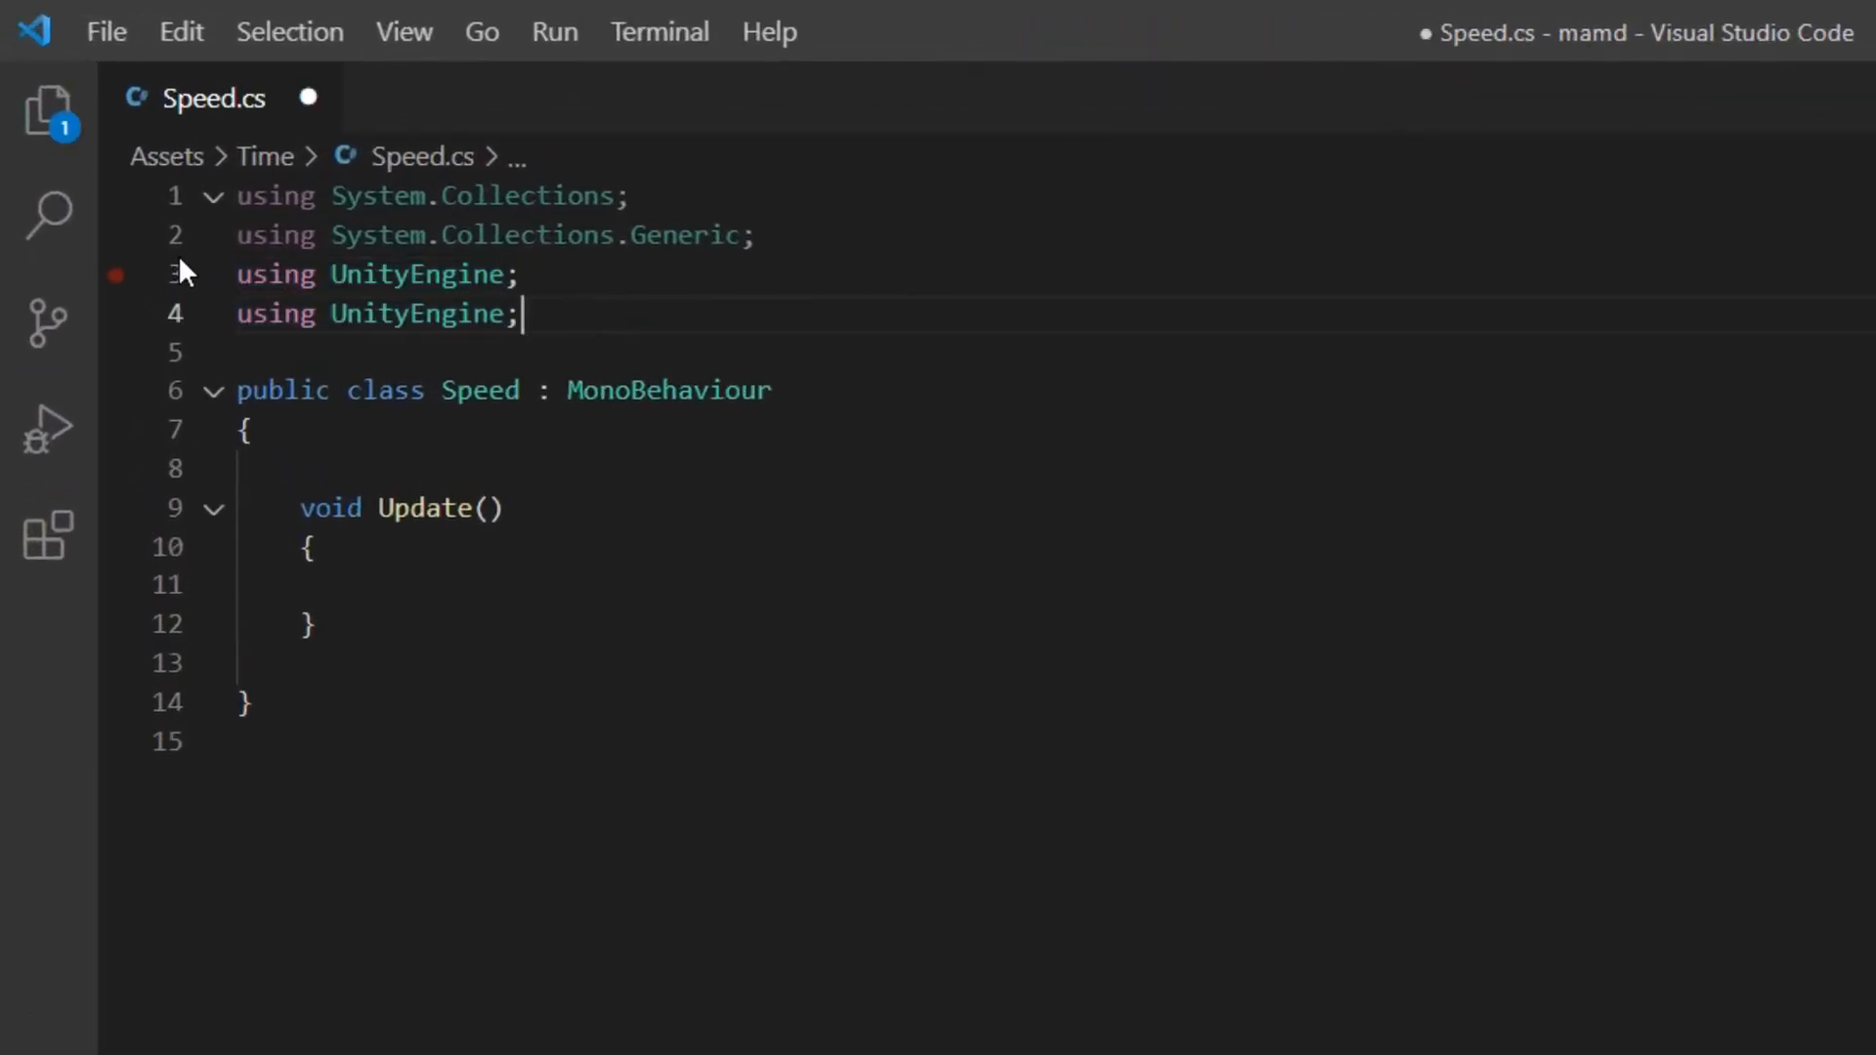
{"action": "type", "text": ".UI"}
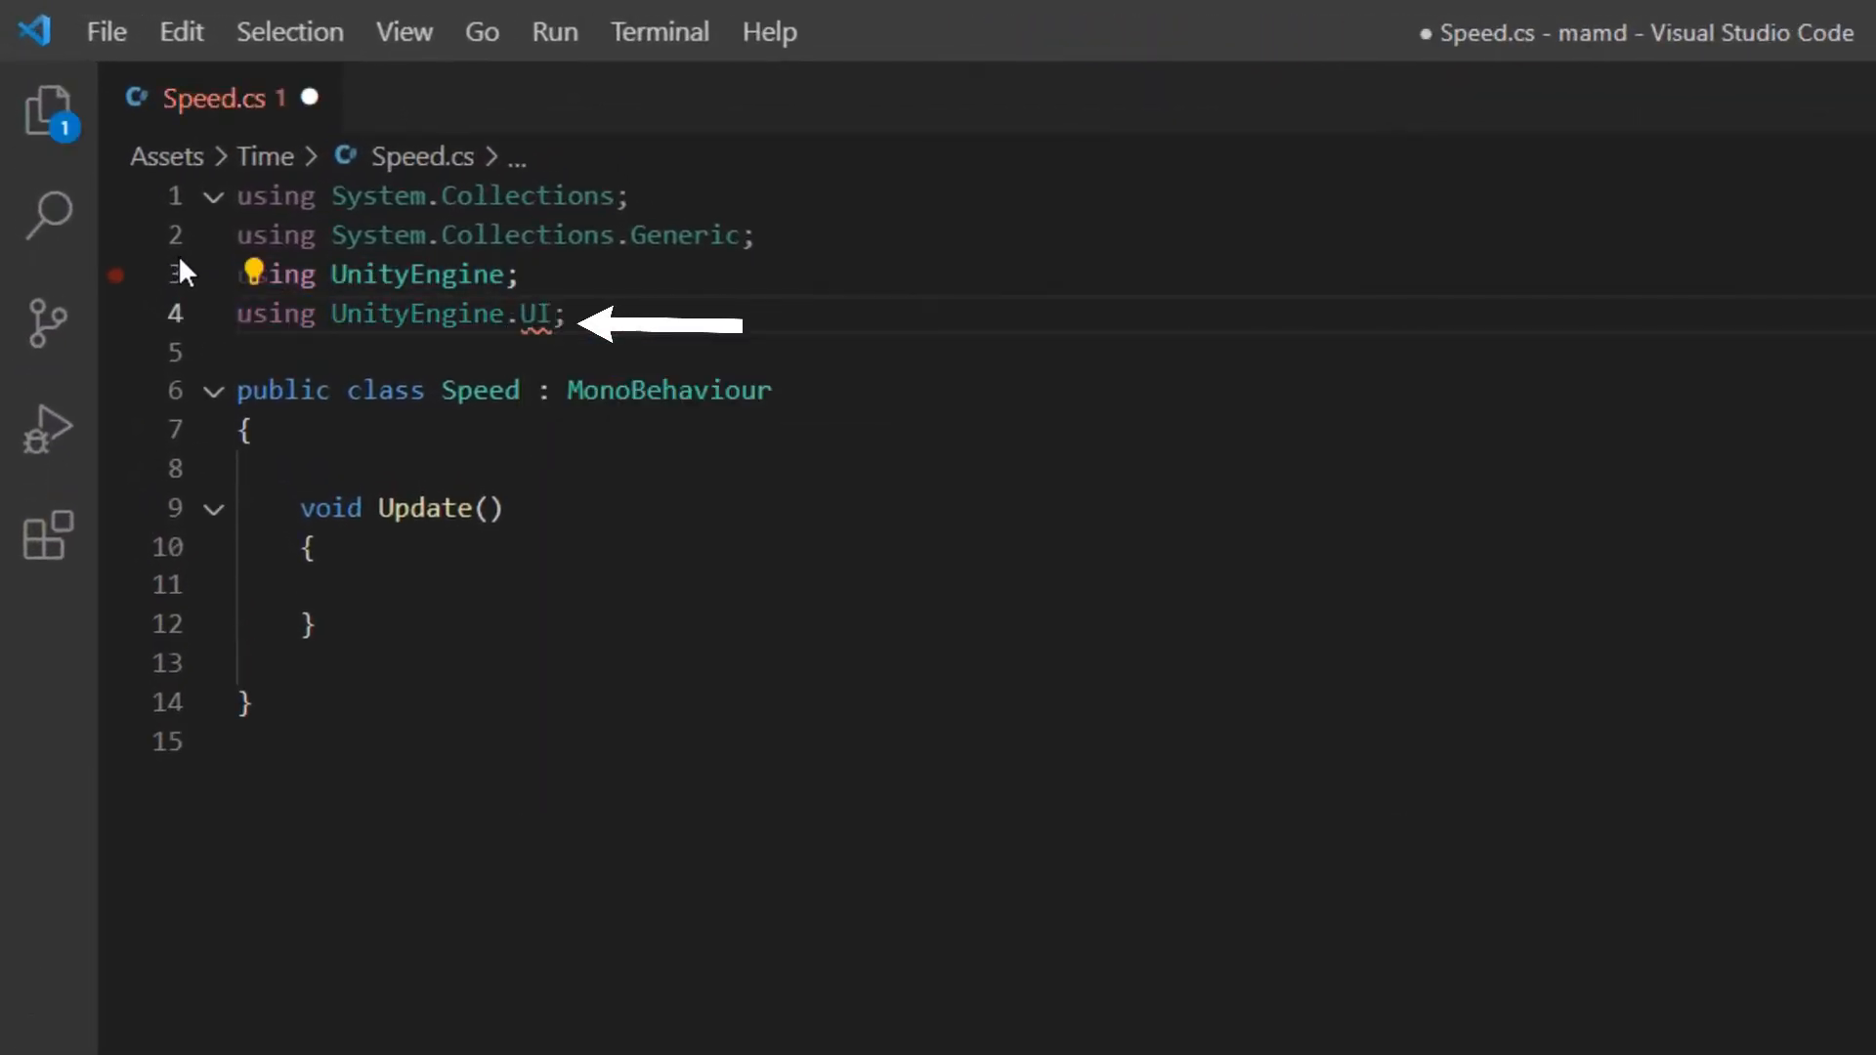
{"action": "type", "text": "p"}
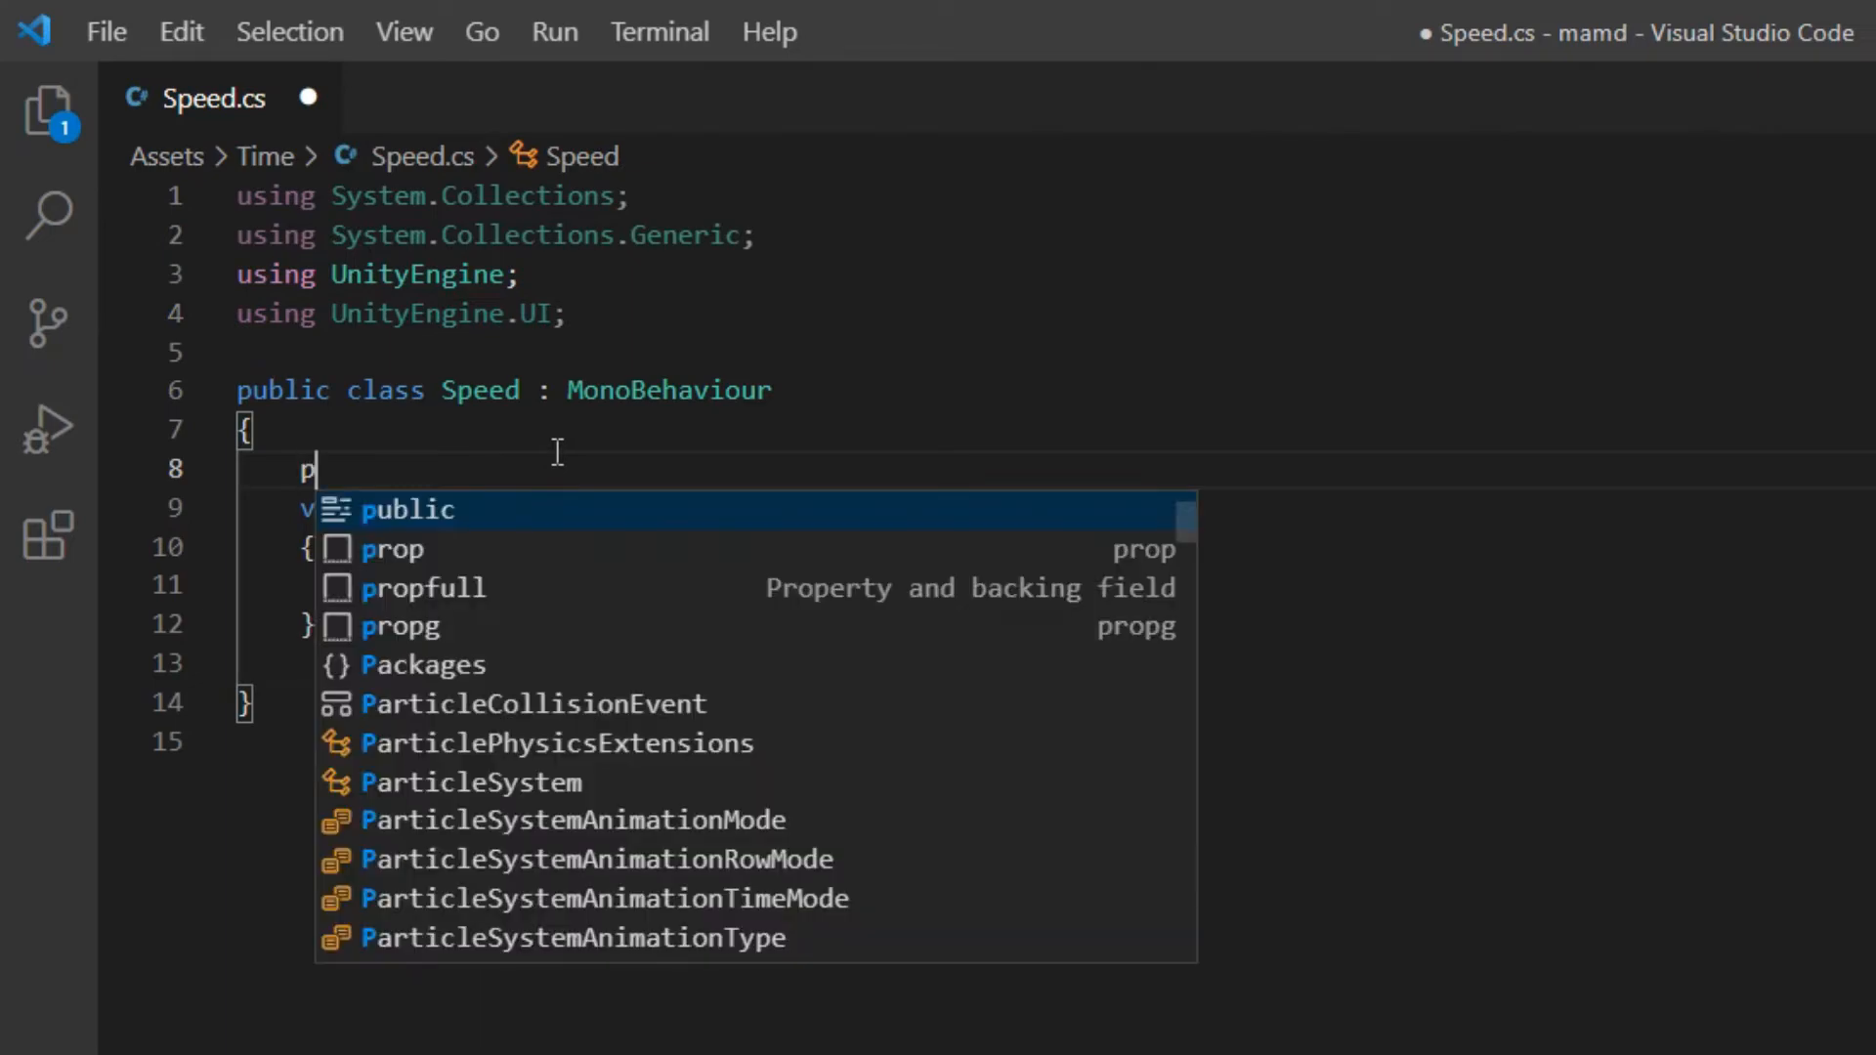
{"action": "type", "text": "ublic Text MyText;"}
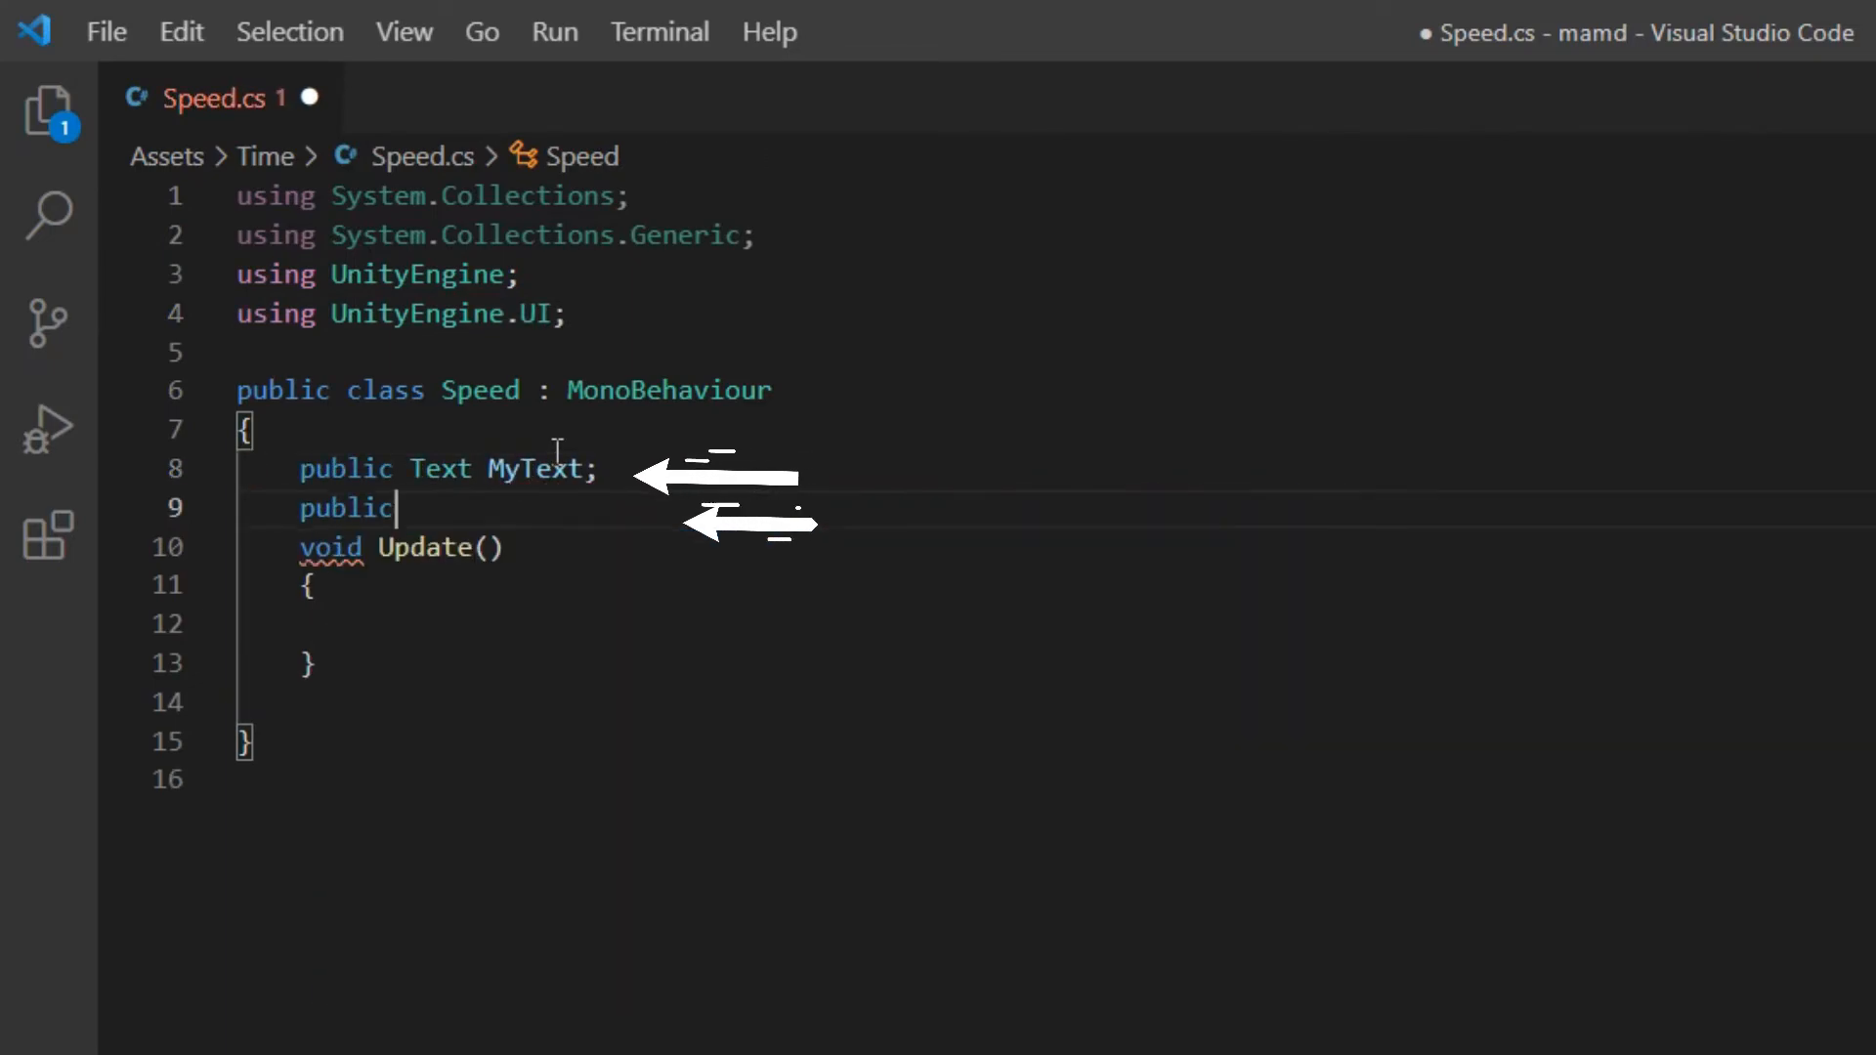
{"action": "type", "text": "float Number;"}
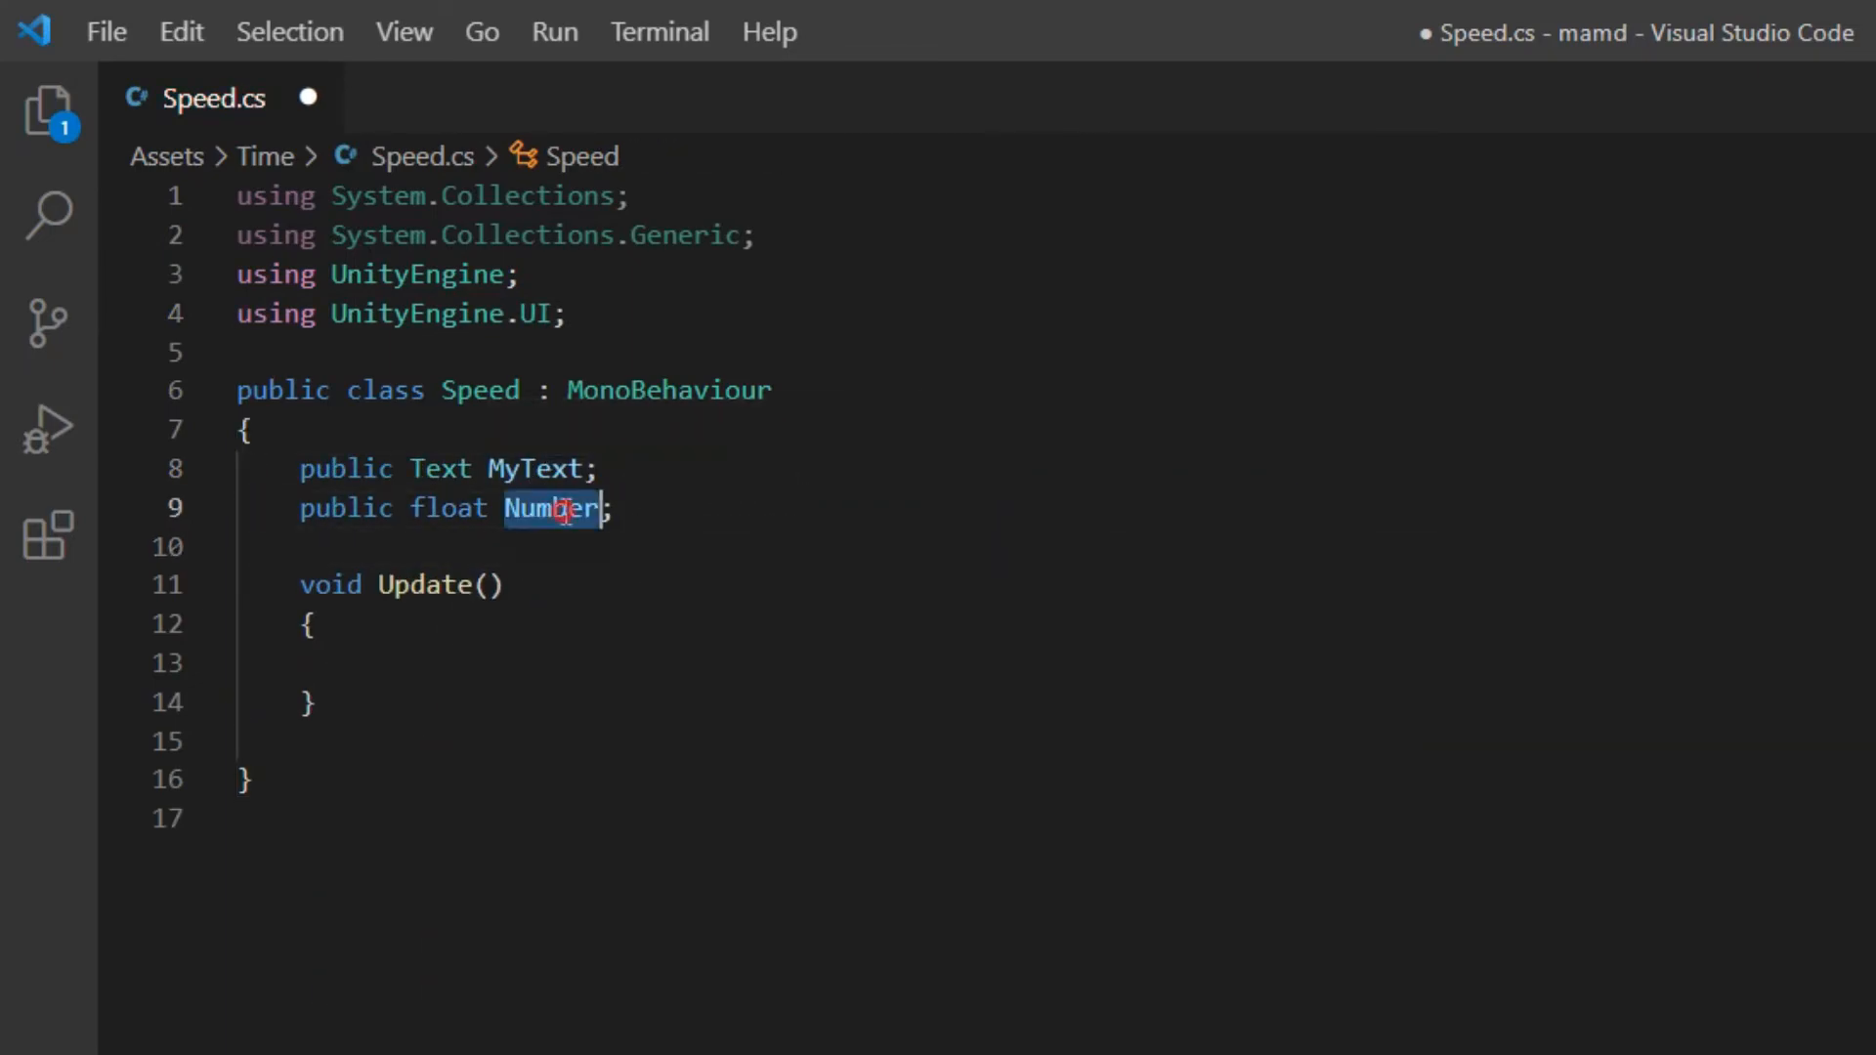
- In Update, add 1*Time.deltaTime to Number, show it in MyText.text, and save
{"action": "type", "text": "Number"}
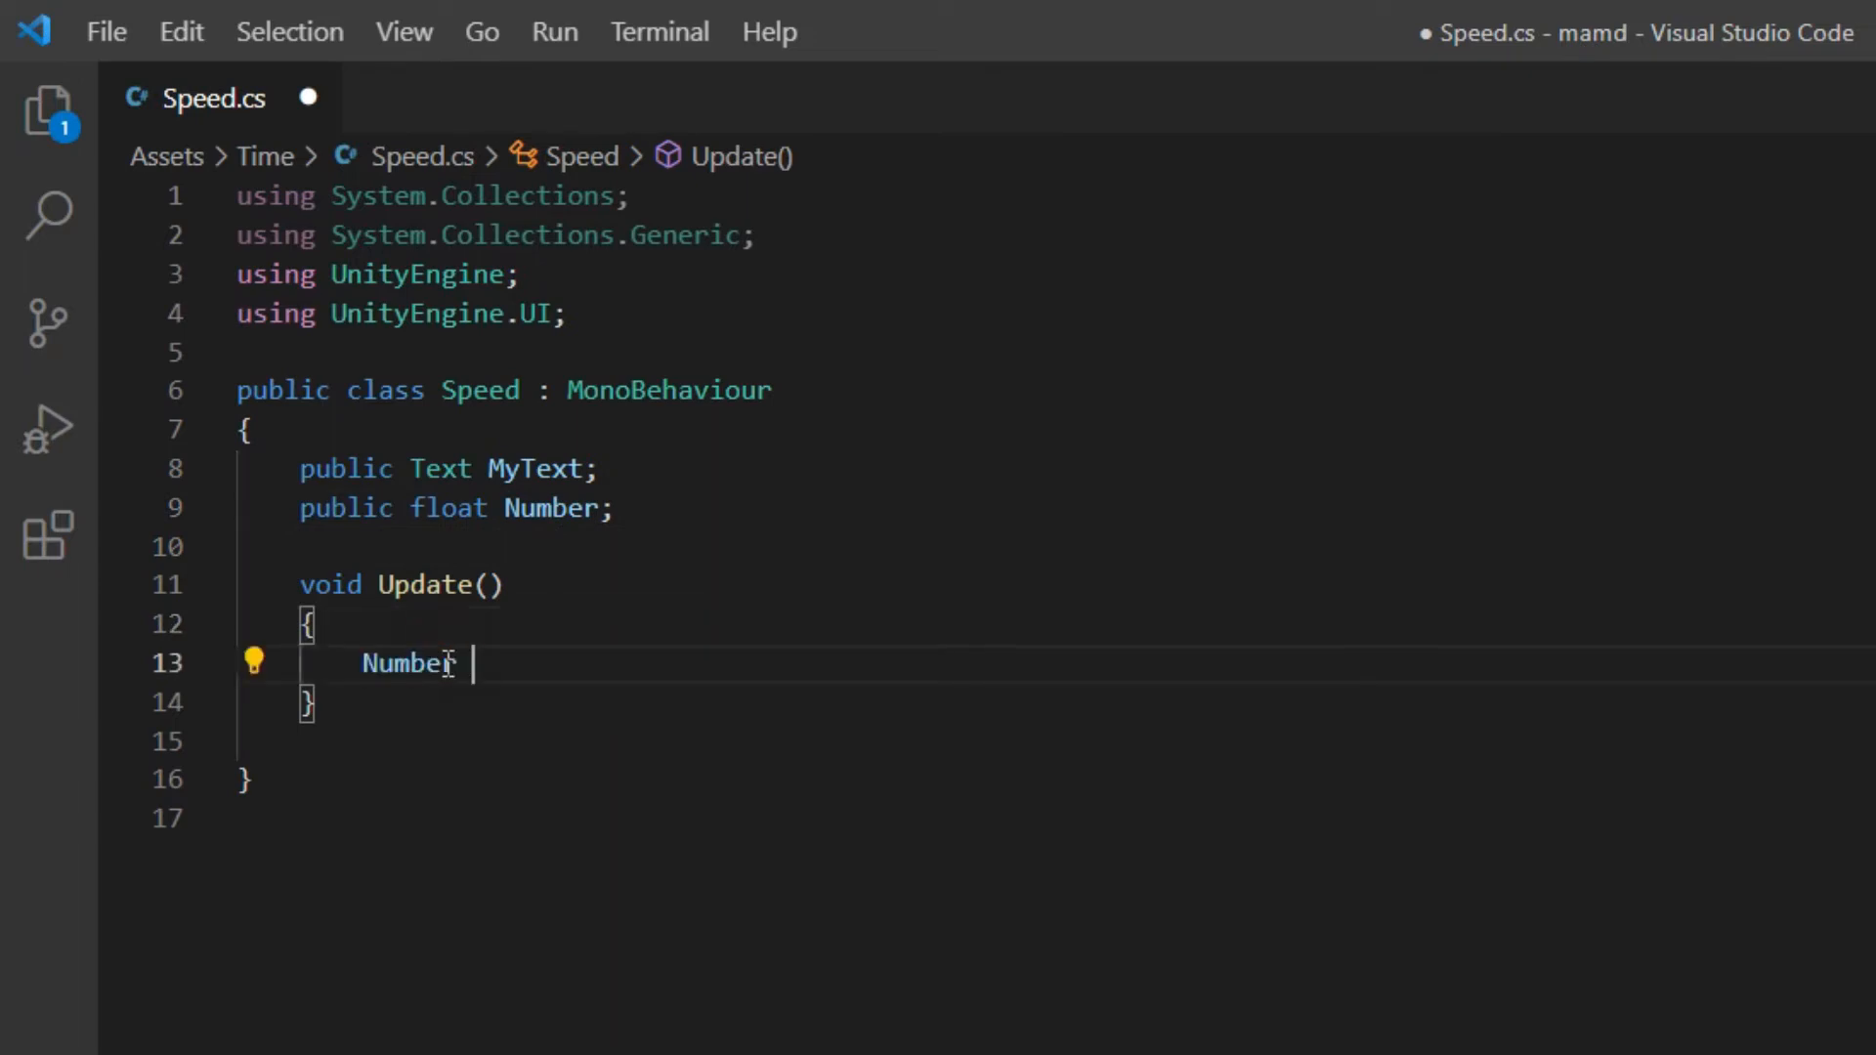
{"action": "type", "text": "+= 1*"}
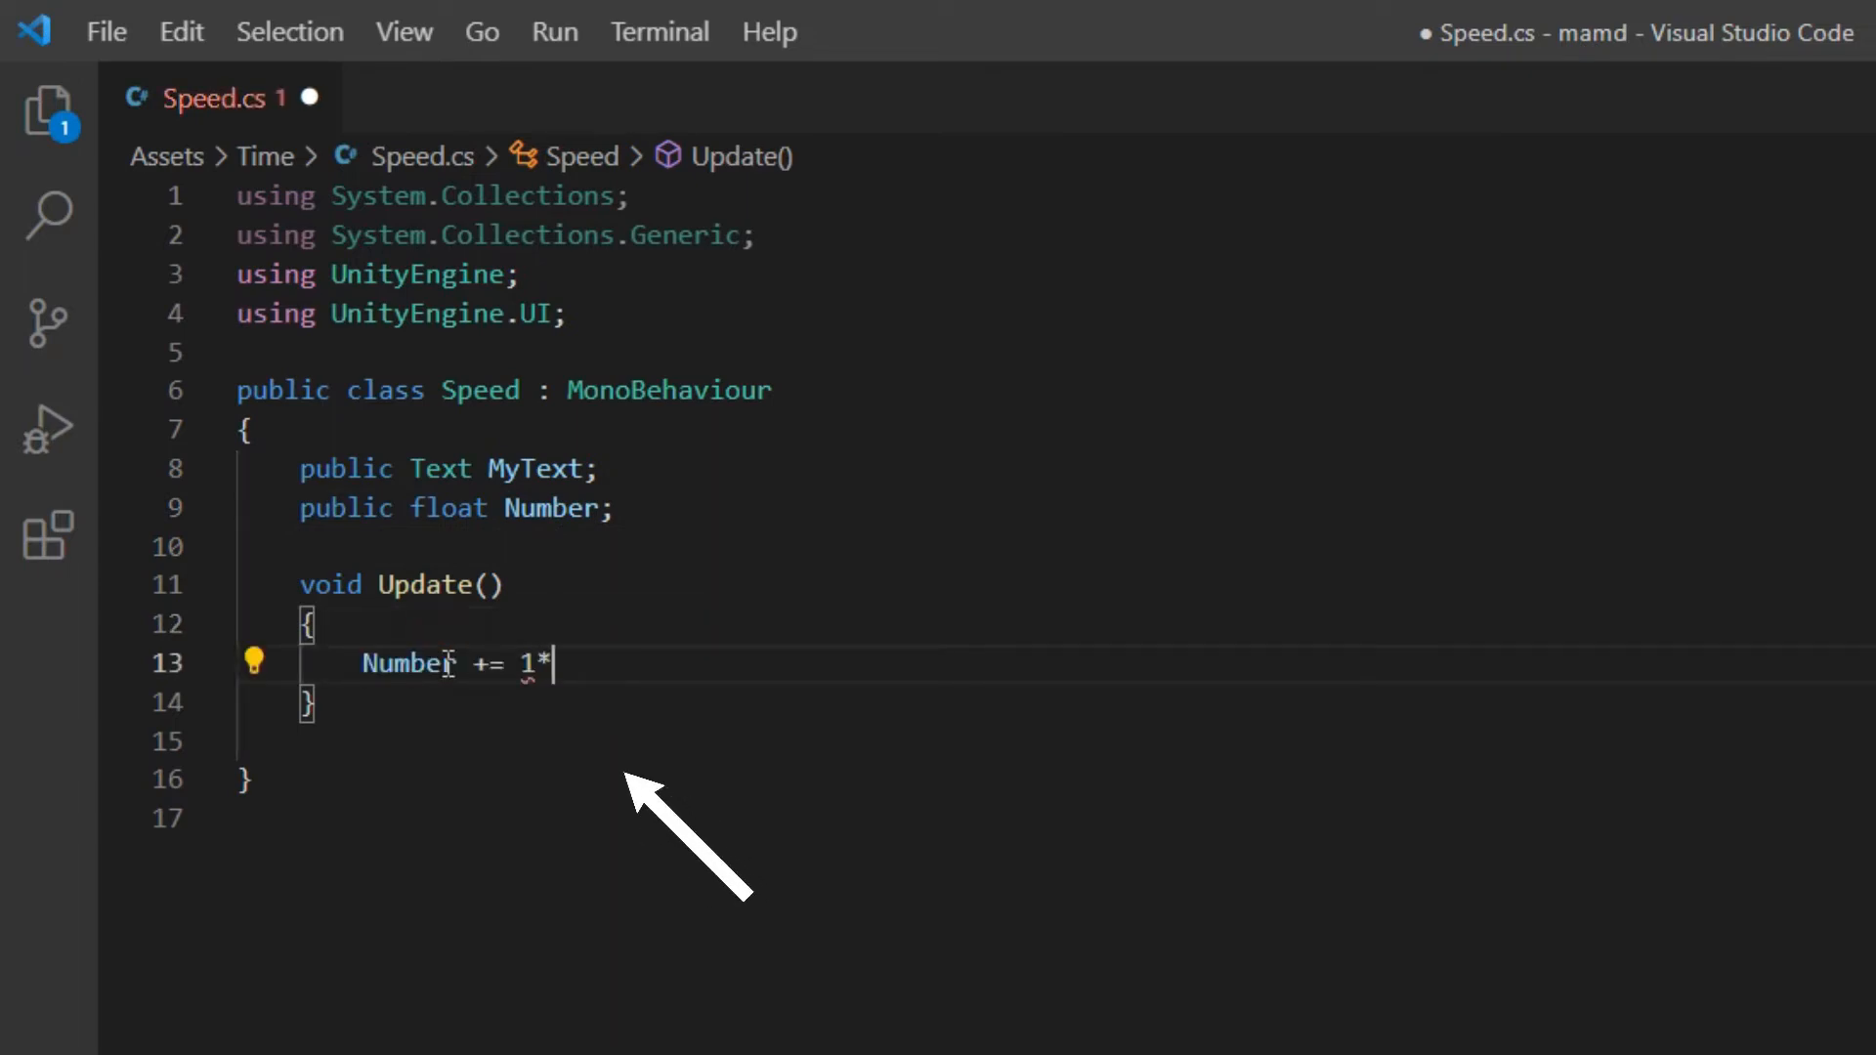
{"action": "type", "text": "Time"}
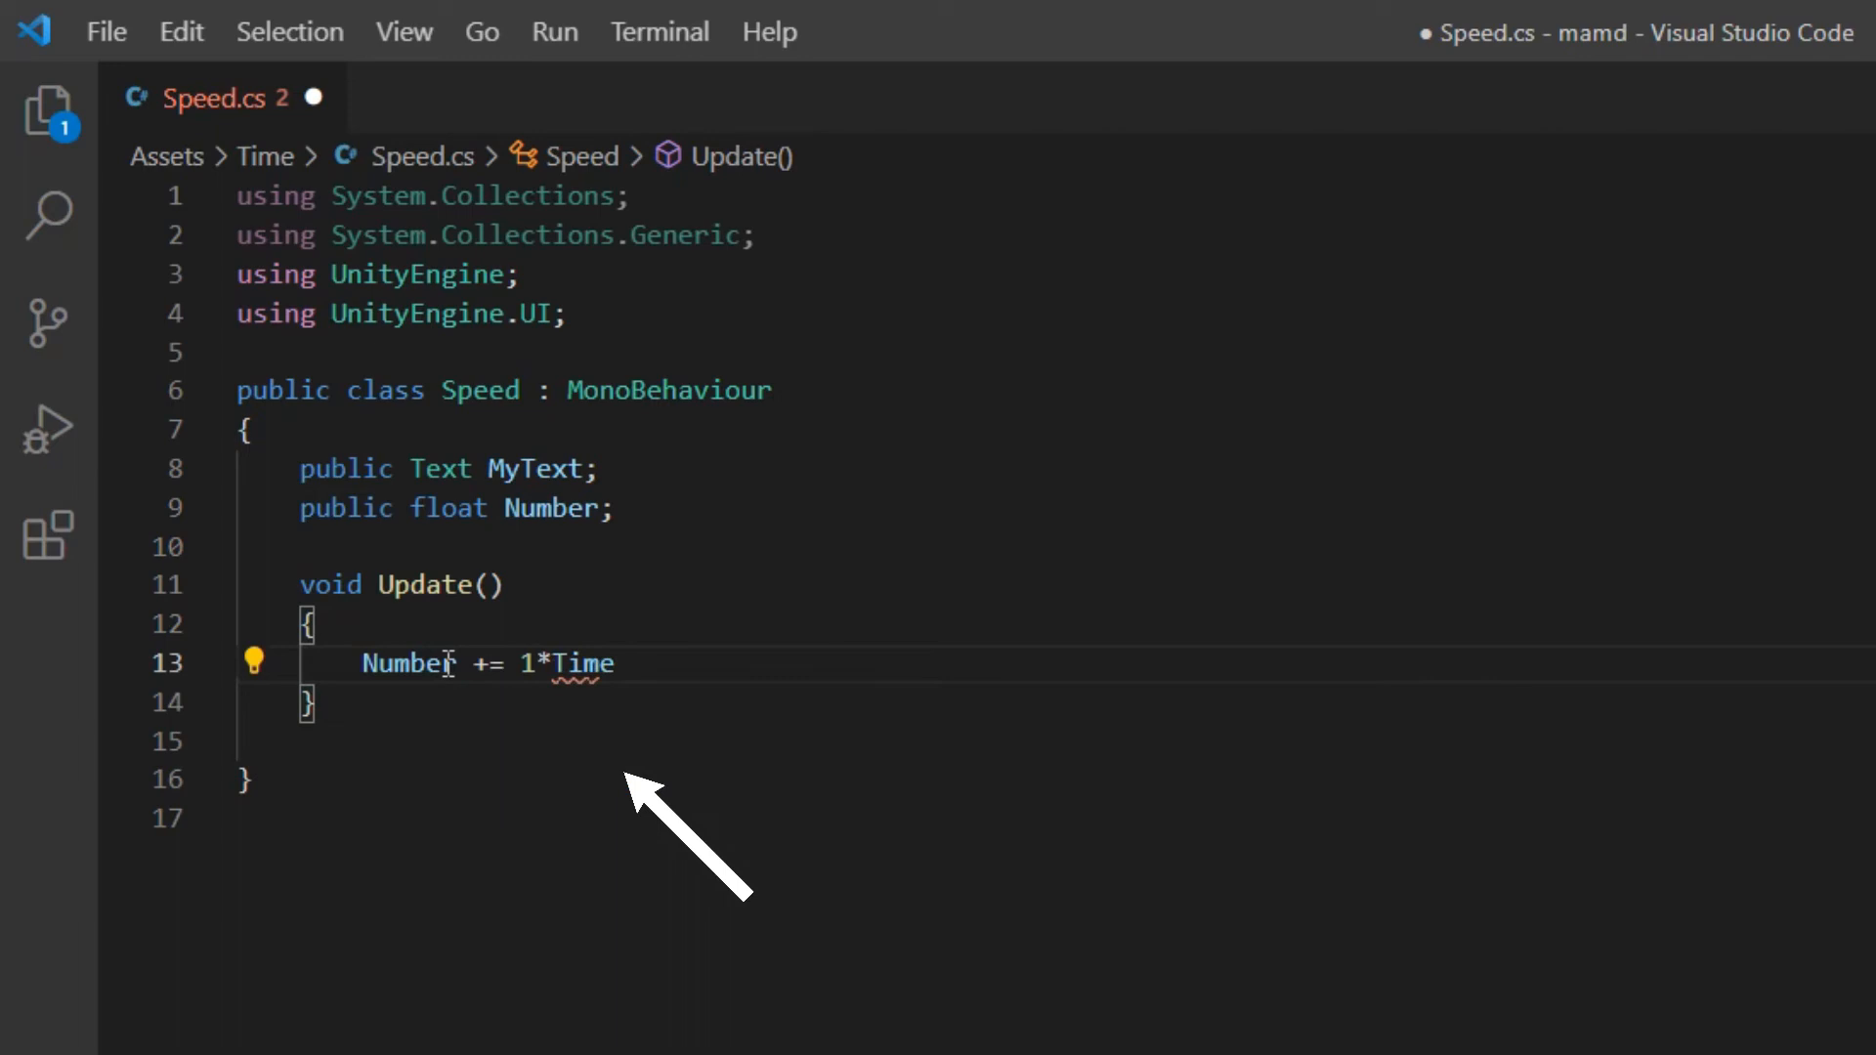
{"action": "type", "text": ".deltaTime;"}
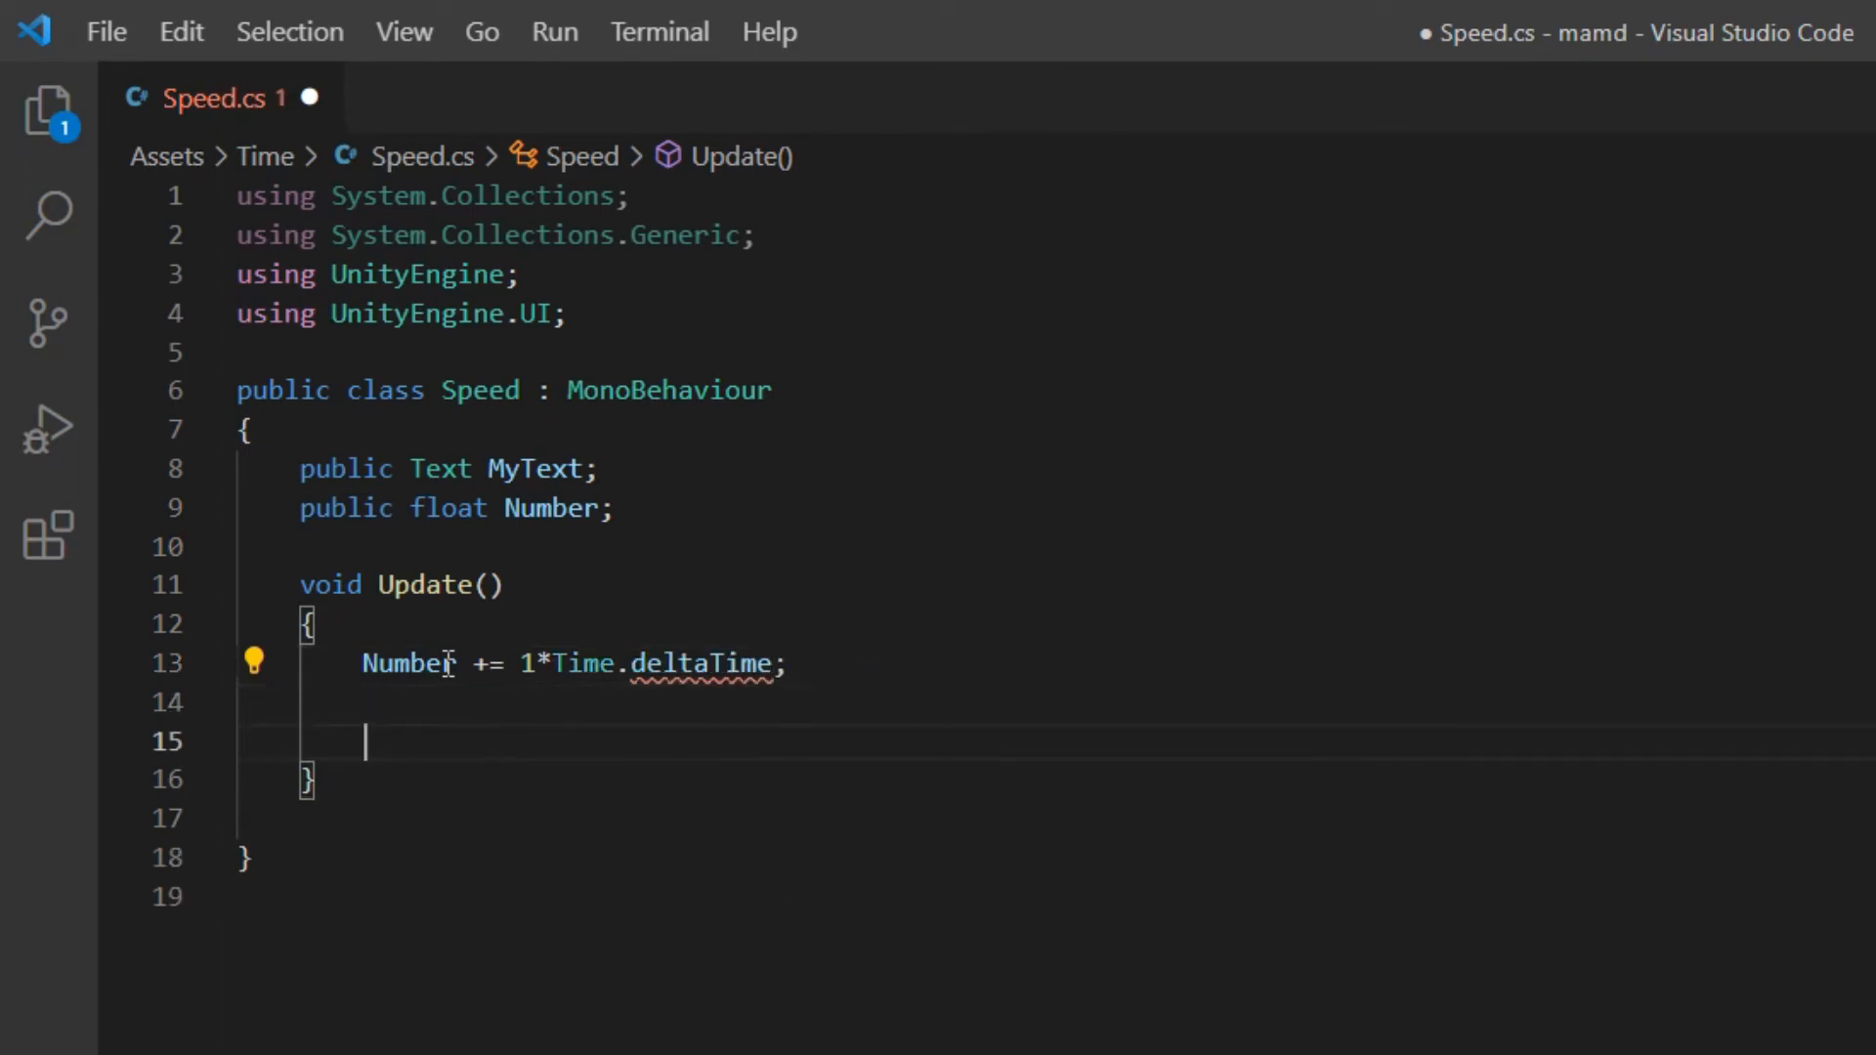
{"action": "type", "text": "my"}
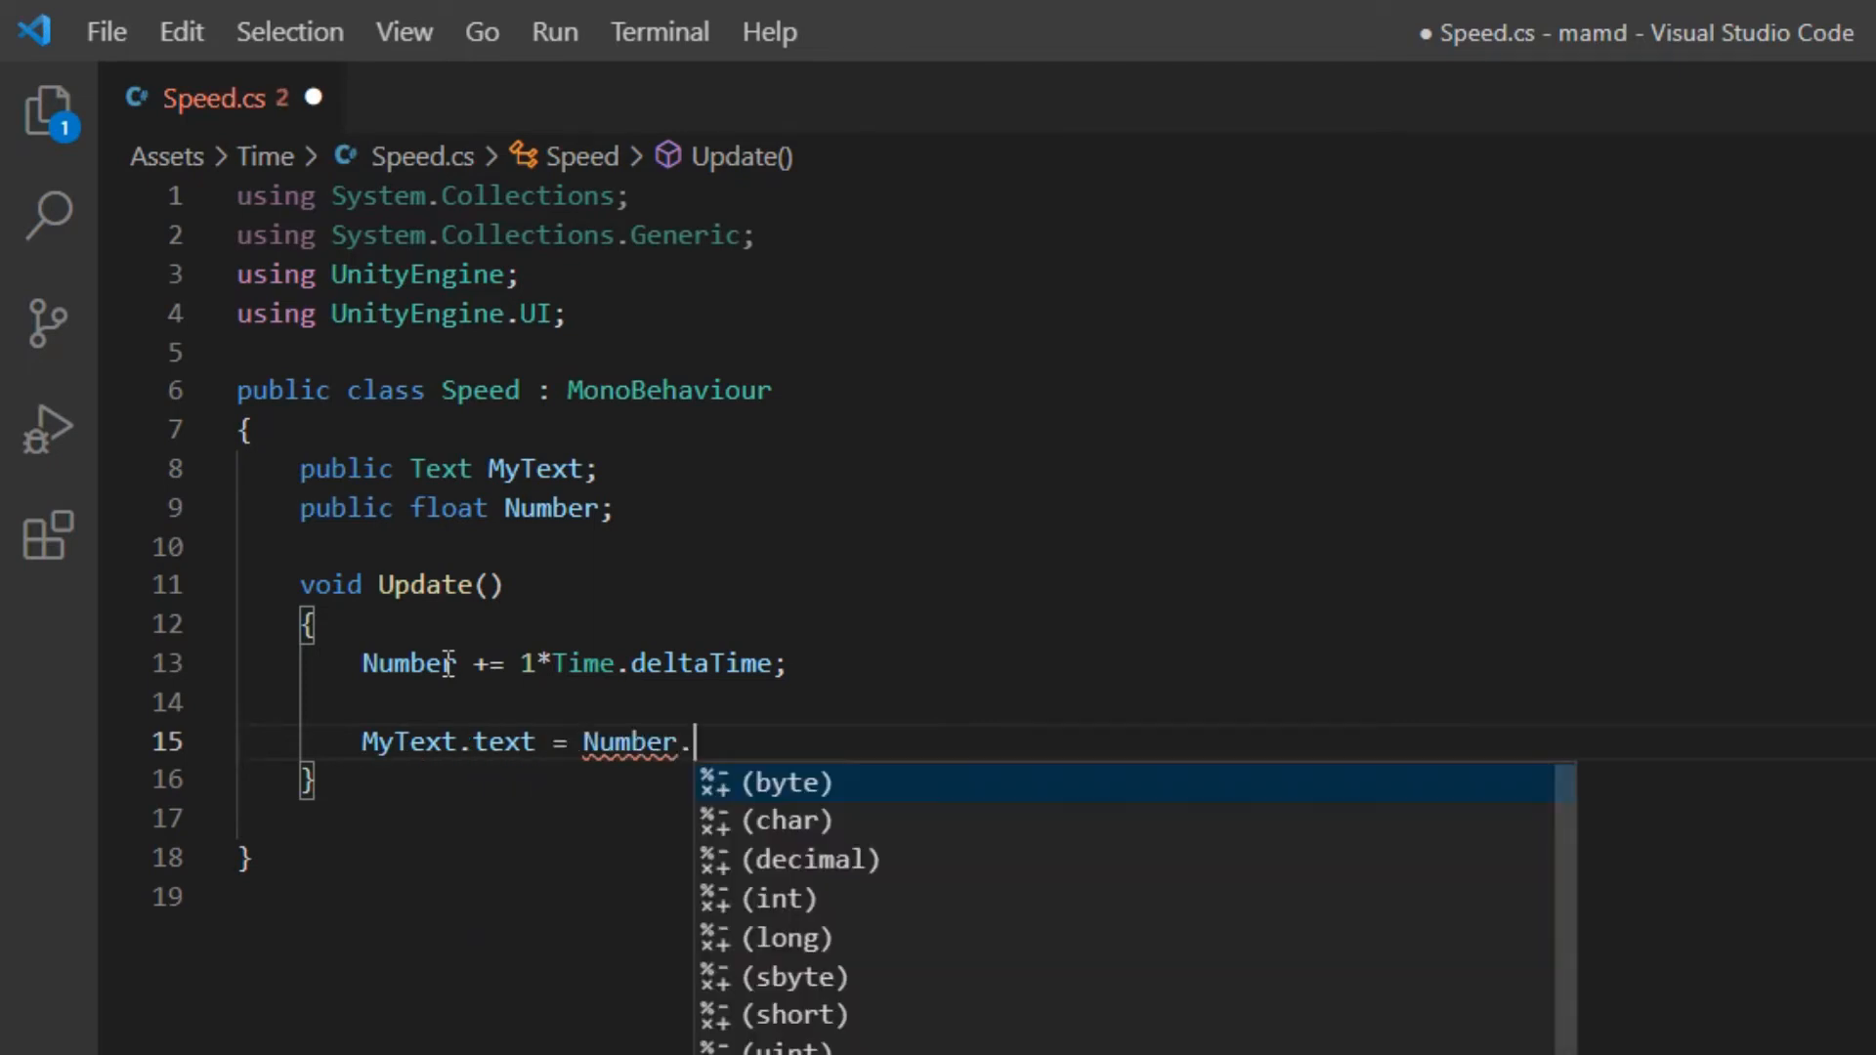
{"action": "type", "text": "ToString();"}
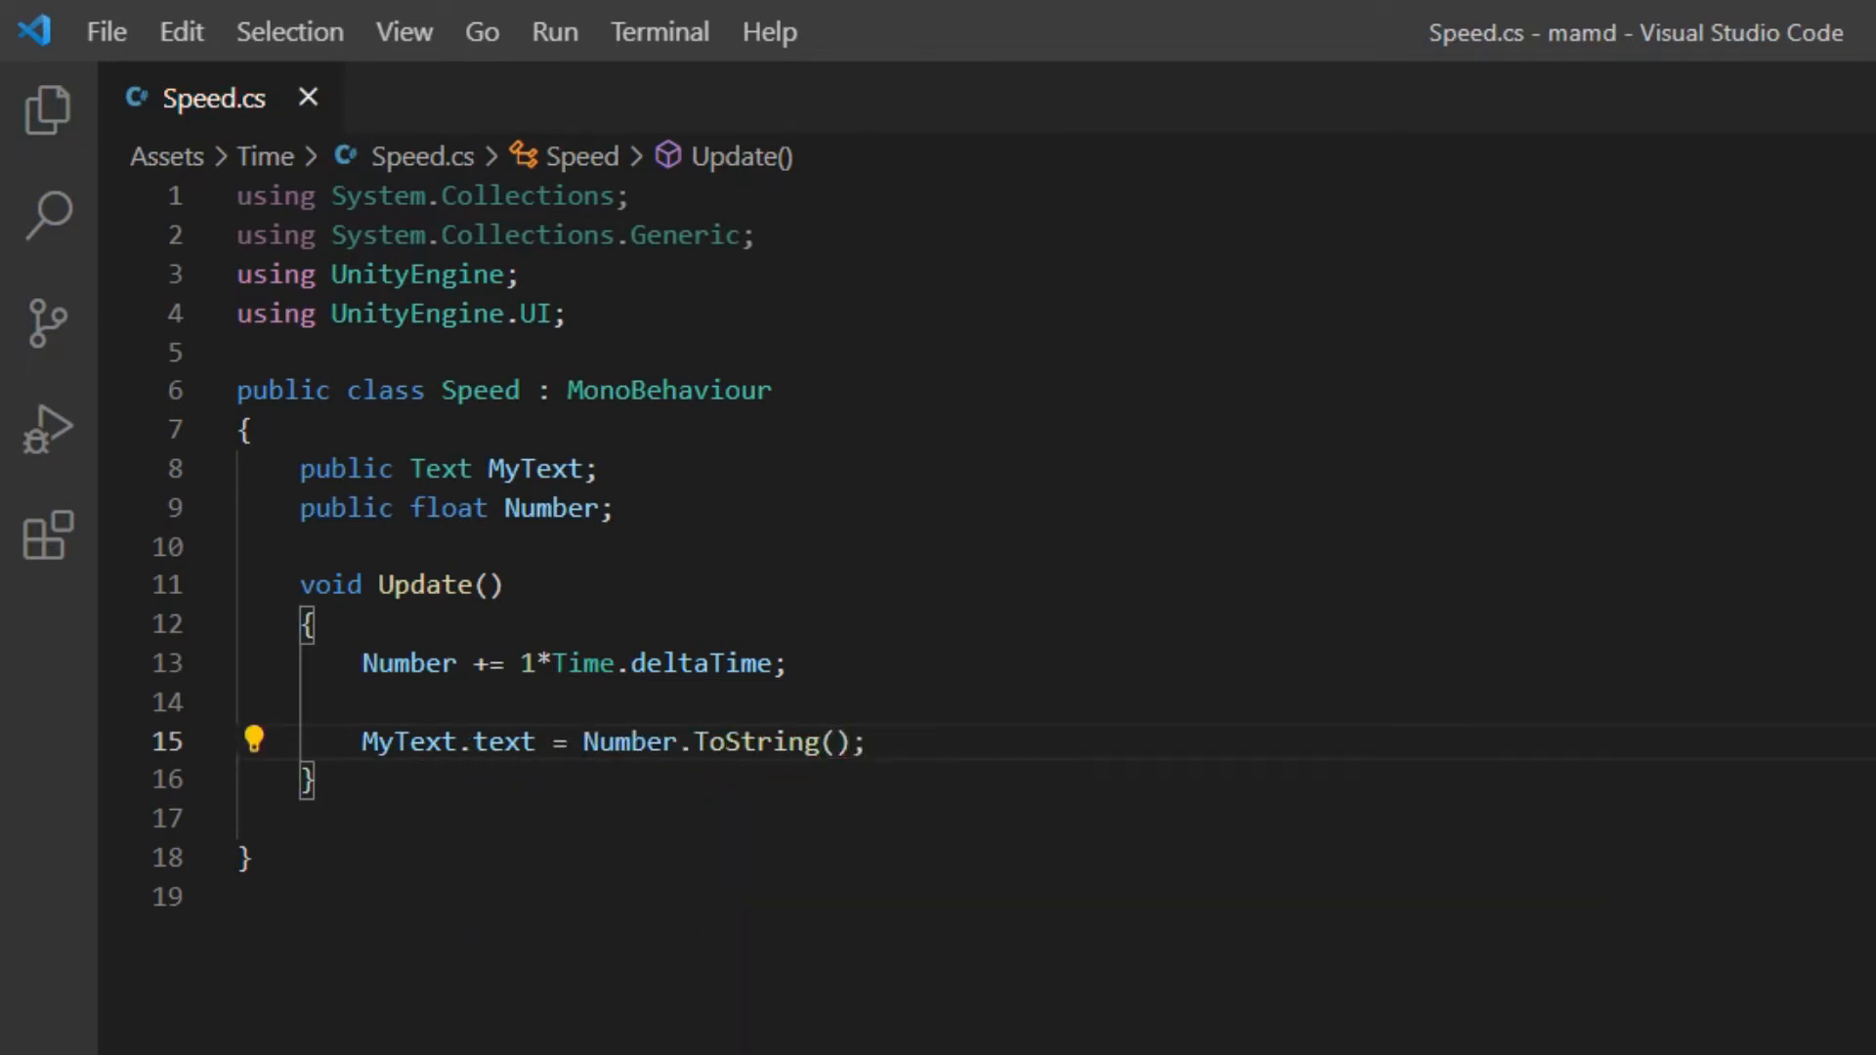
{"action": "left_click", "coordinate": [213, 1035]}
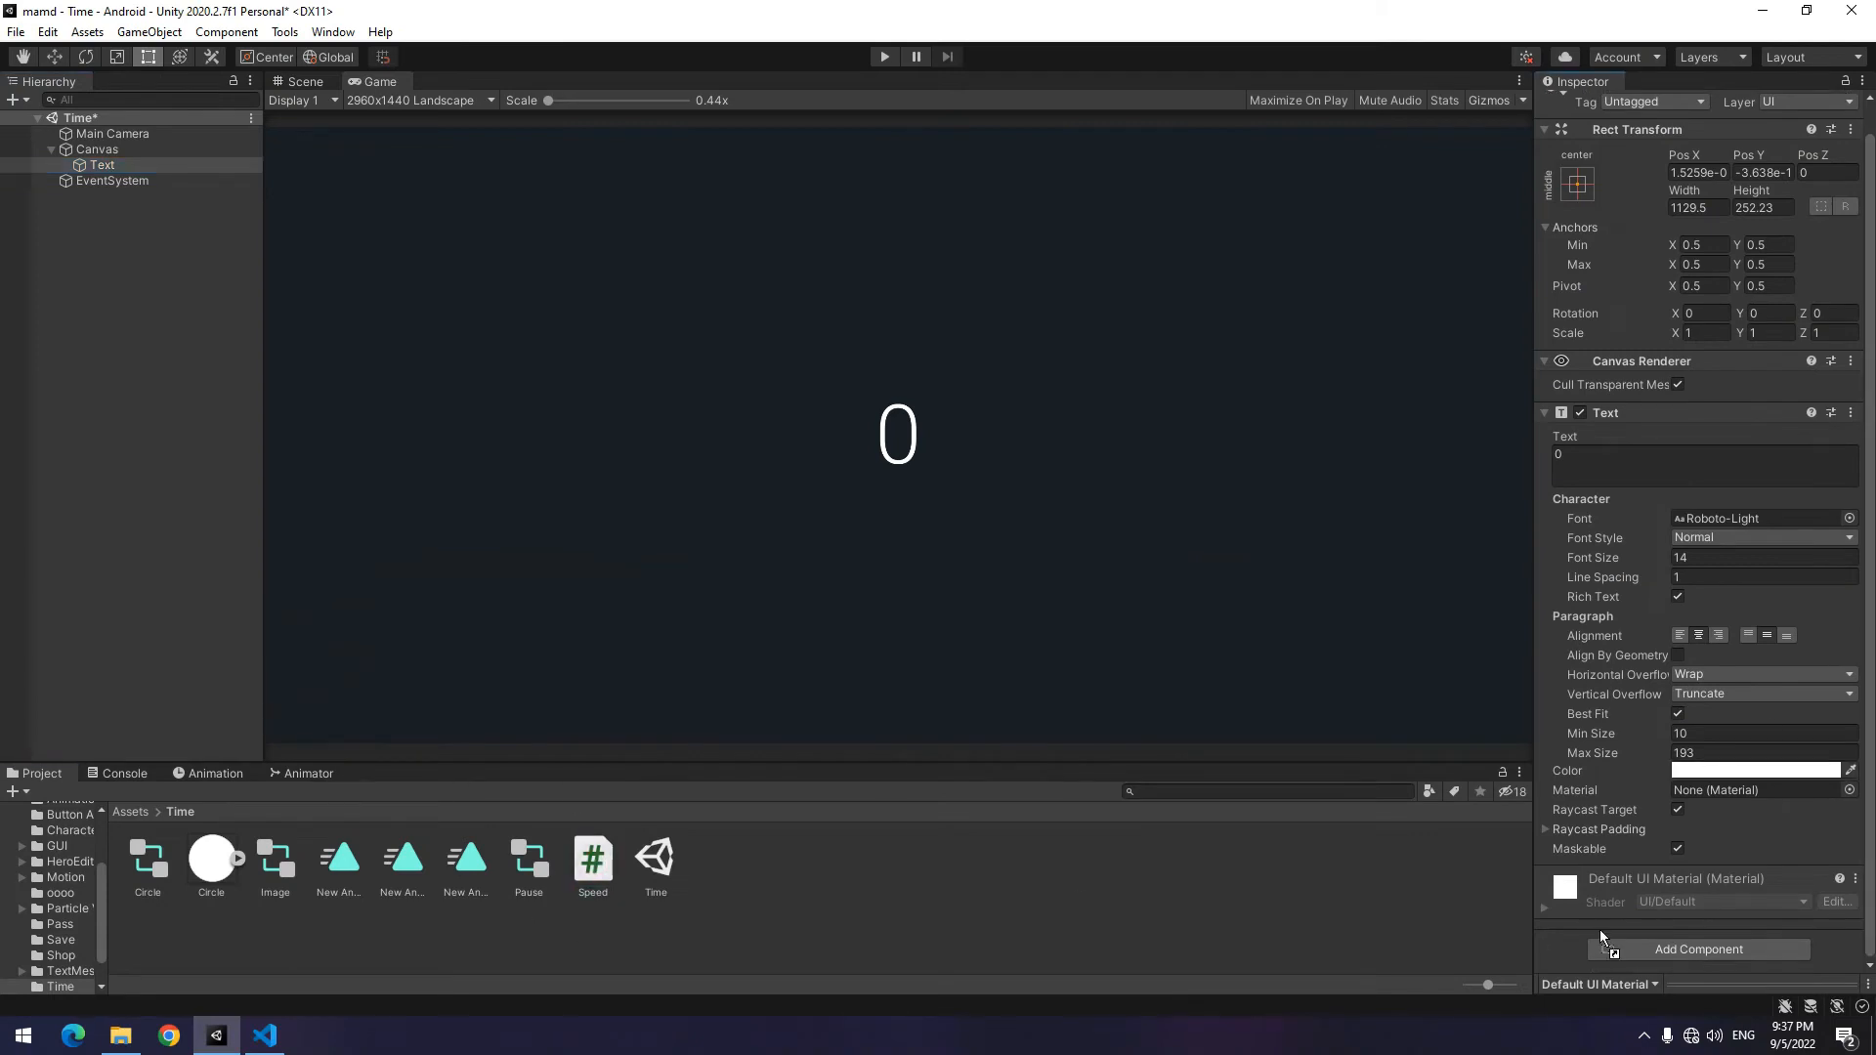
- Check the 0 timer text in Unity's Game view, then return to the Speed script
{"action": "left_click", "coordinate": [1698, 949]}
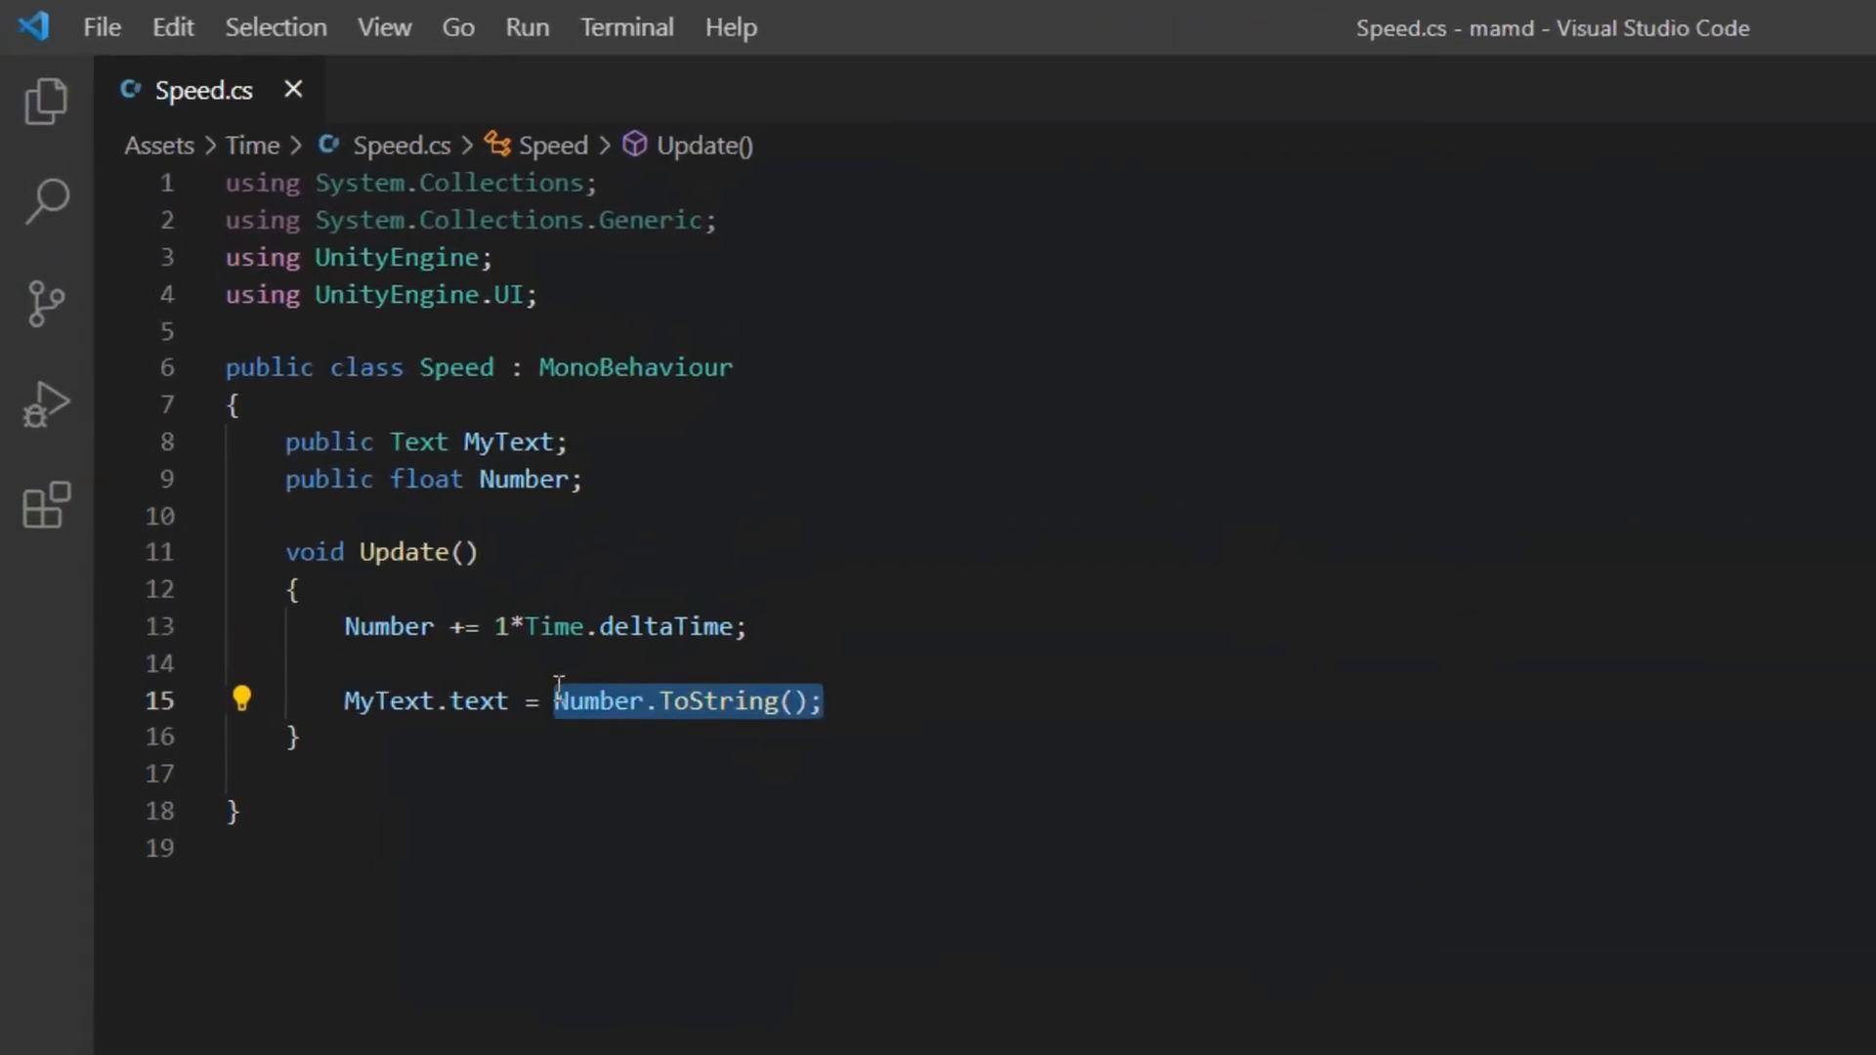
- Change MyText.text to Mathf.RoundToInt(Number).ToString() so the timer shows whole seconds
{"action": "type", "text": "Mathf.ro"}
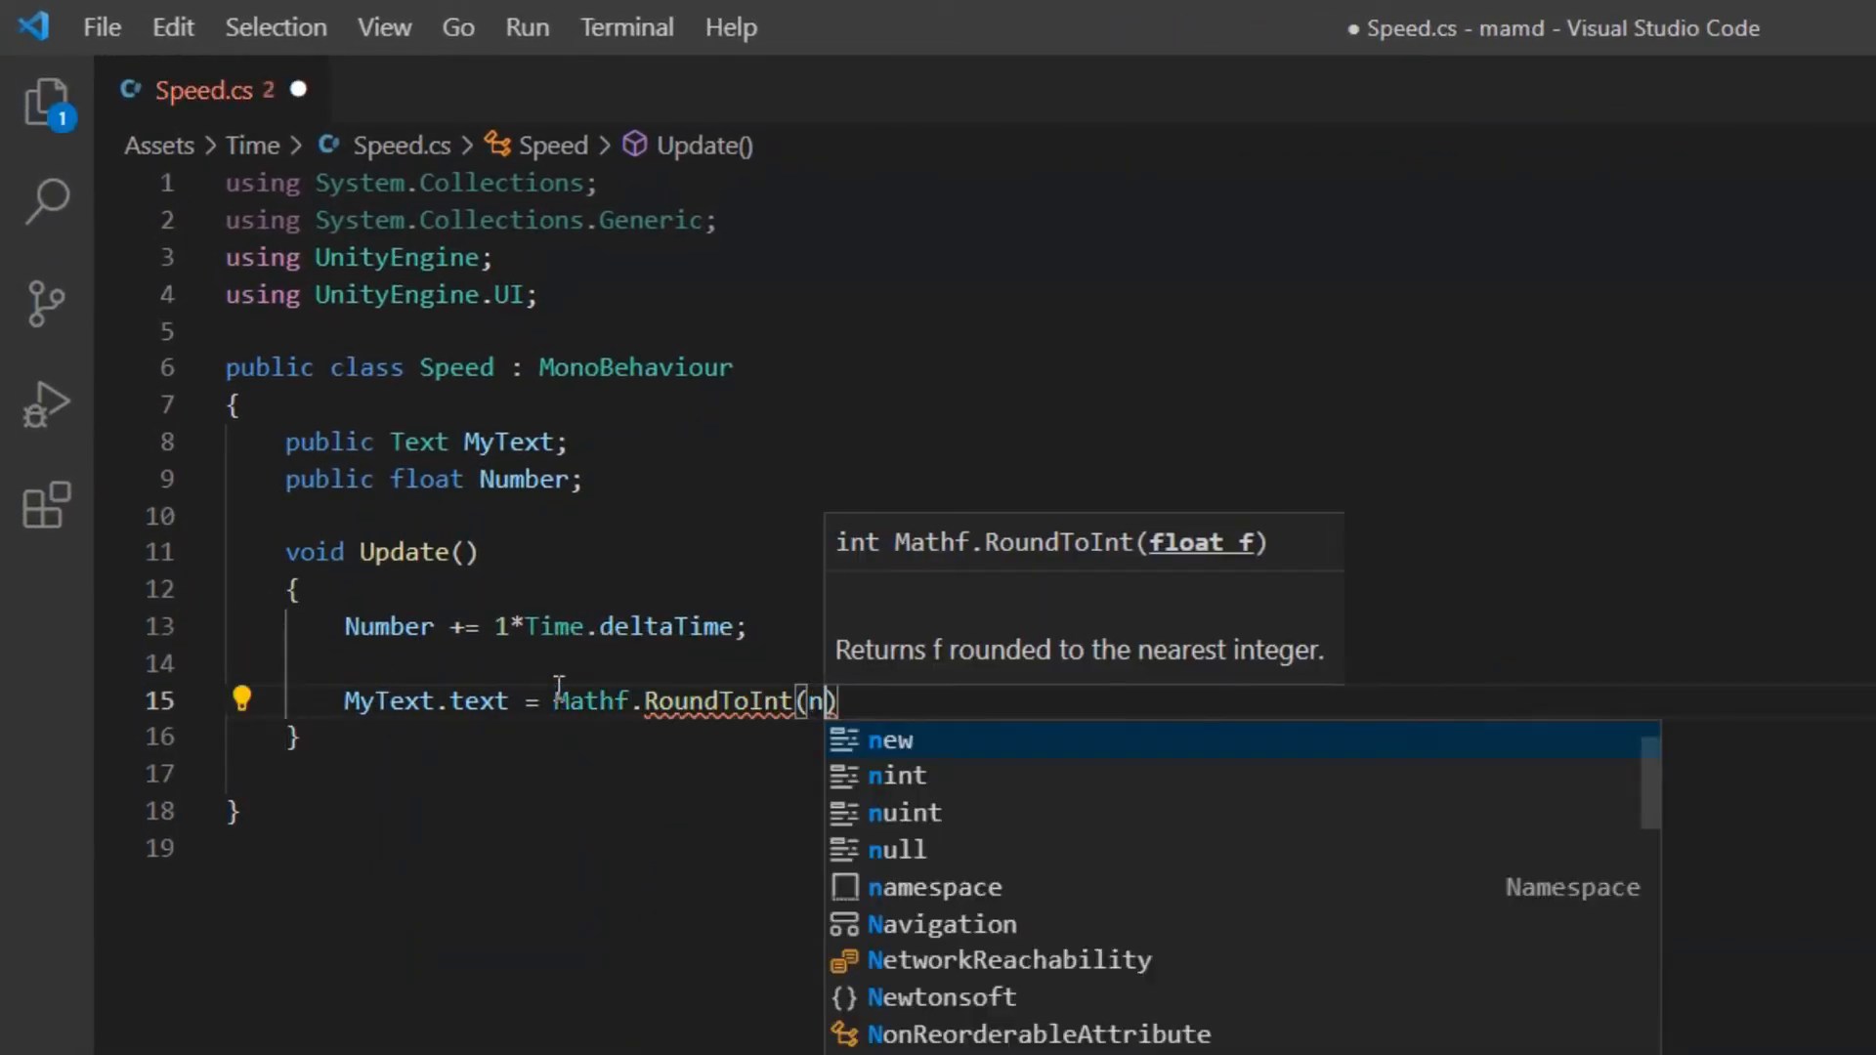
{"action": "type", "text": "umber).ToString"}
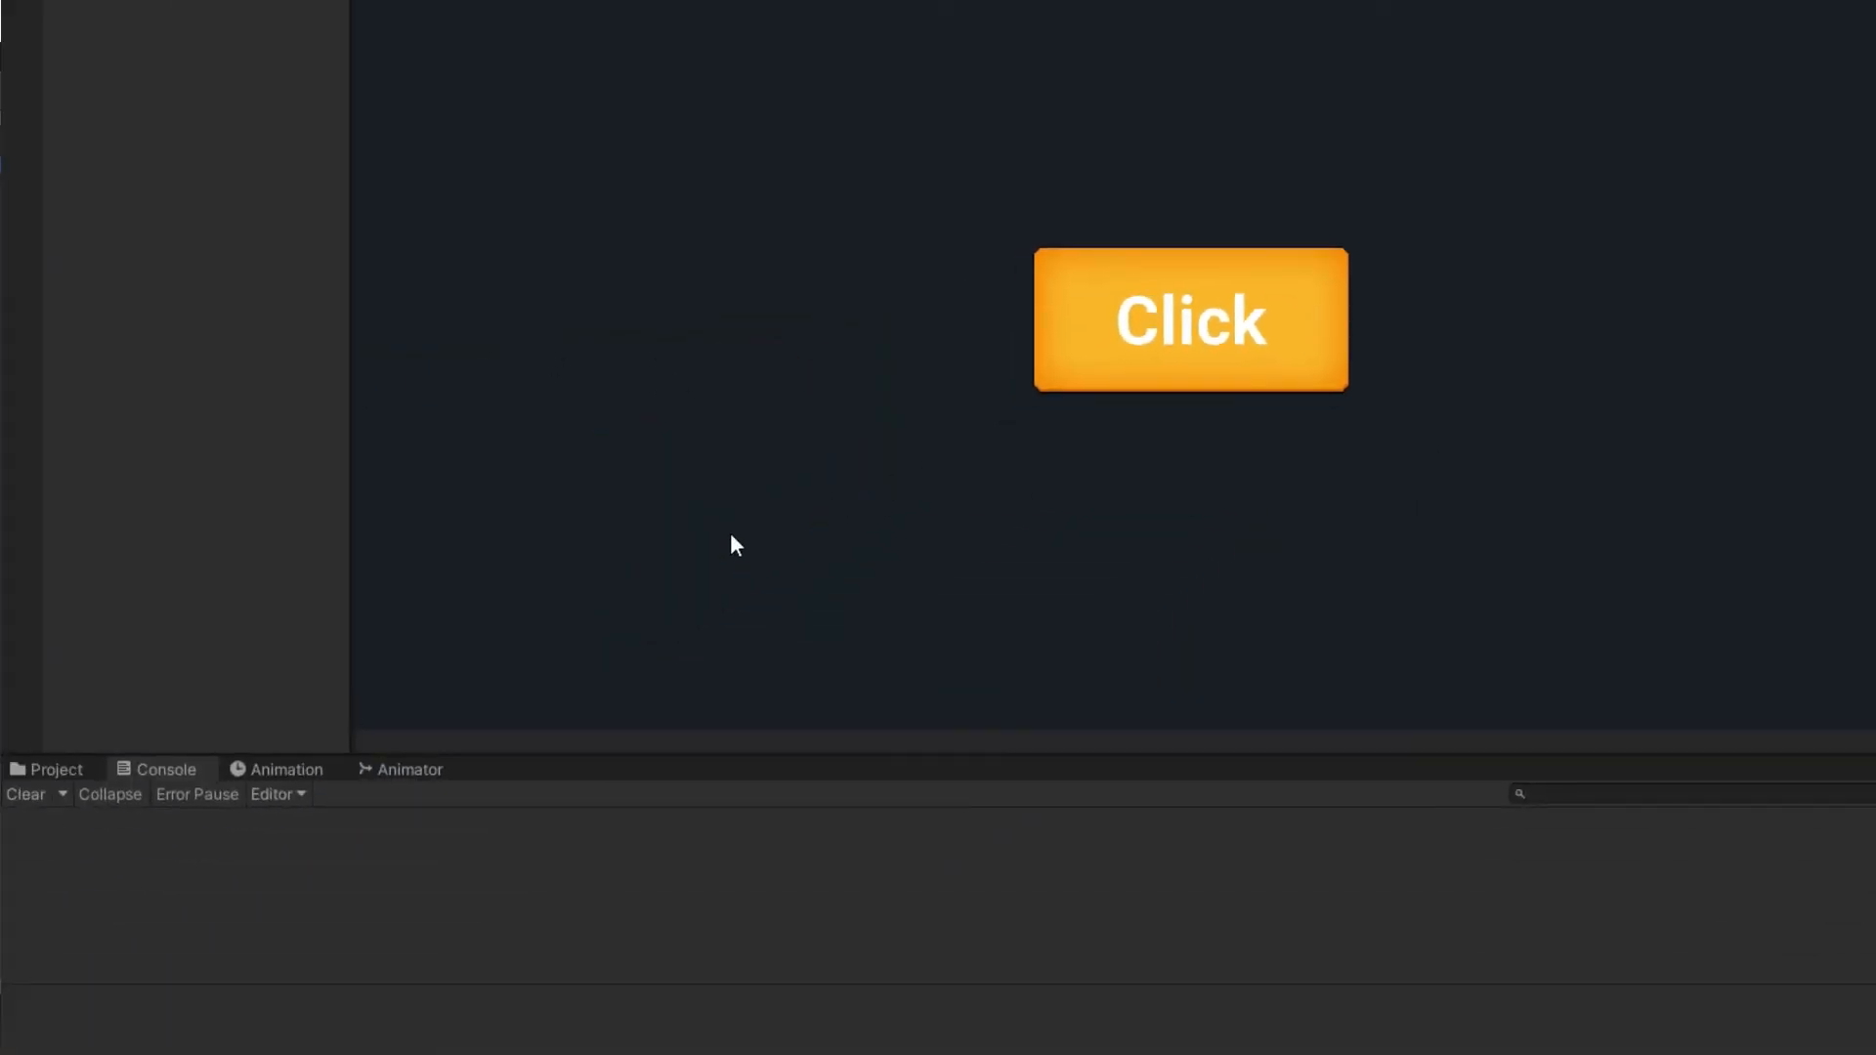
- Check the orange Click button in the Game view, then return to Speed.cs with its empty Wait method
{"action": "left_click", "coordinate": [1189, 320]}
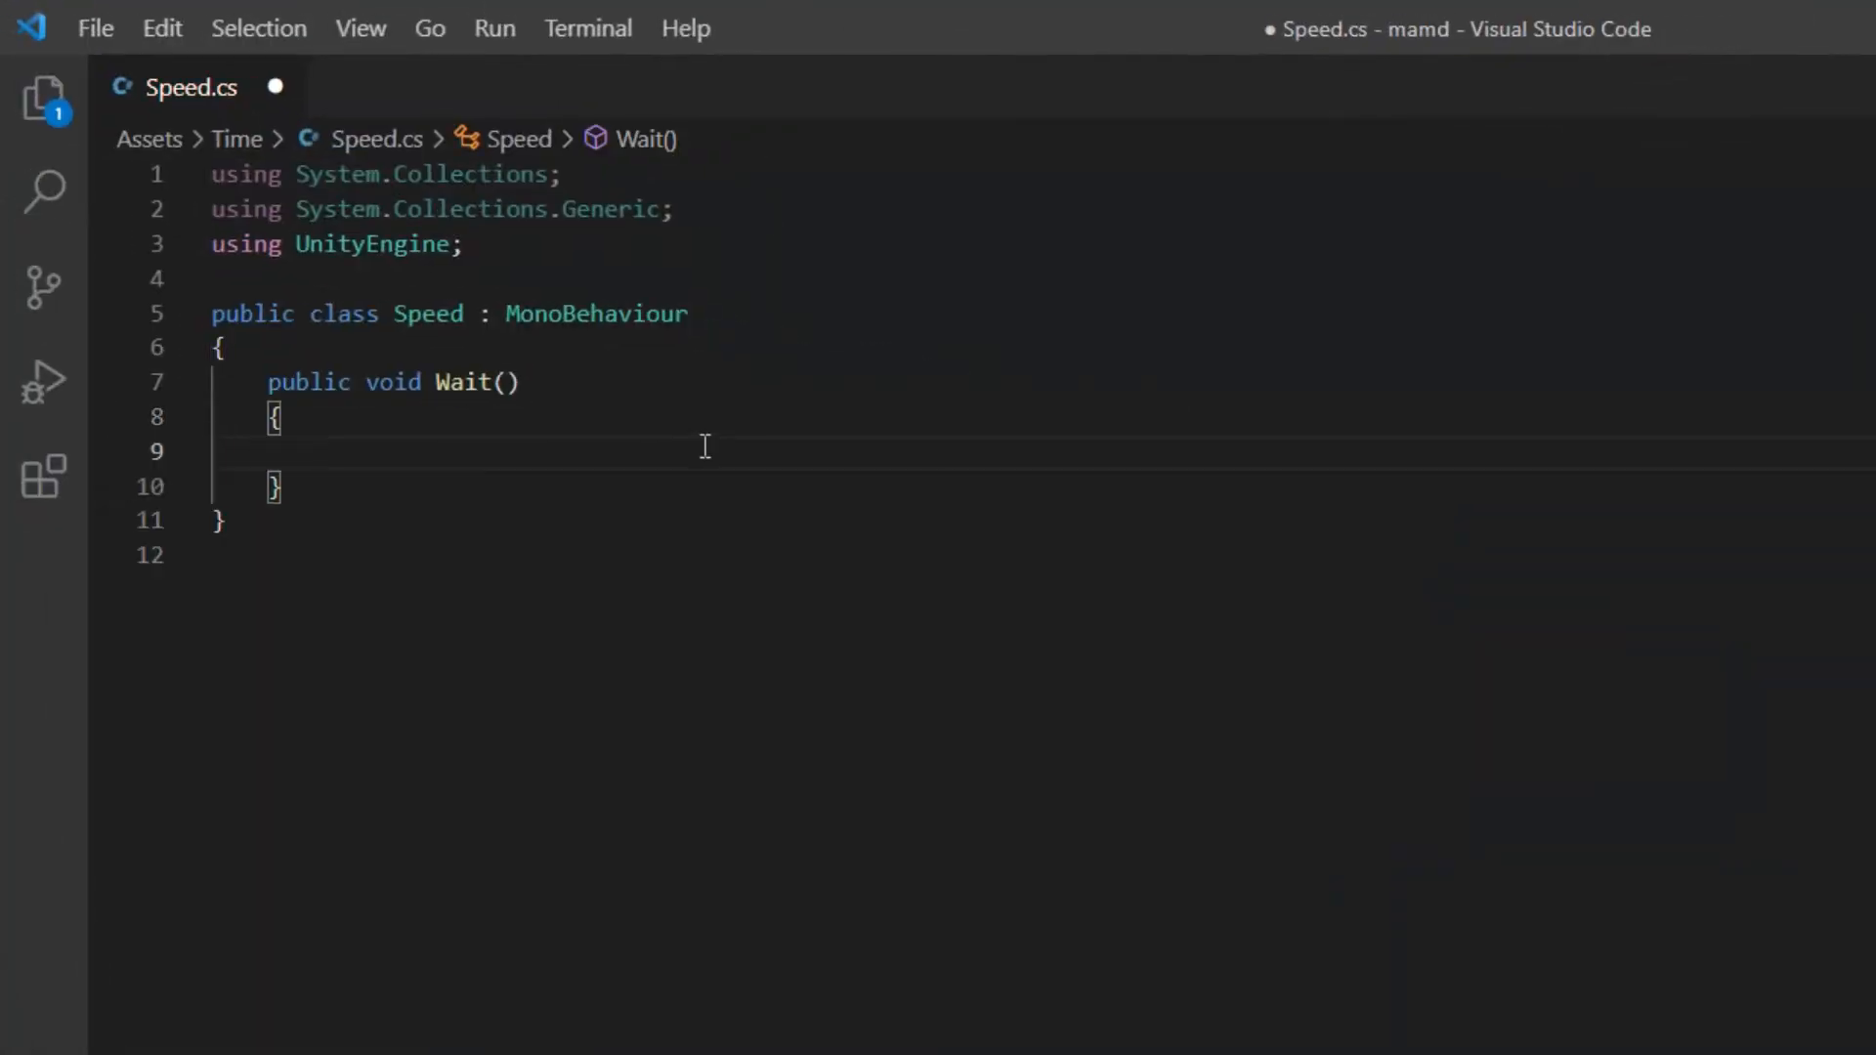
- Make Wait call StartCoroutine(Late());
{"action": "type", "text": "startCoroutine("}
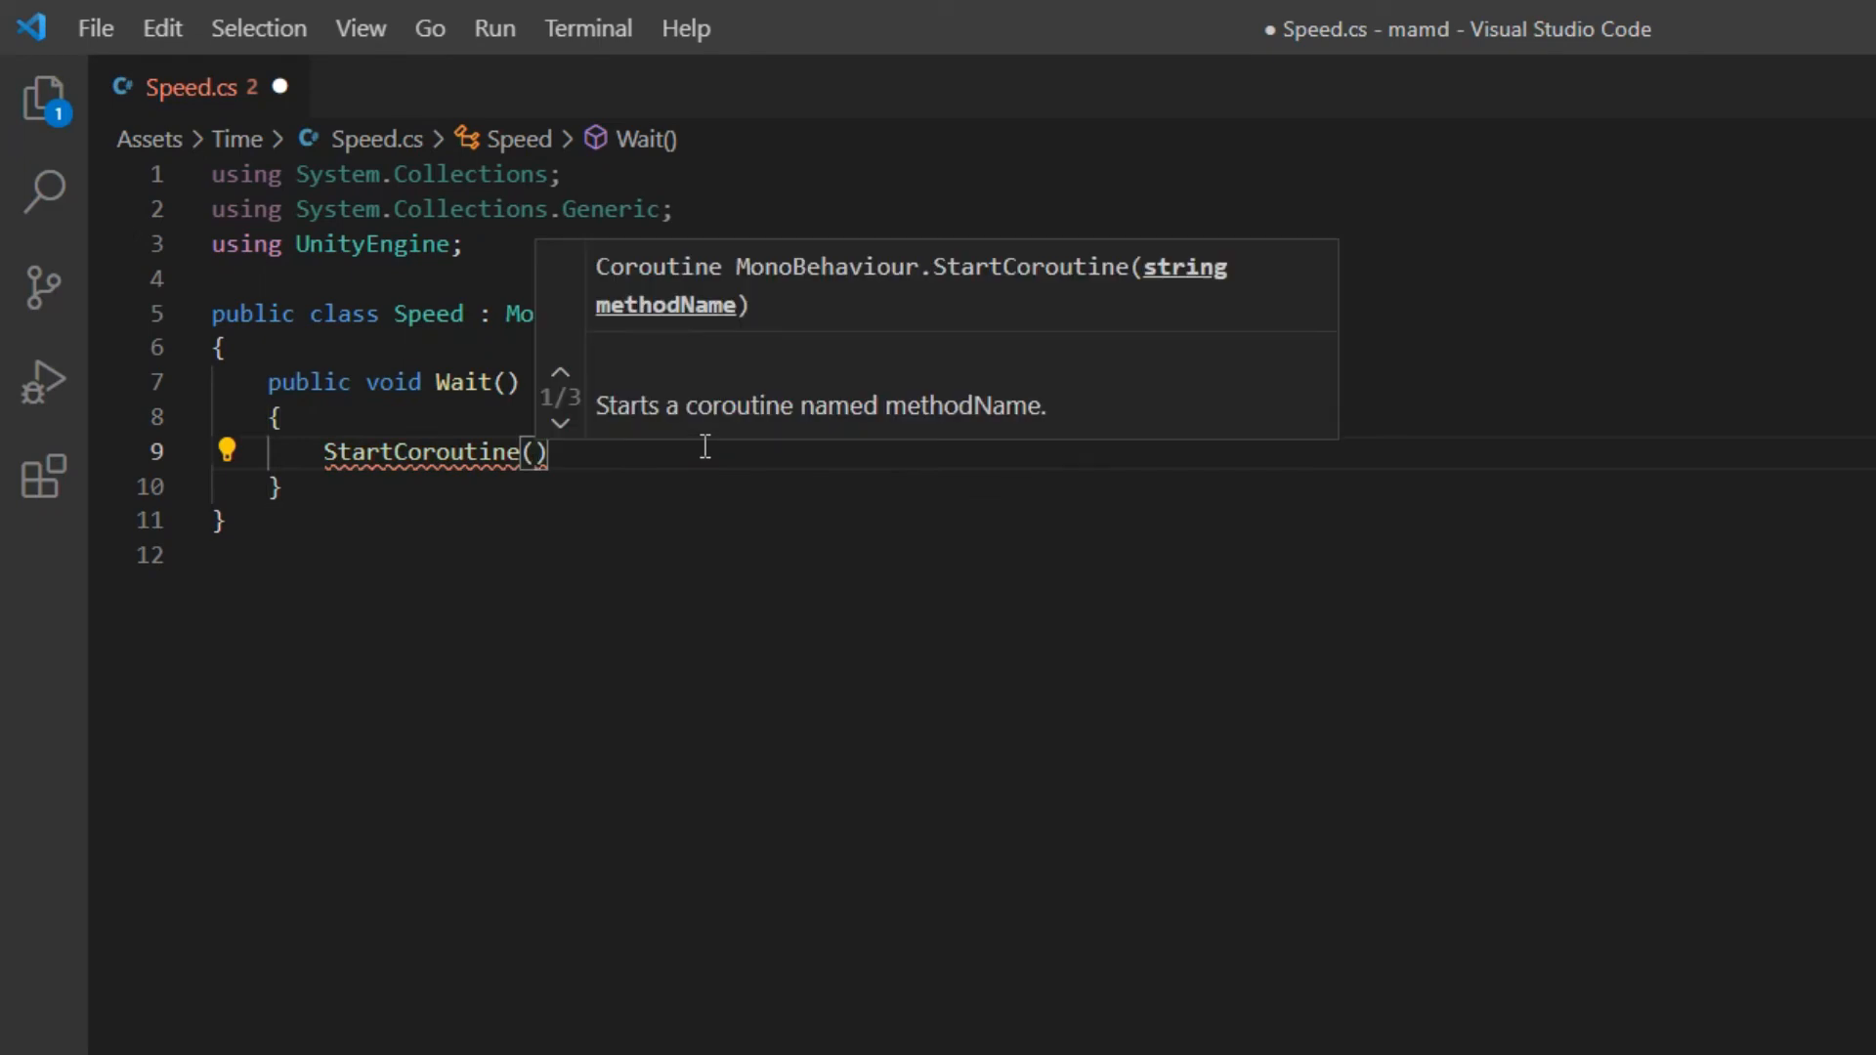
{"action": "type", "text": "Late("}
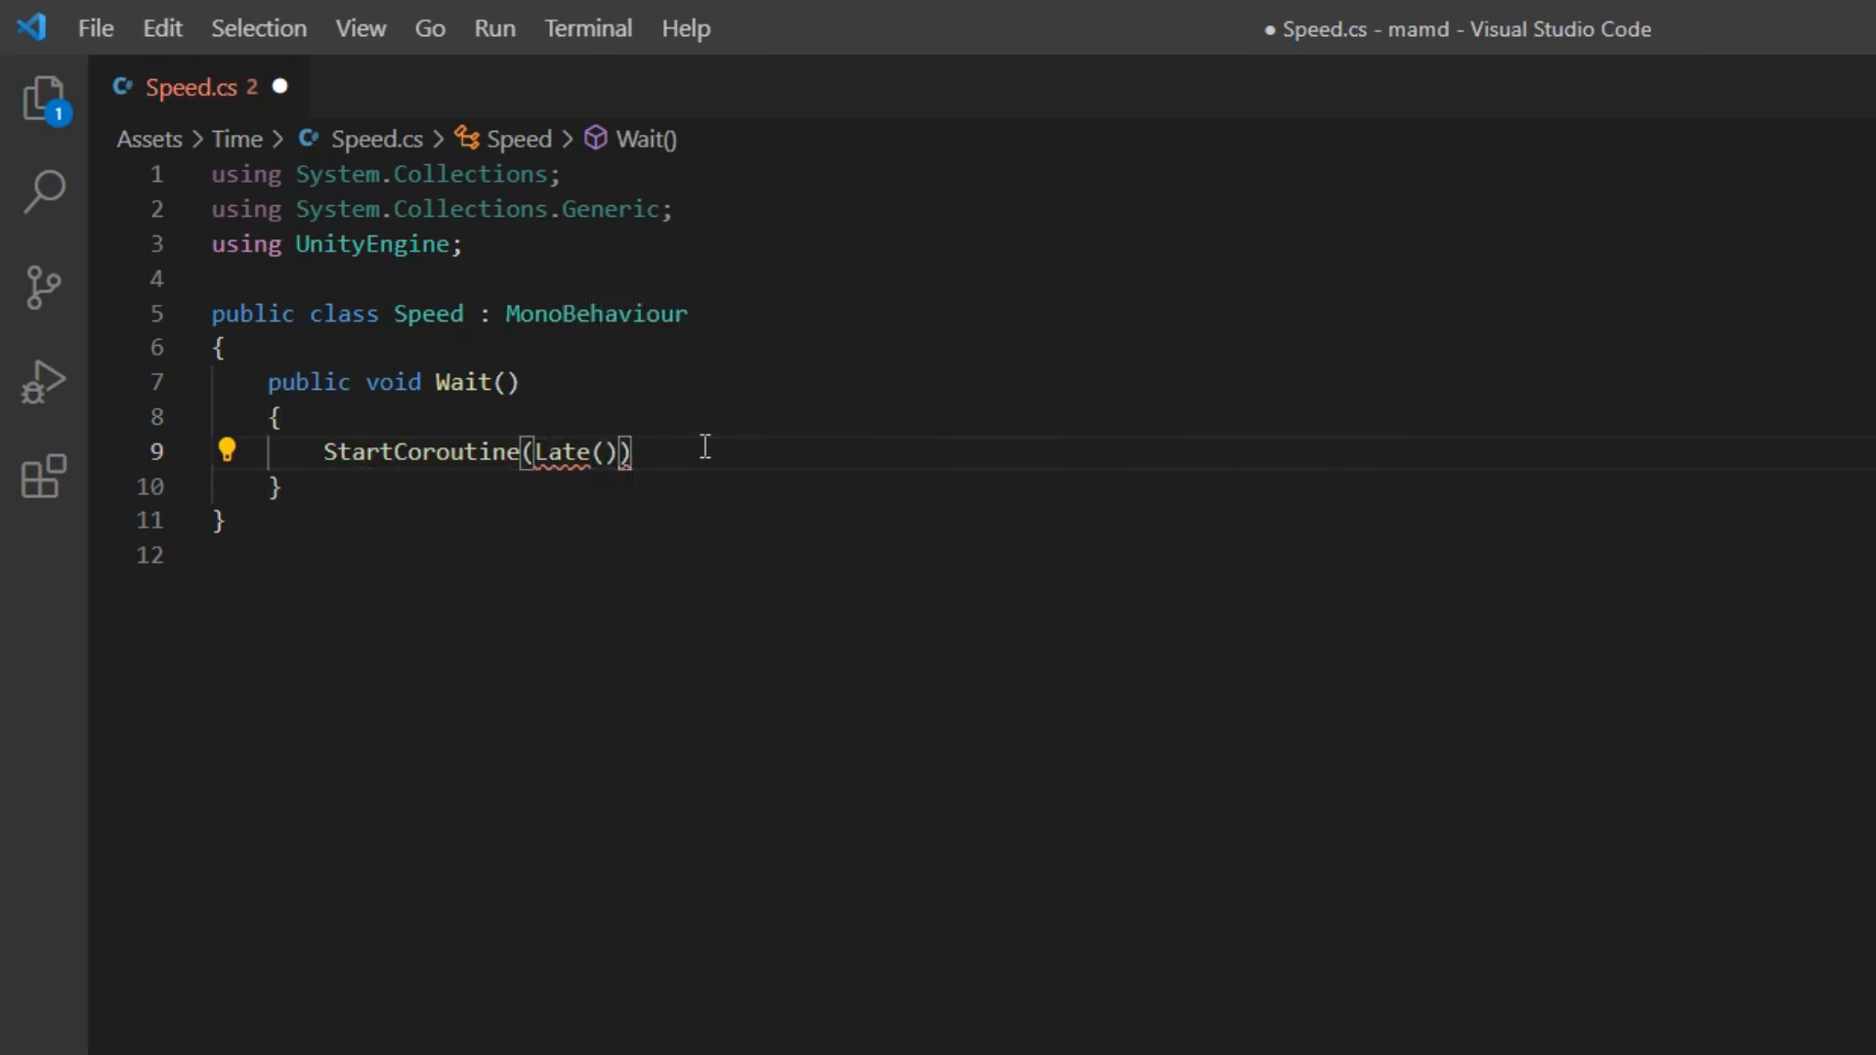
{"action": "type", "text": ";"}
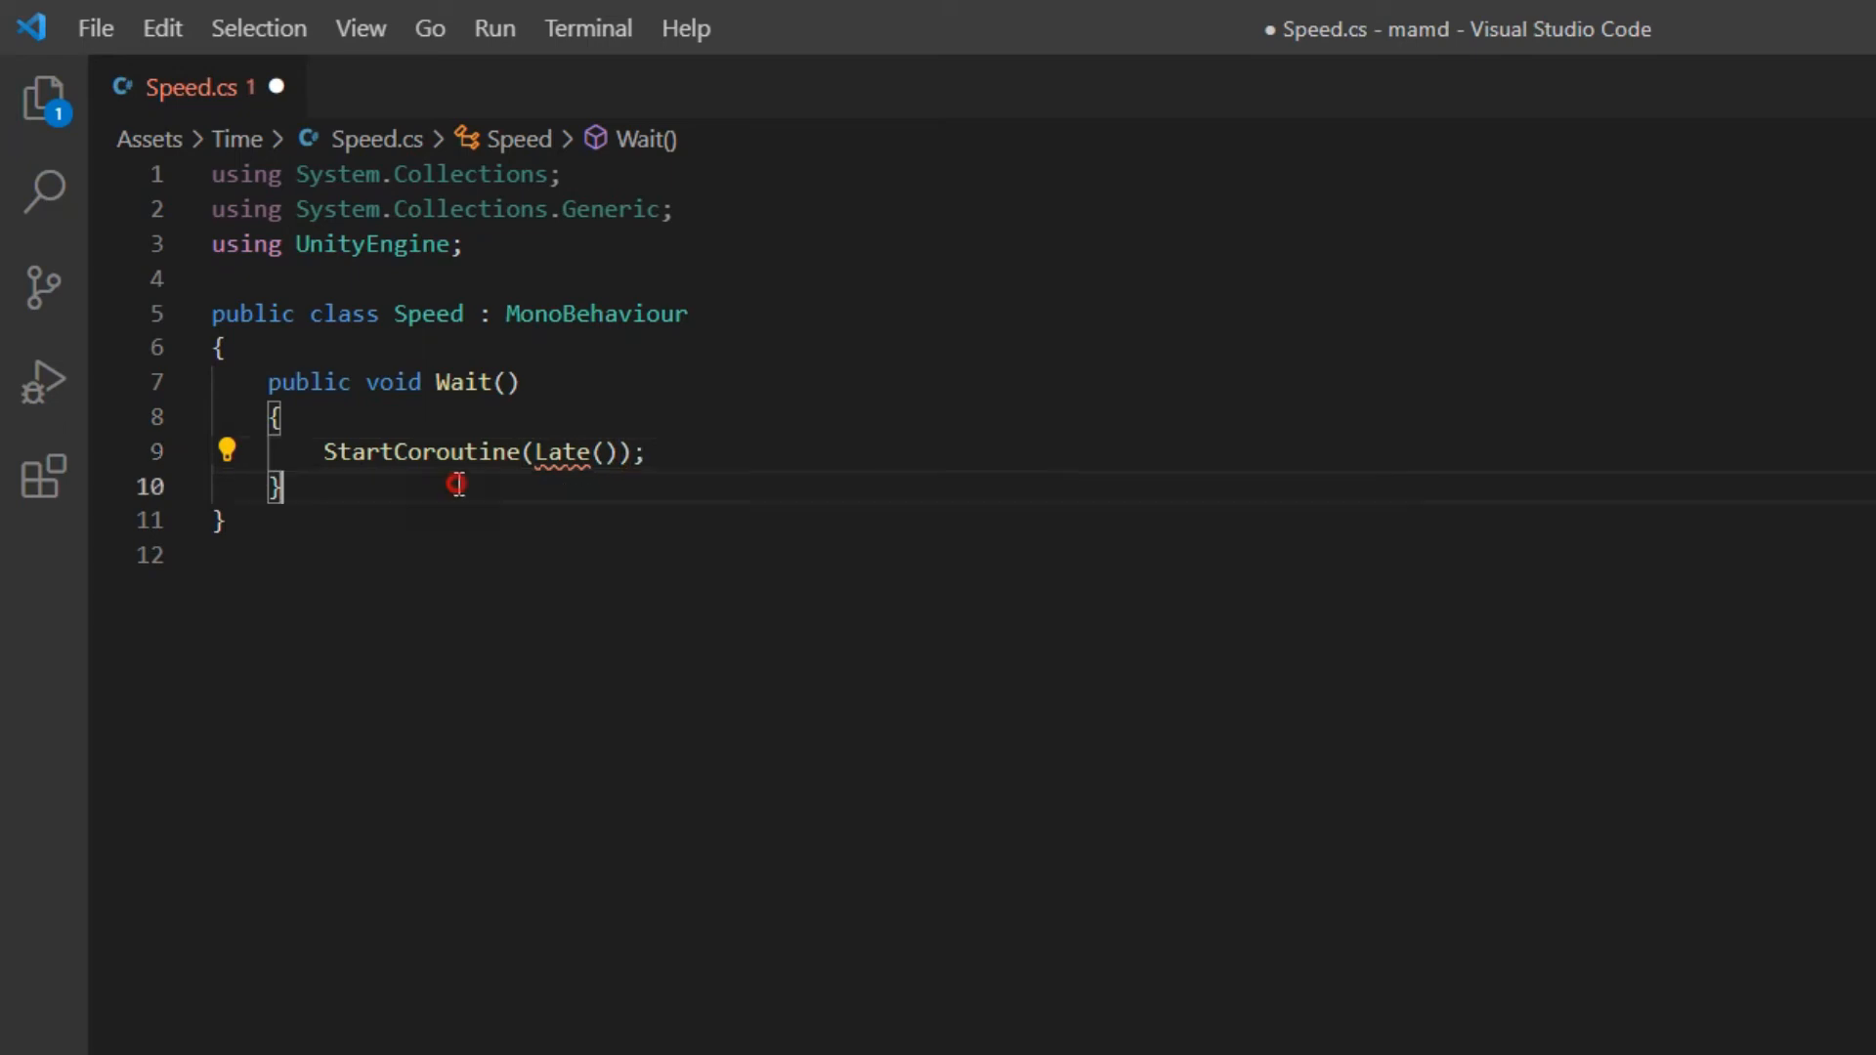
- Add an IEnumerator Late that yields WaitForSeconds(2) and then prints BudGames
{"action": "type", "text": "ien"}
{"action": "type", "text": "{"}
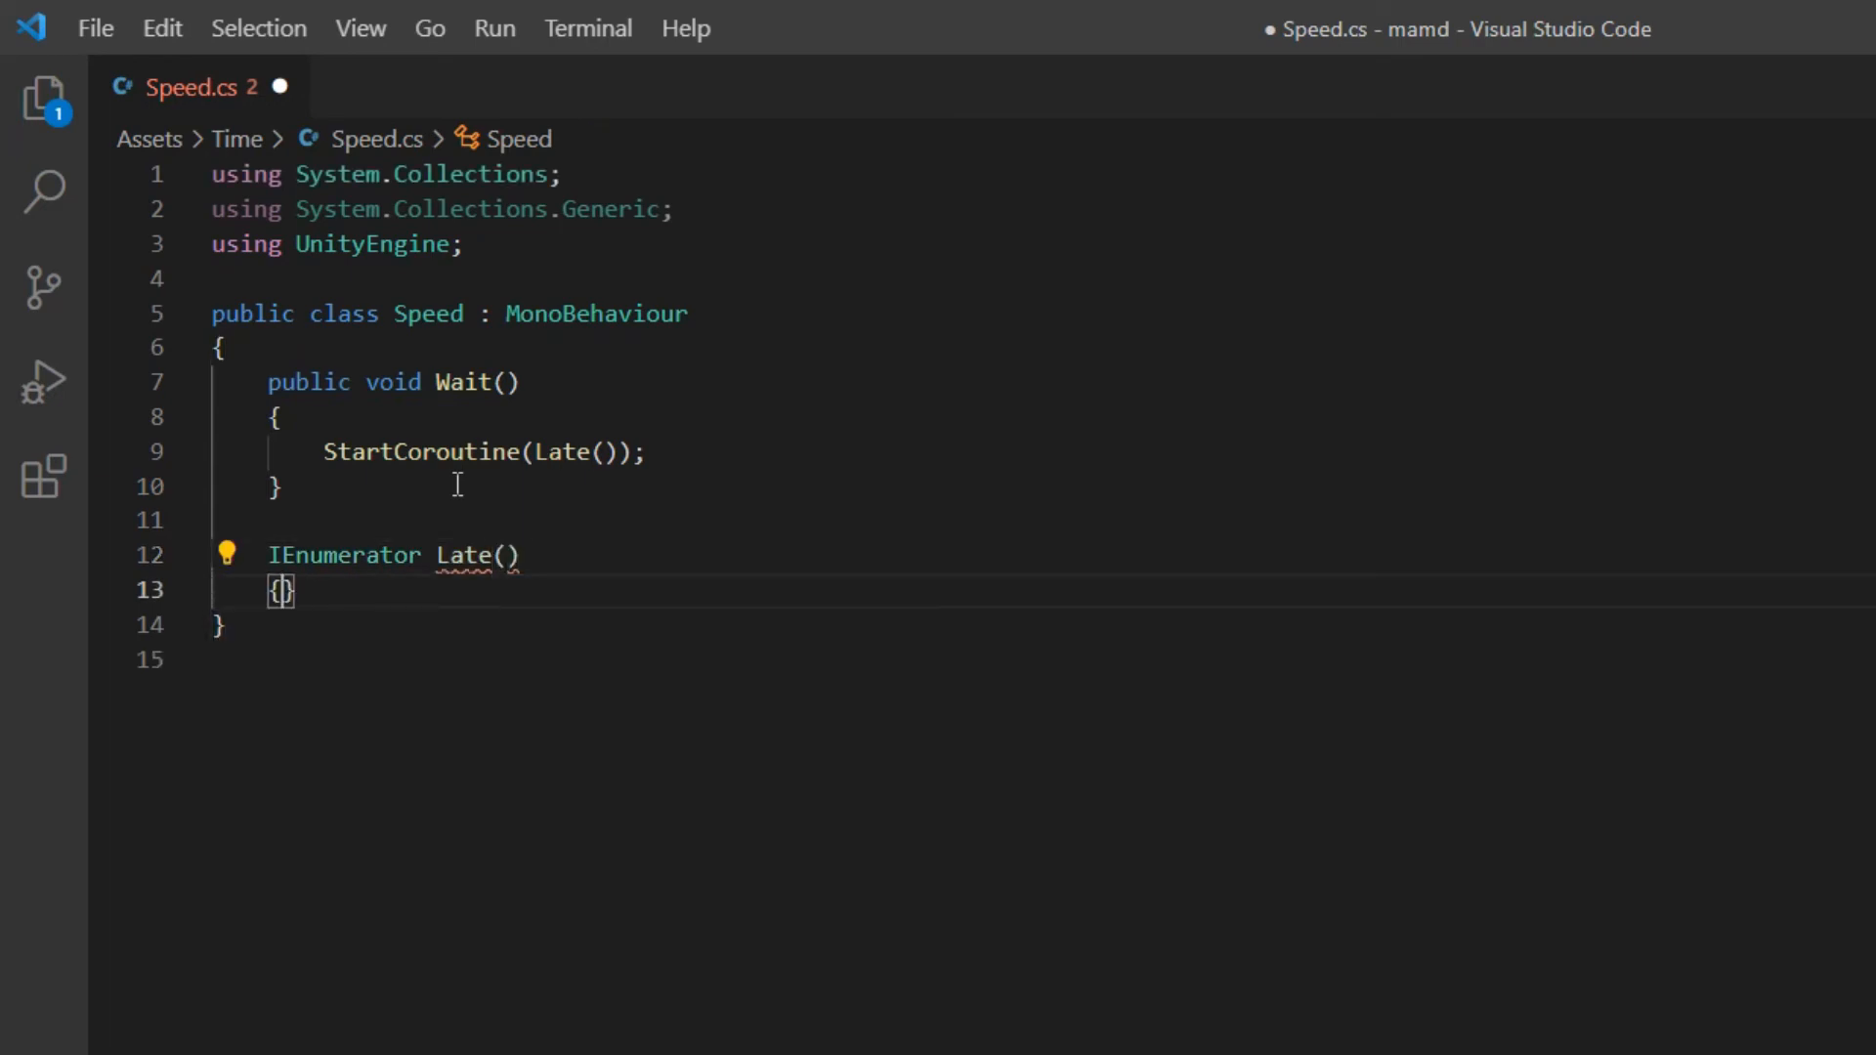
{"action": "type", "text": "yel"}
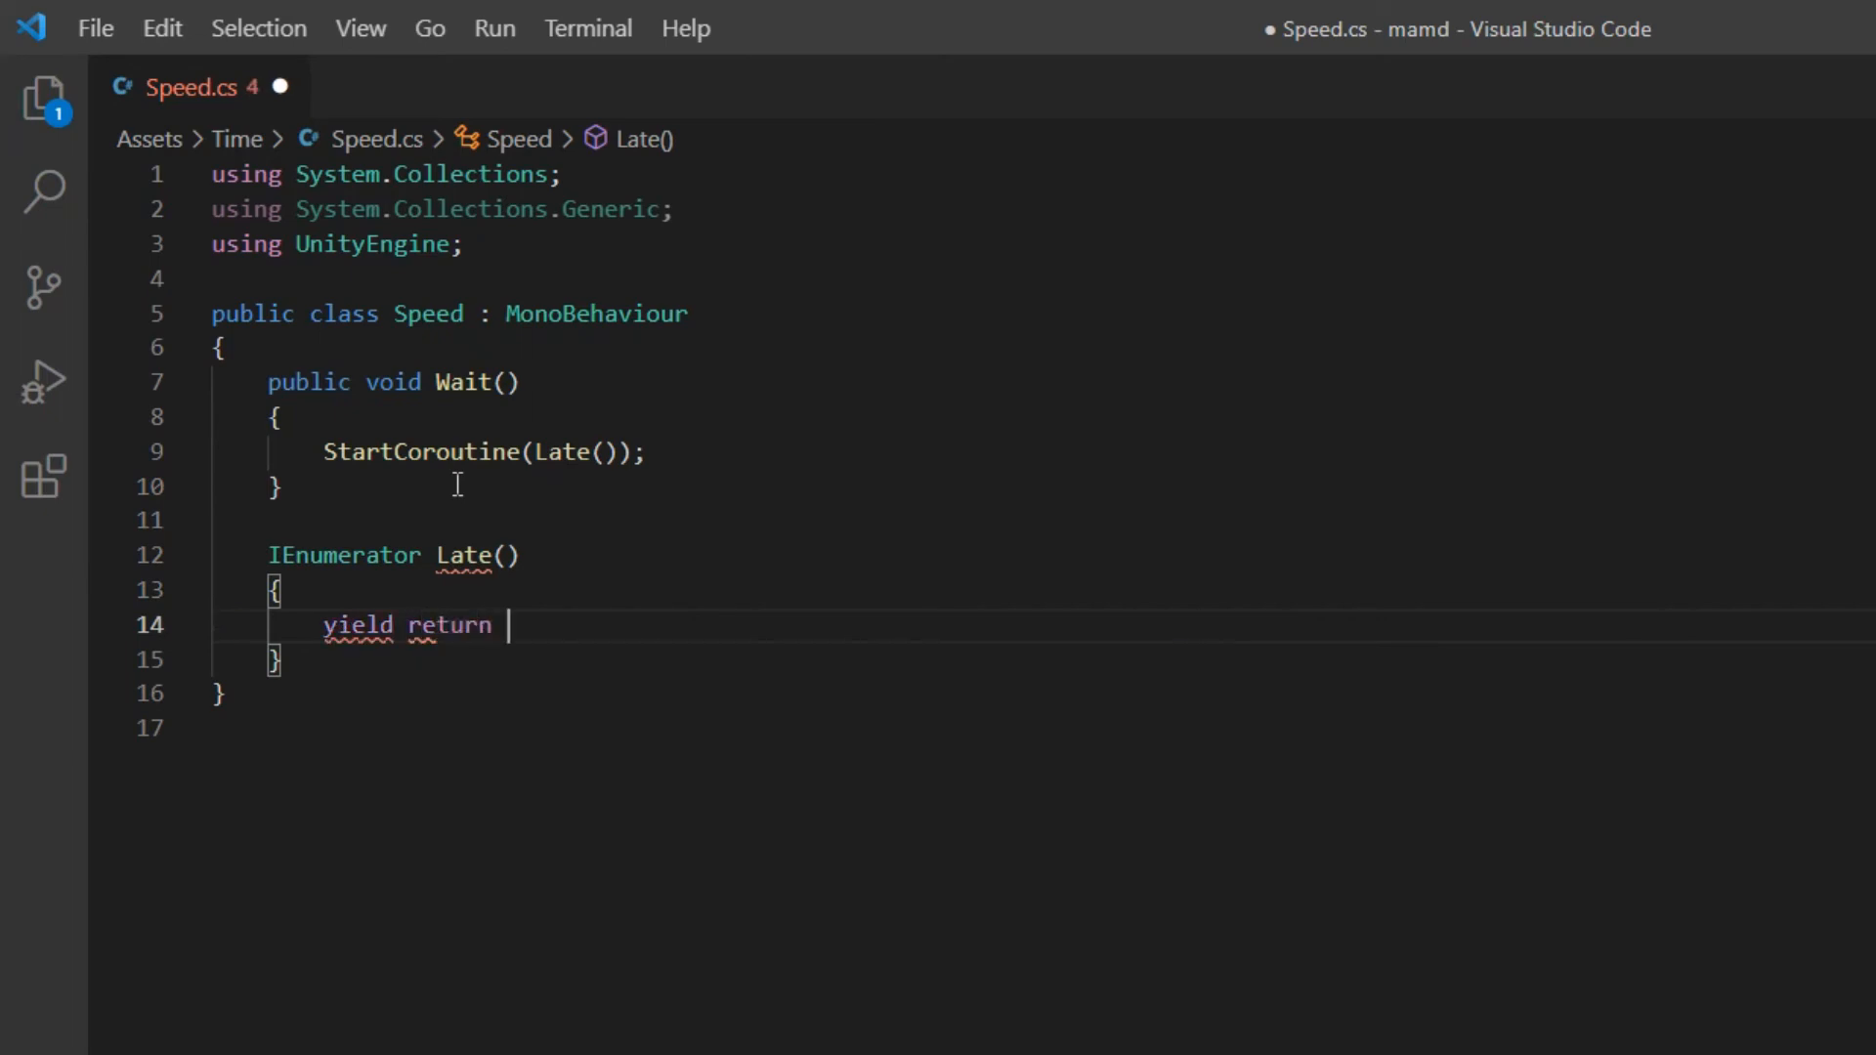
{"action": "type", "text": "new"}
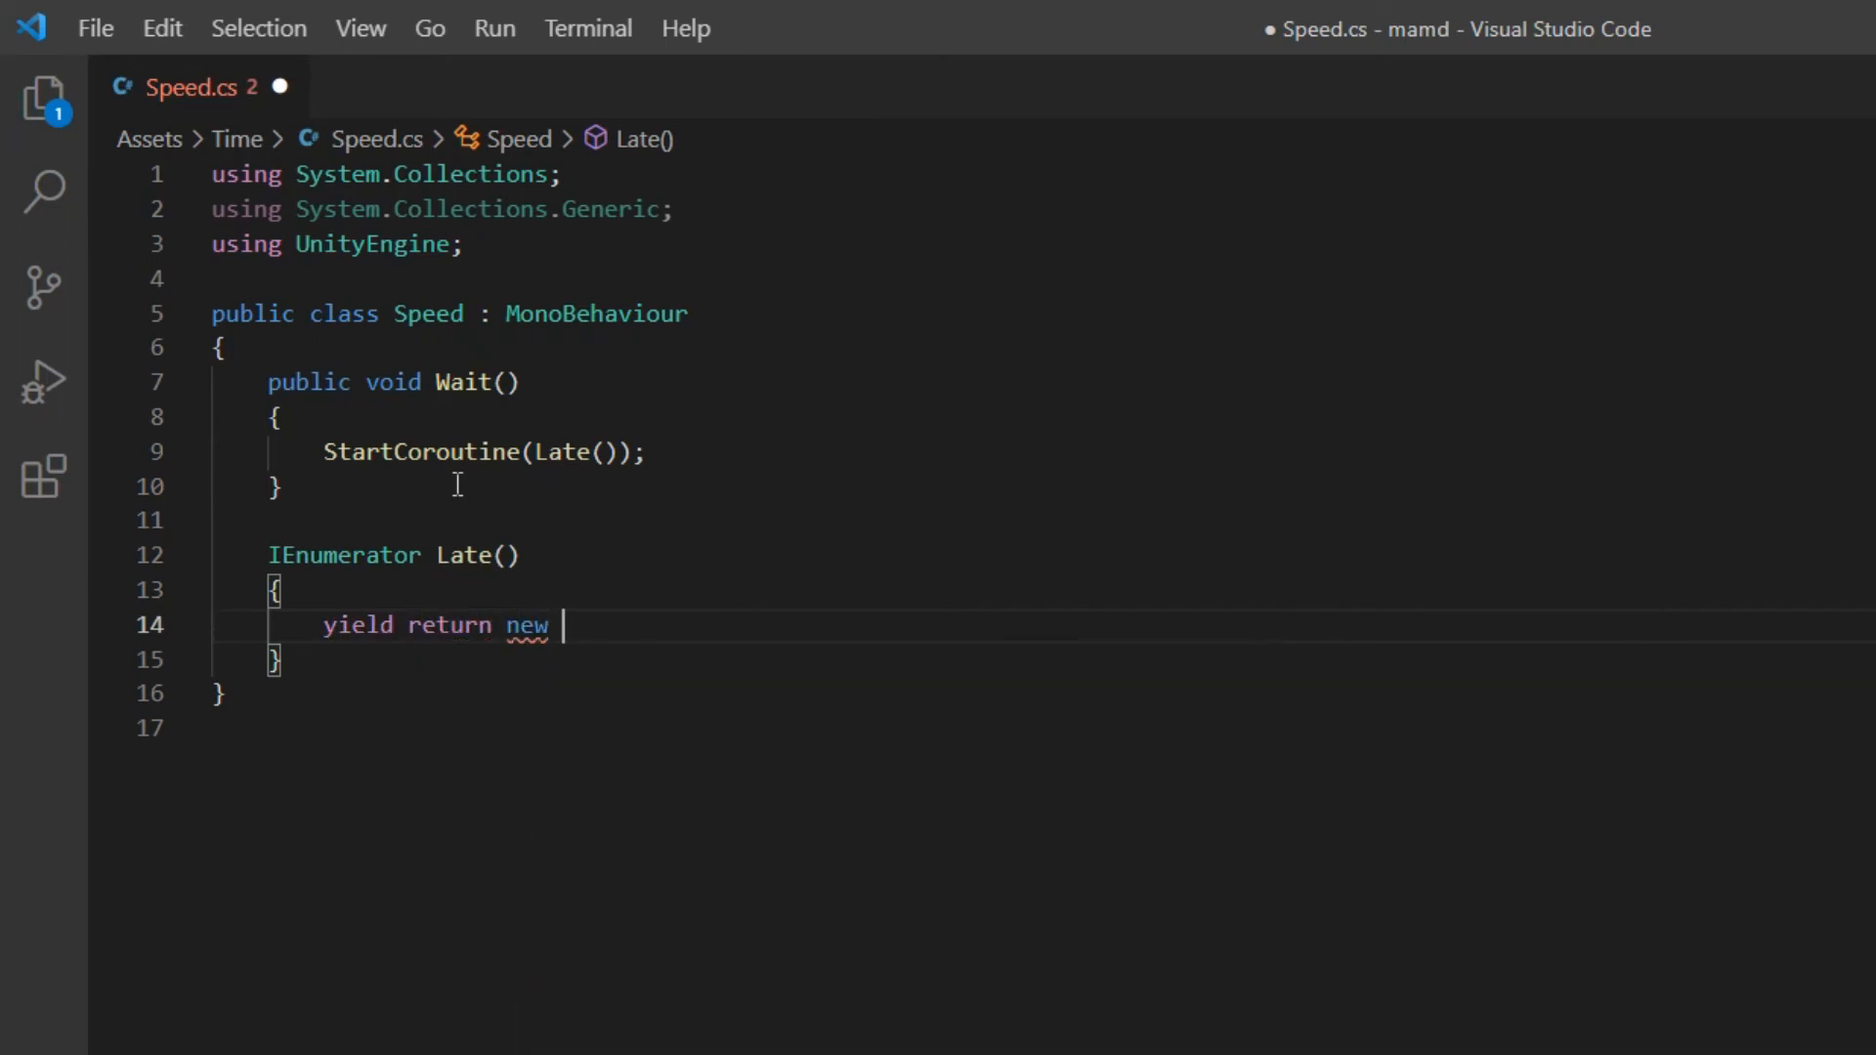
{"action": "type", "text": "wa"}
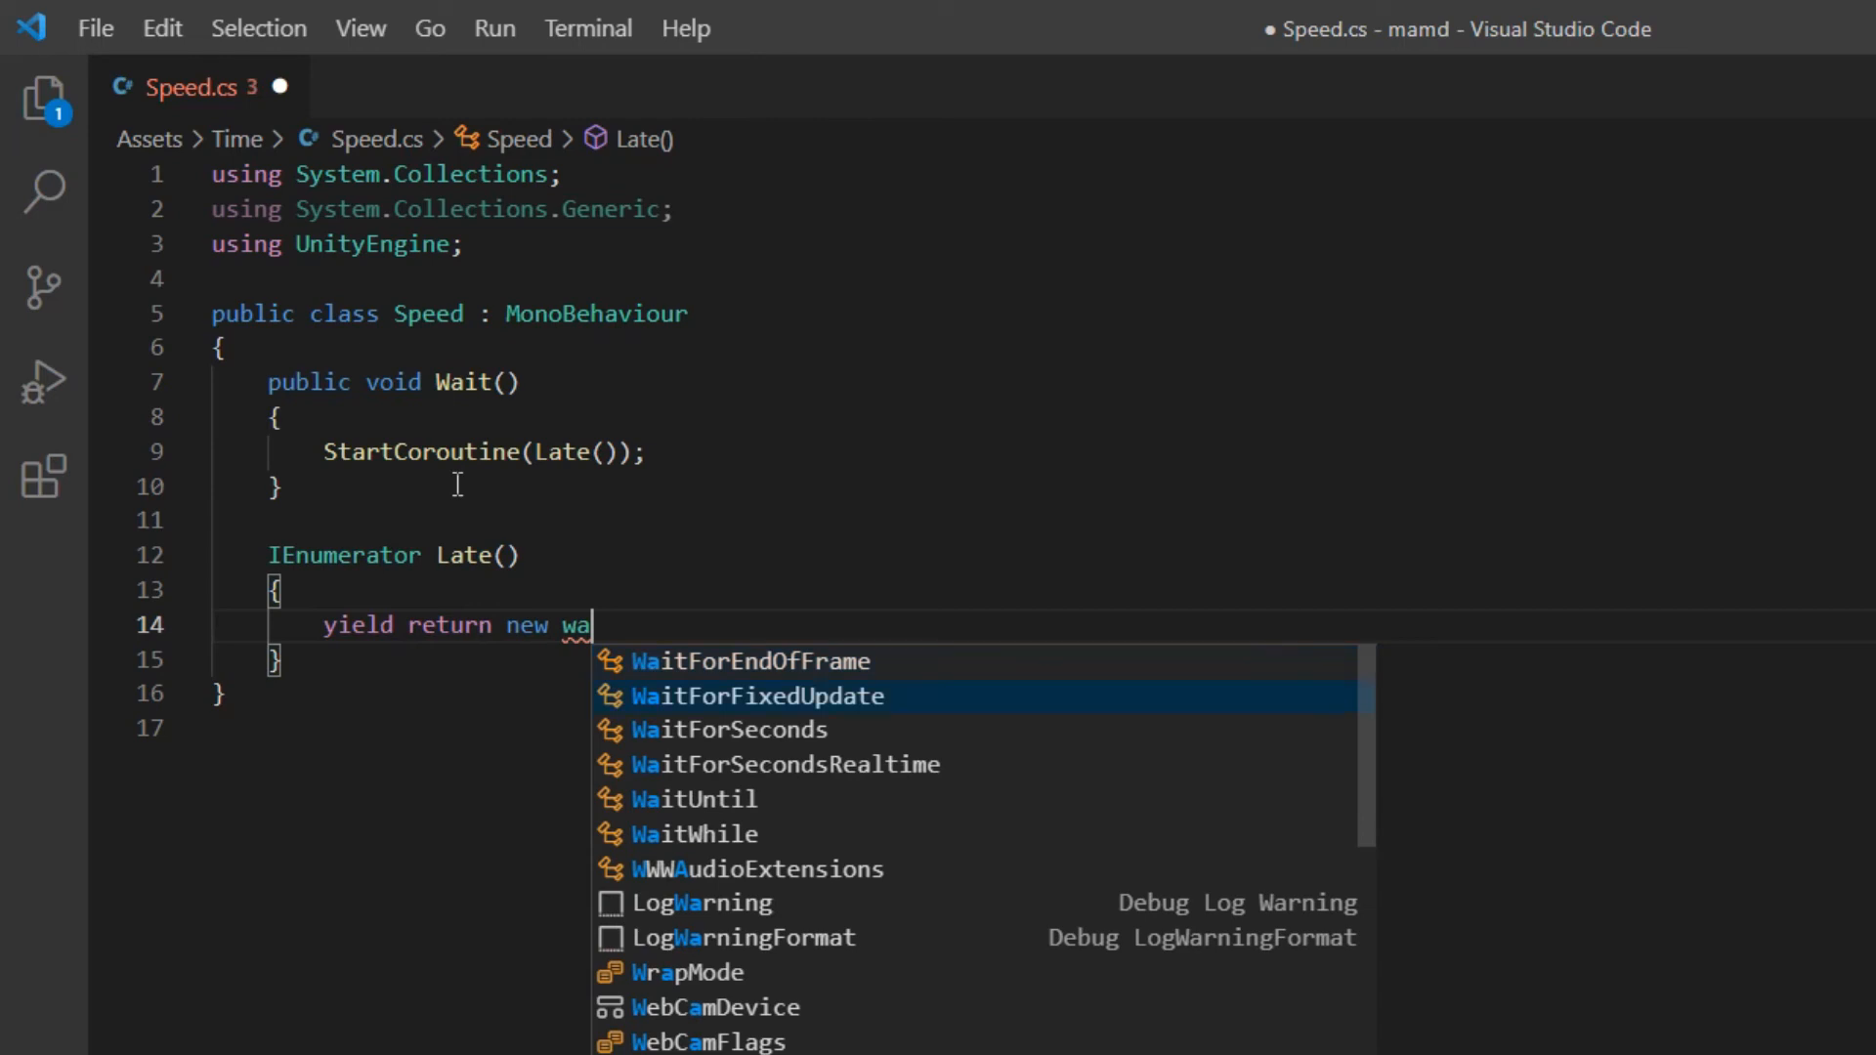
{"action": "left_click", "coordinate": [726, 729]}
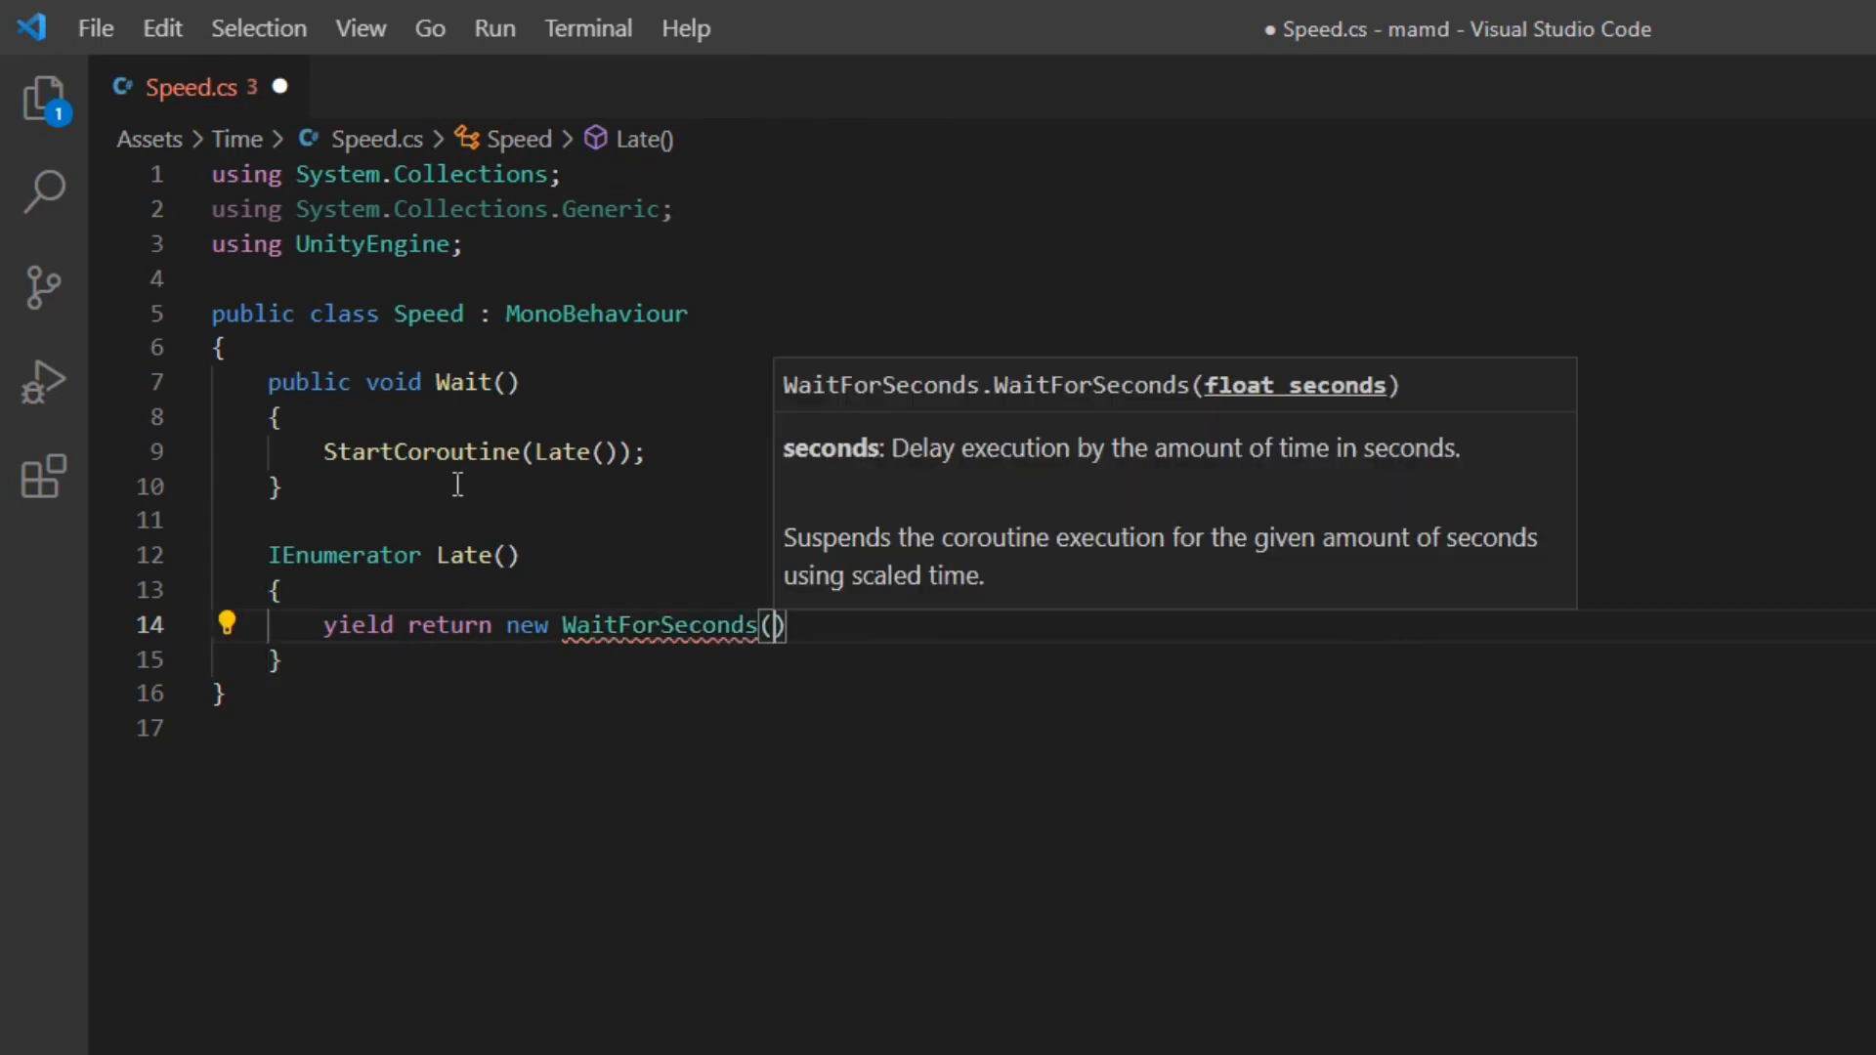
{"action": "type", "text": "2"}
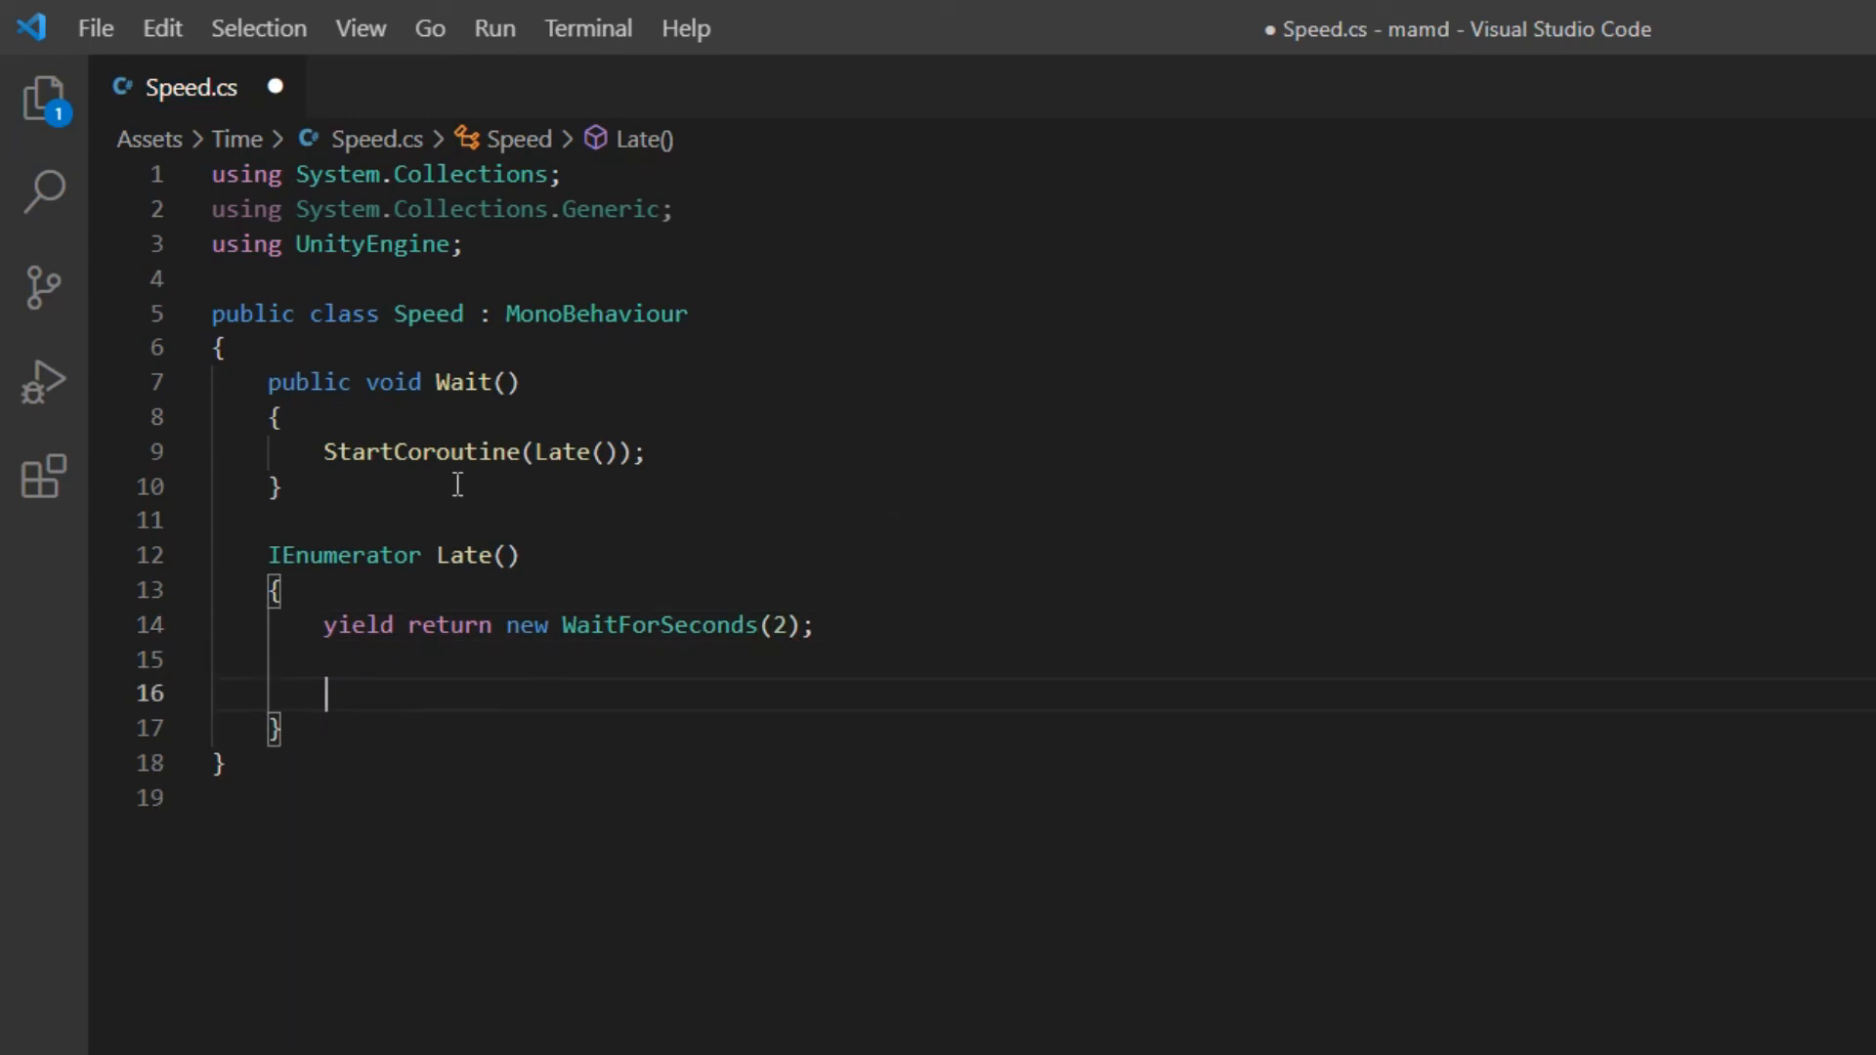
{"action": "type", "text": "print(\""}
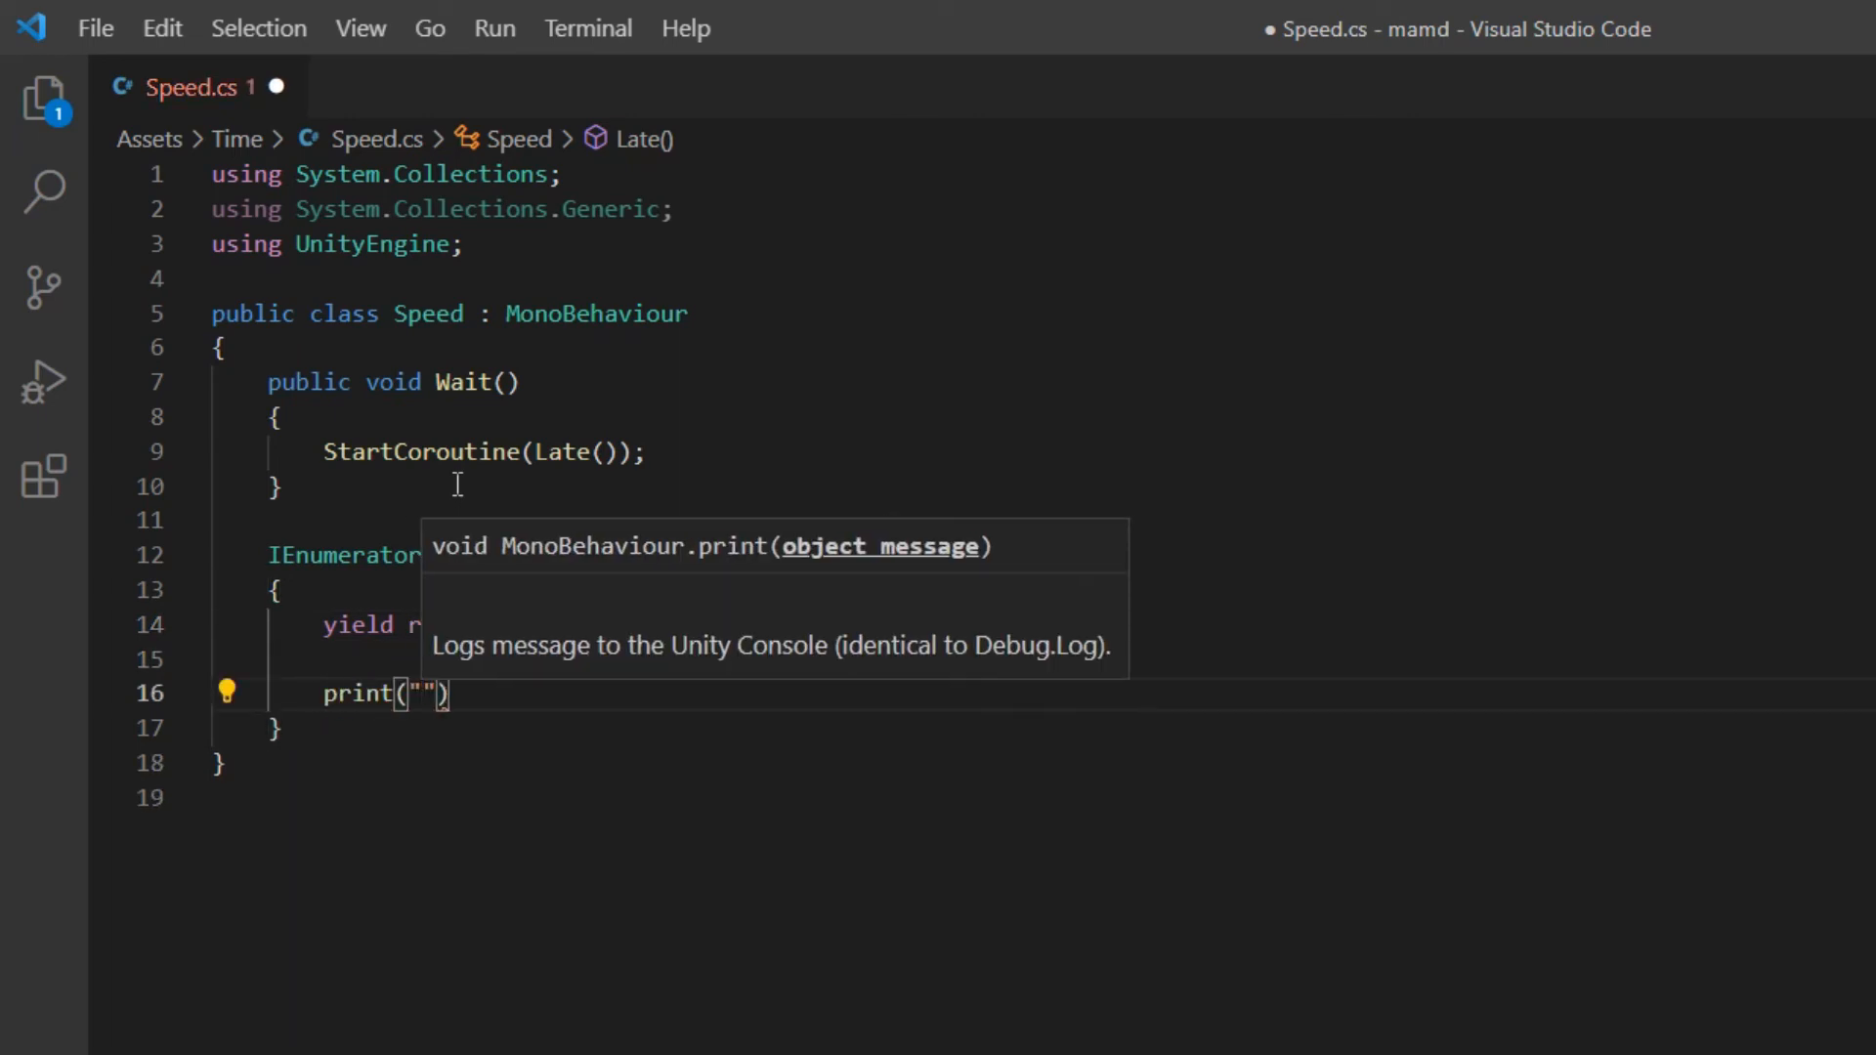
{"action": "type", "text": "BudGam"}
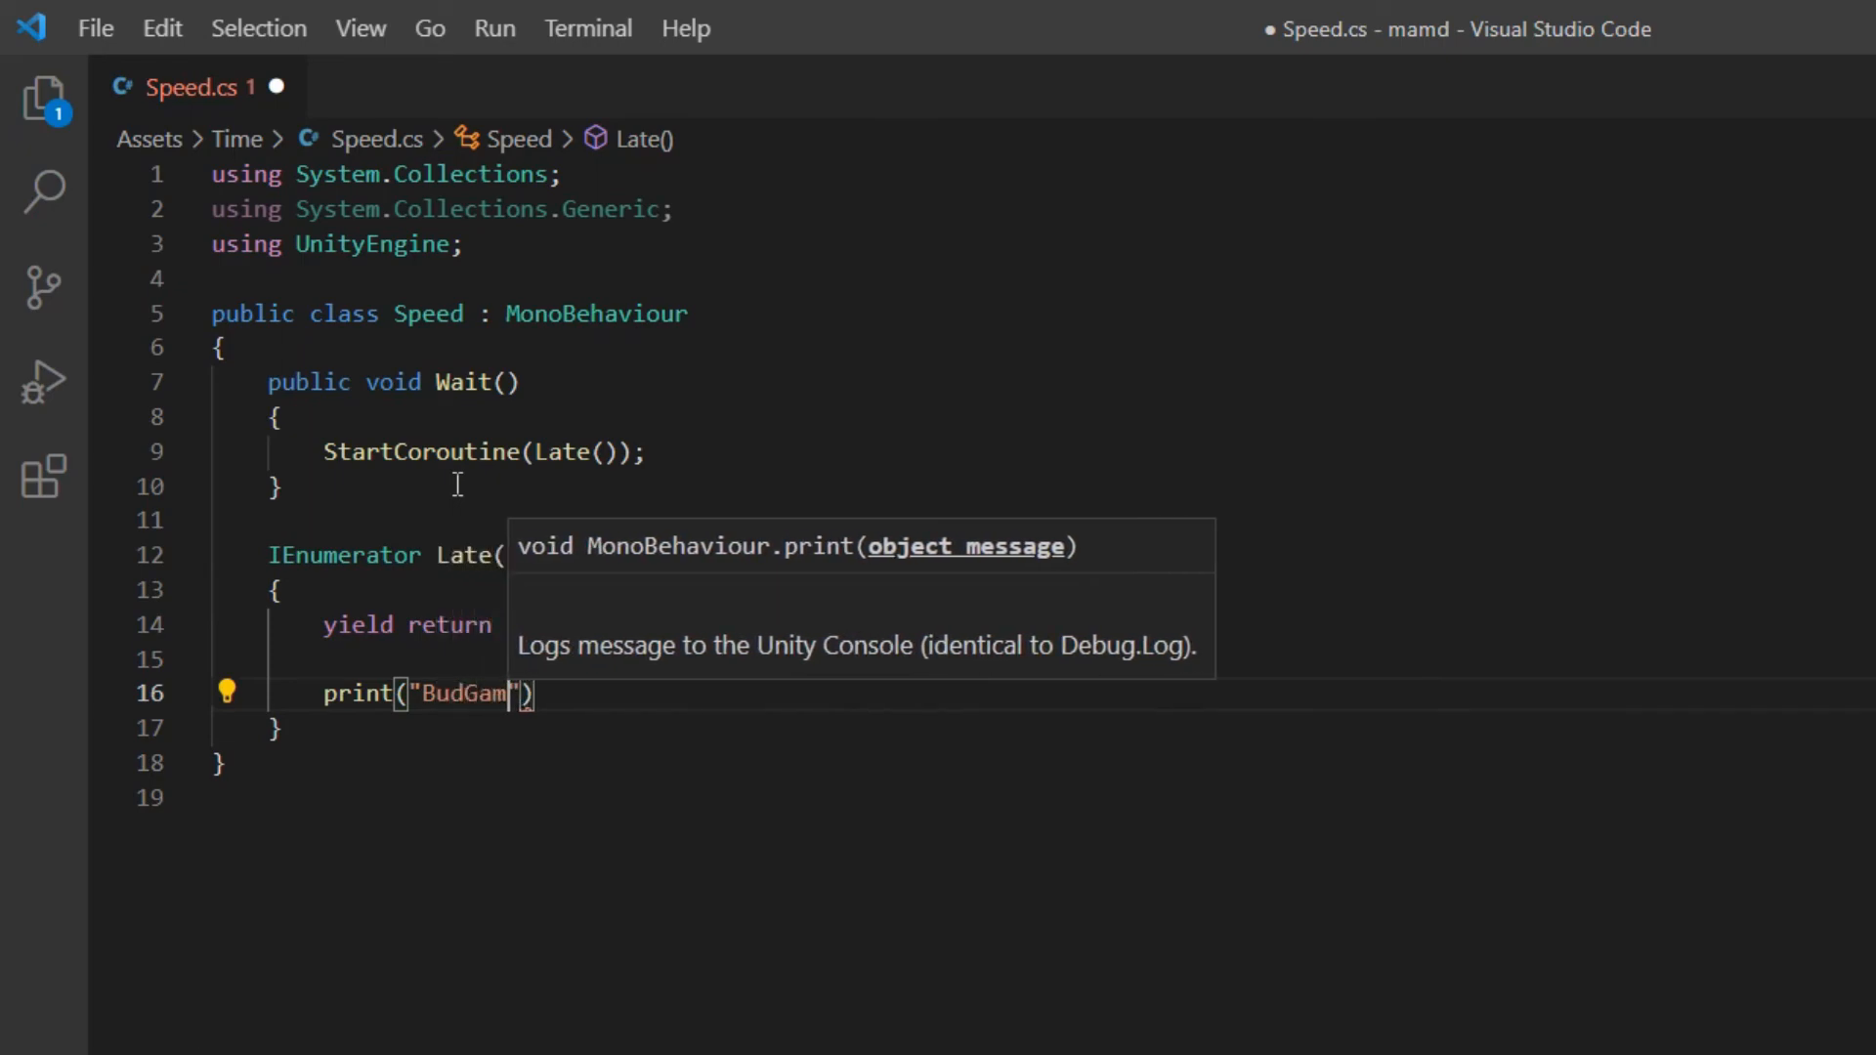
{"action": "left_click", "coordinate": [213, 1034]}
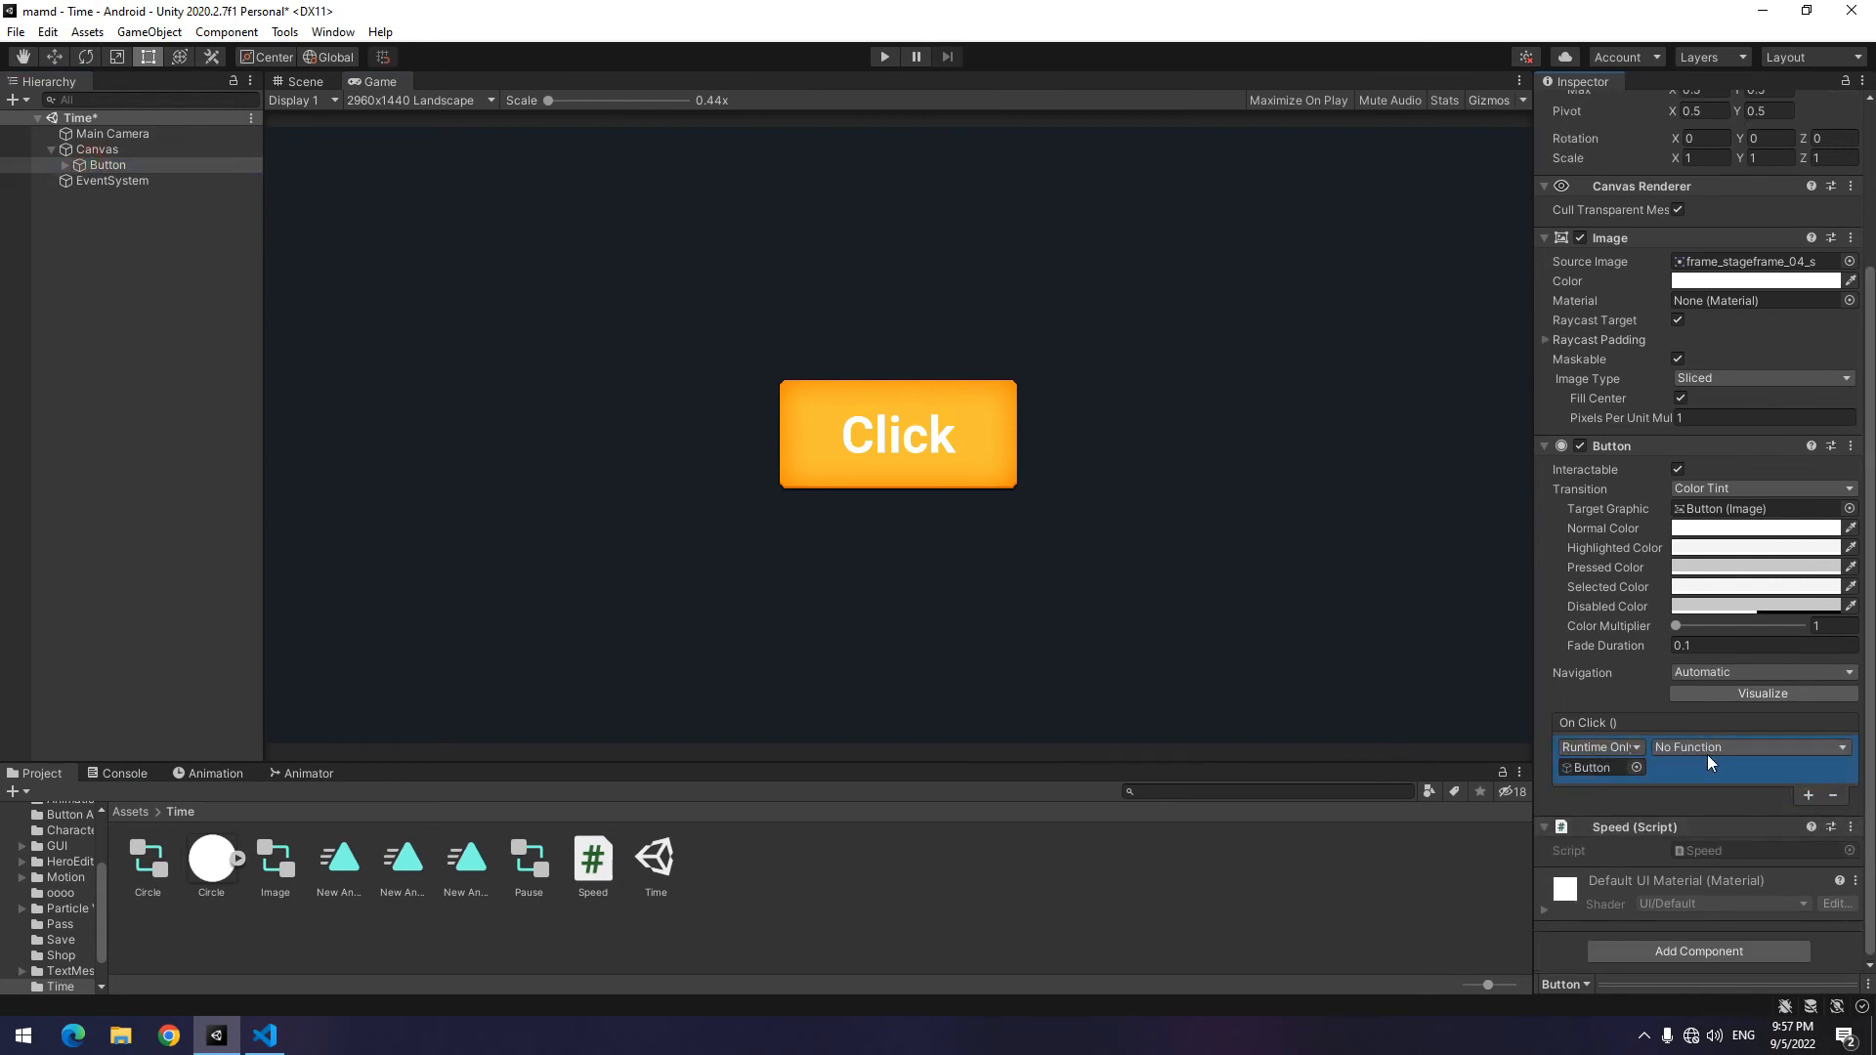
- Set the button's On Click to Speed.Wait and click it in play to log BudGames
{"action": "left_click", "coordinate": [1748, 746]}
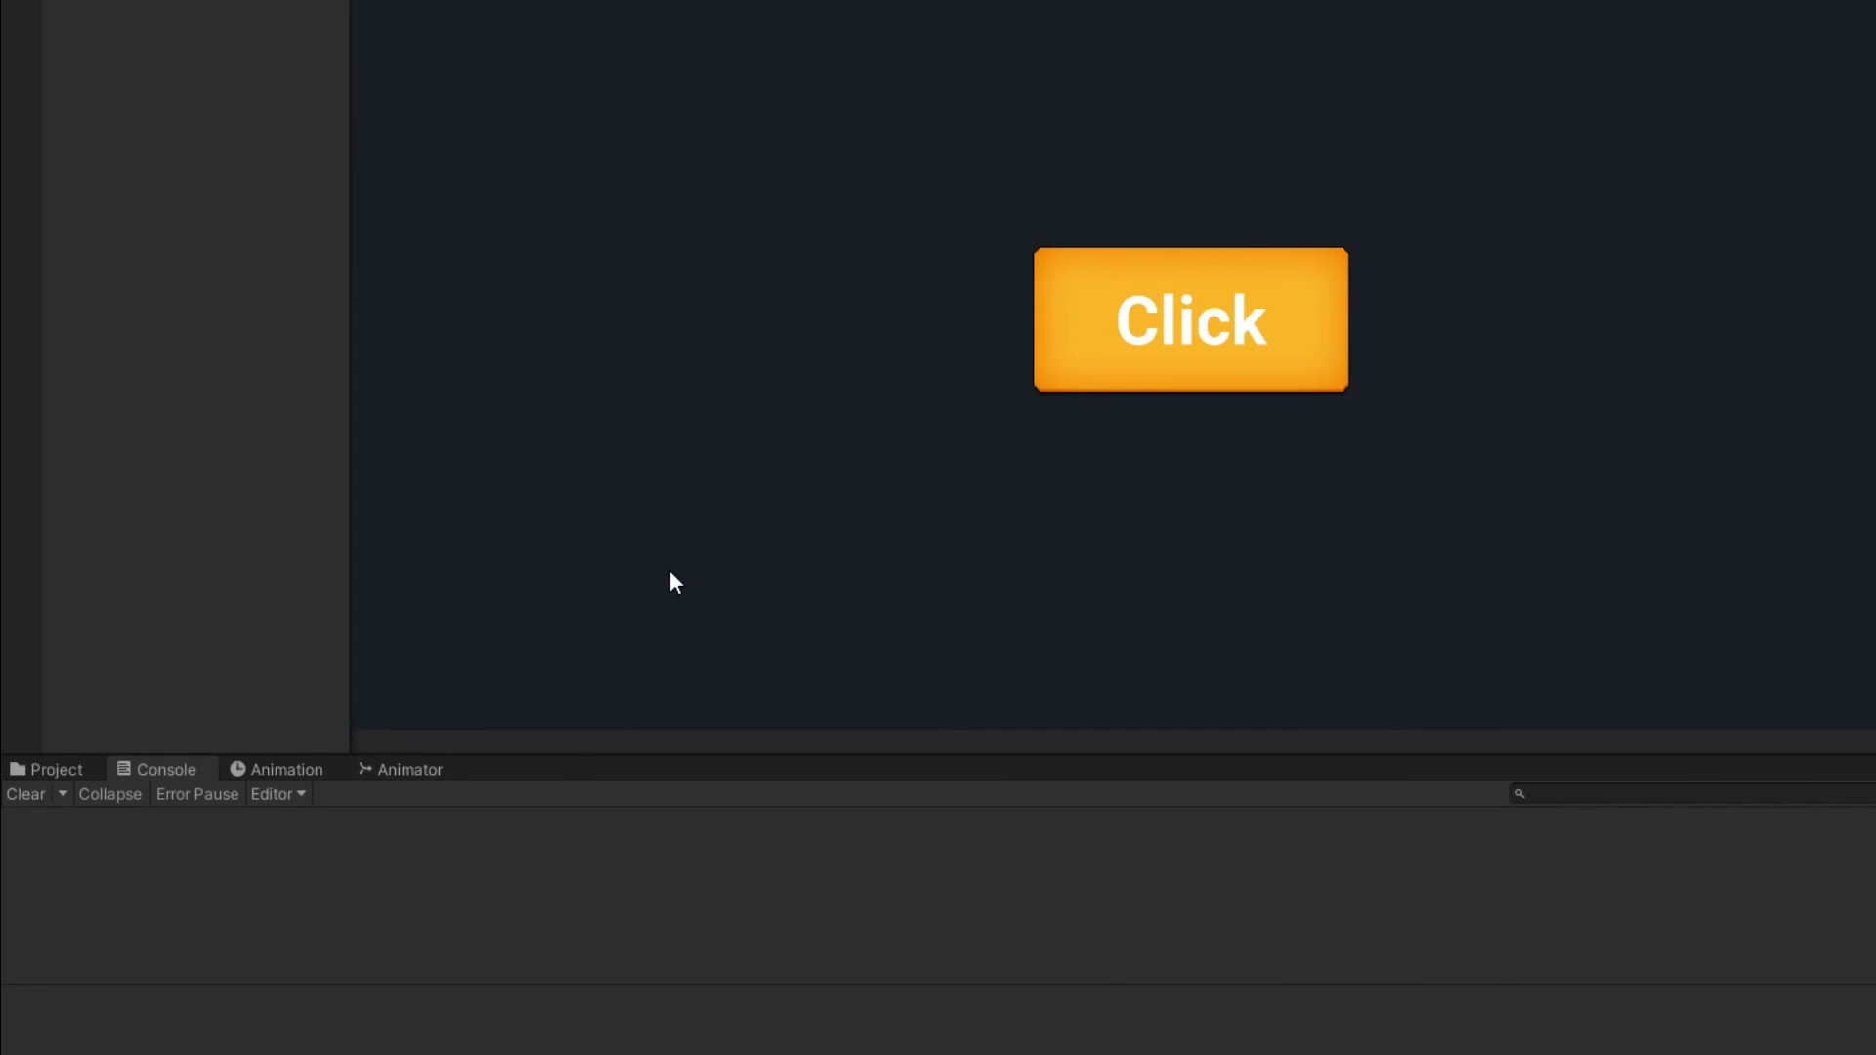
{"action": "left_click", "coordinate": [1189, 320]}
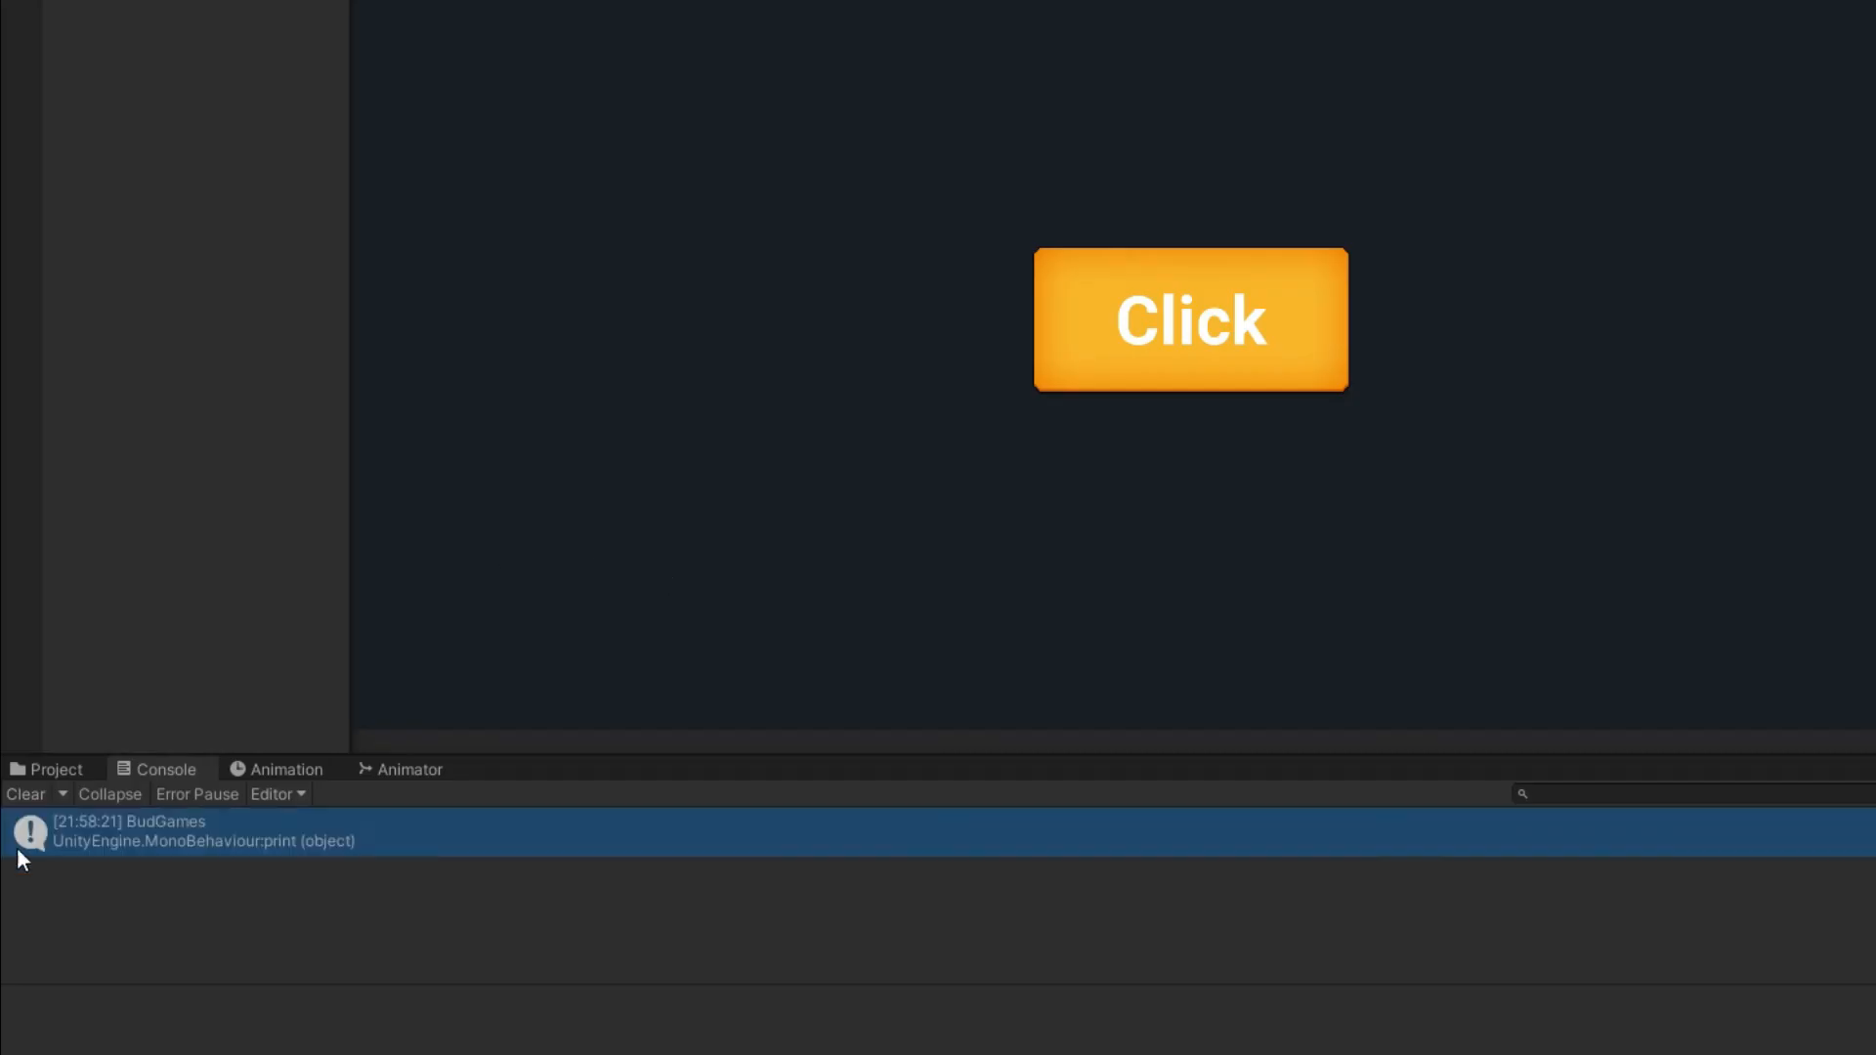
{"action": "mouse_move", "coordinate": [1211, 499]}
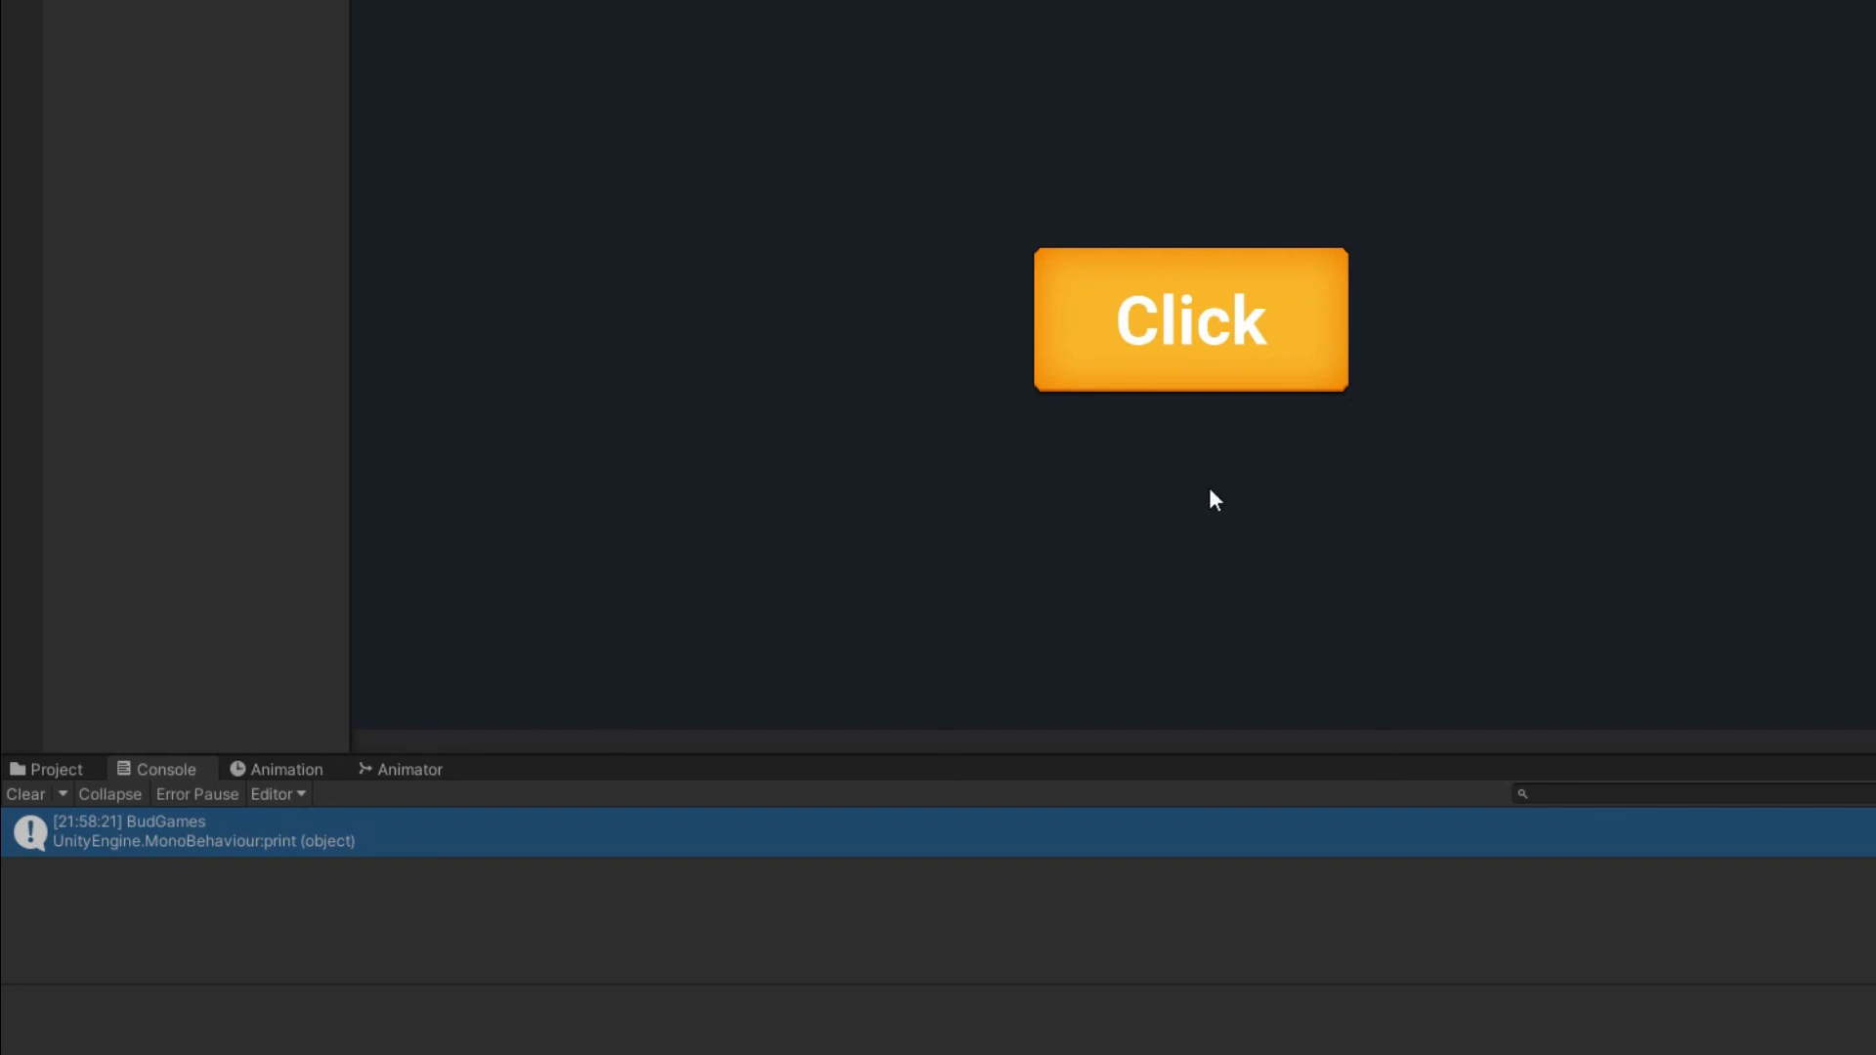